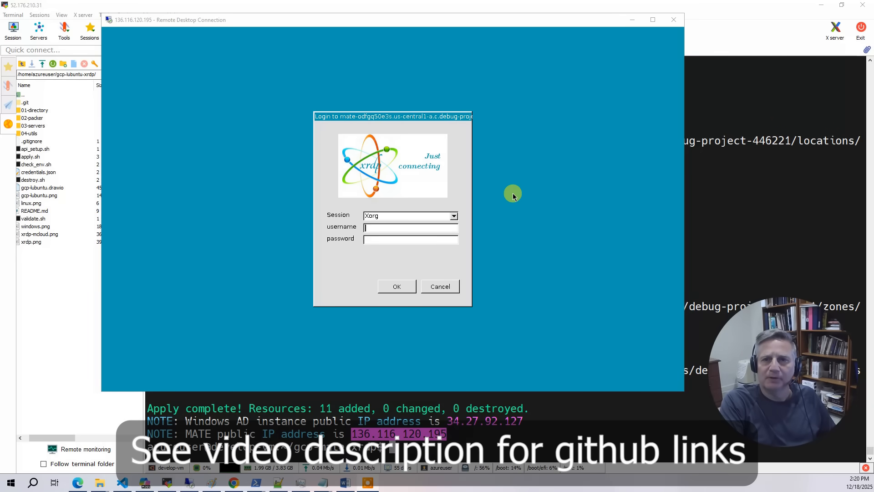
mouse_move(515, 196)
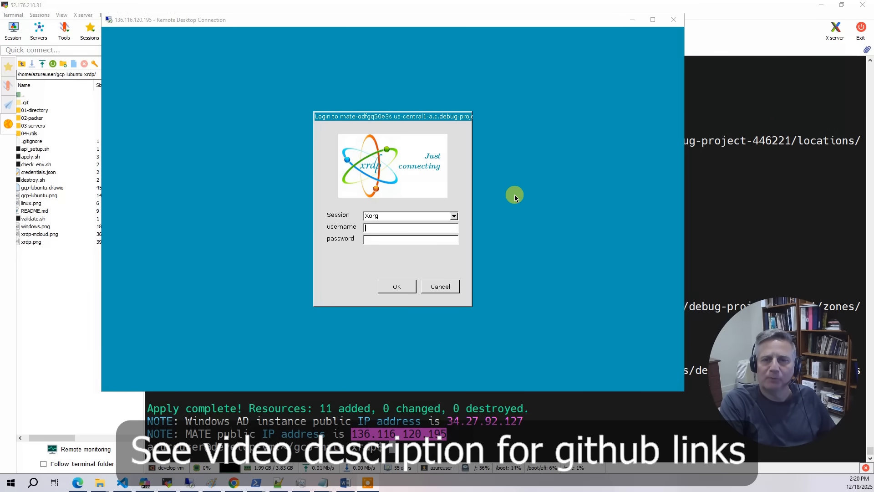
Log in at the xrdp prompt to start the MATE desktop session.
click(397, 286)
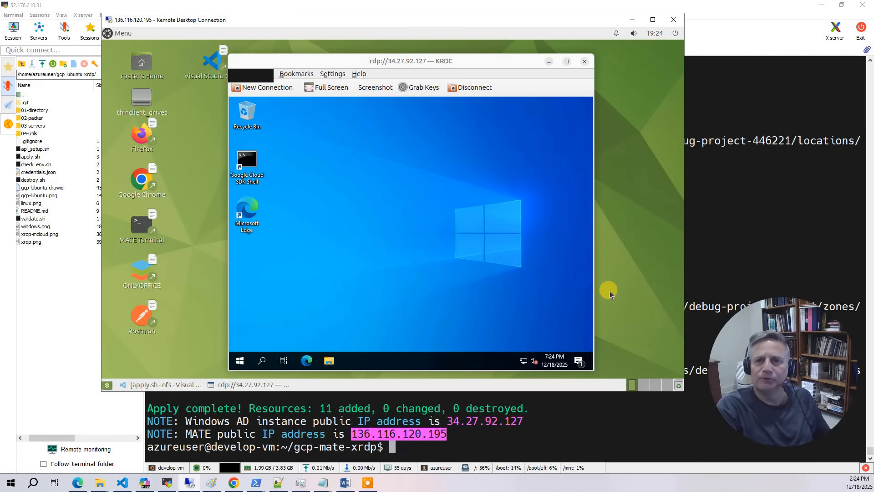
mouse_move(160, 154)
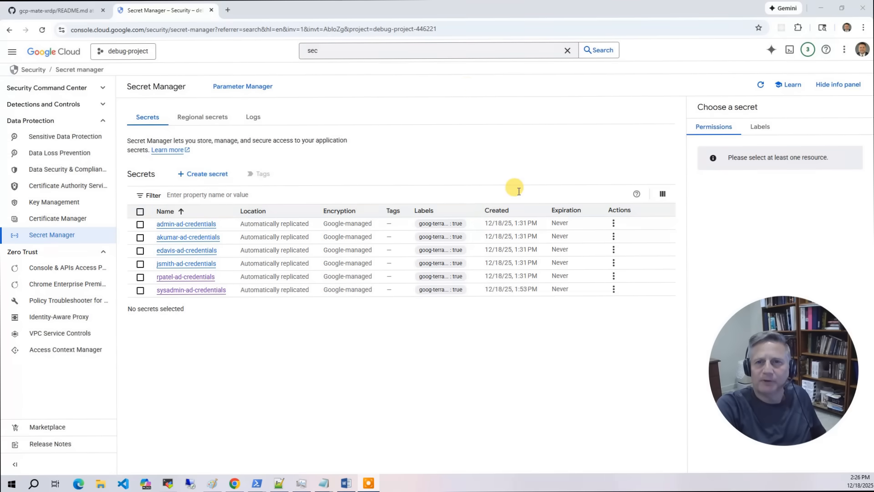
mouse_move(511, 179)
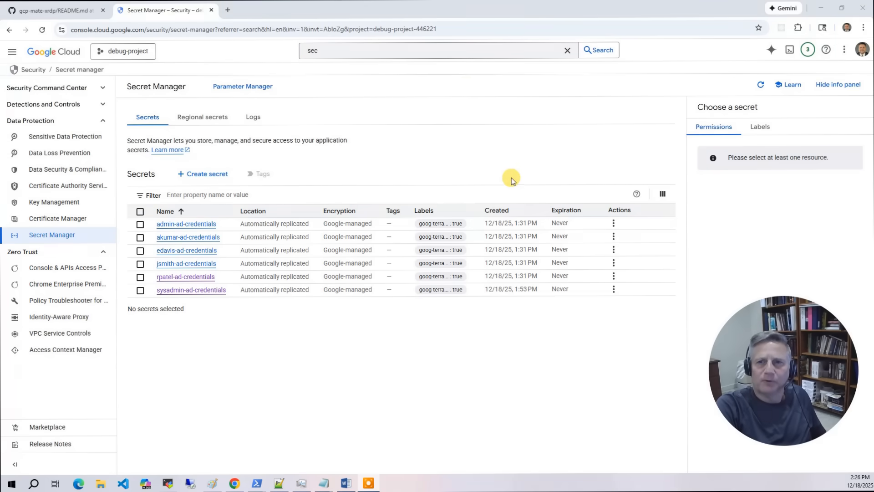
mouse_move(504, 163)
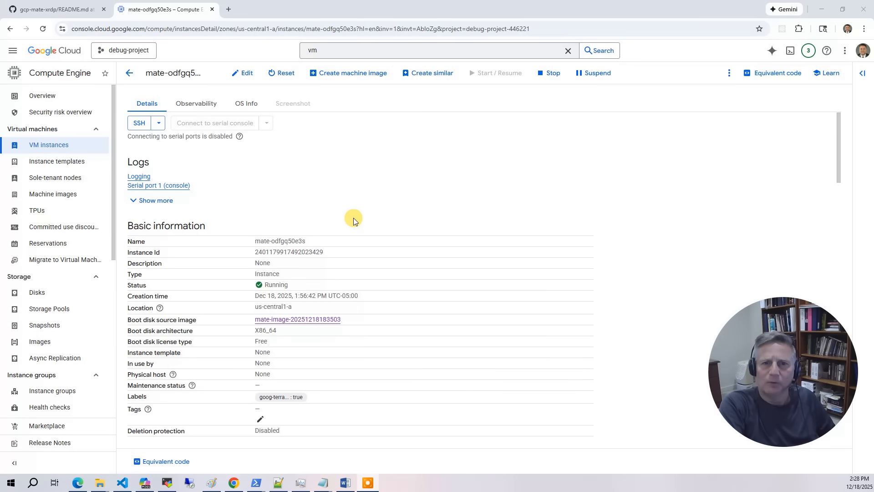
mouse_move(357, 220)
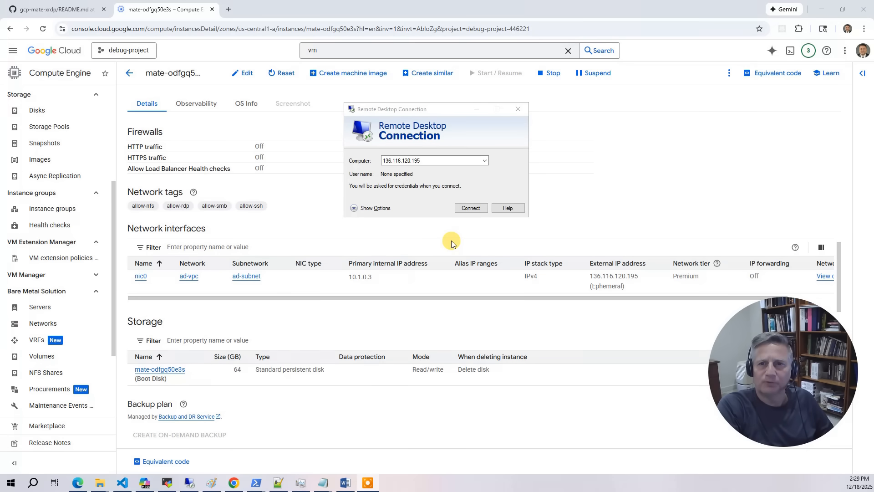
Connect to the MATE VM's external address and submit the AD credentials at the xrdp login.
click(471, 208)
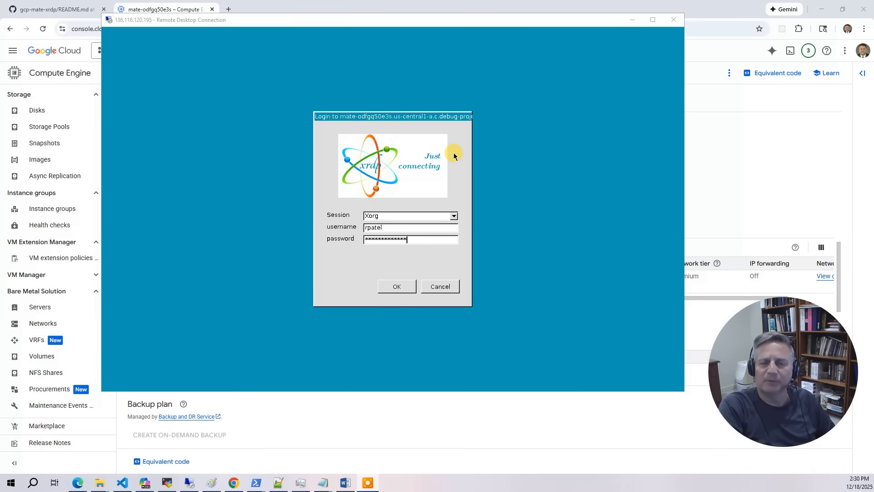
mouse_move(388, 310)
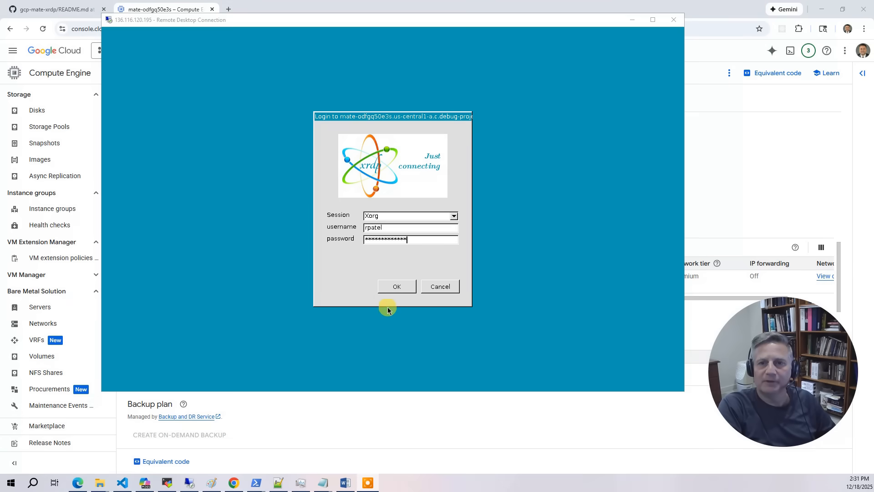
click(397, 287)
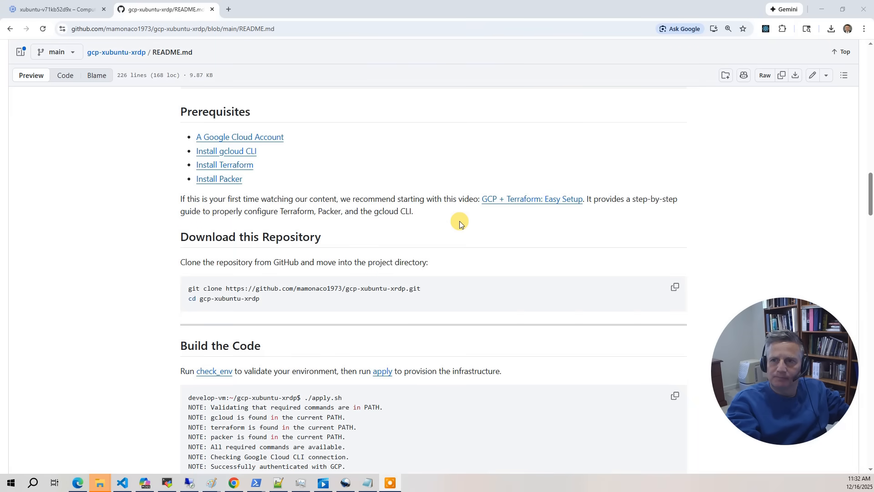
mouse_move(535, 209)
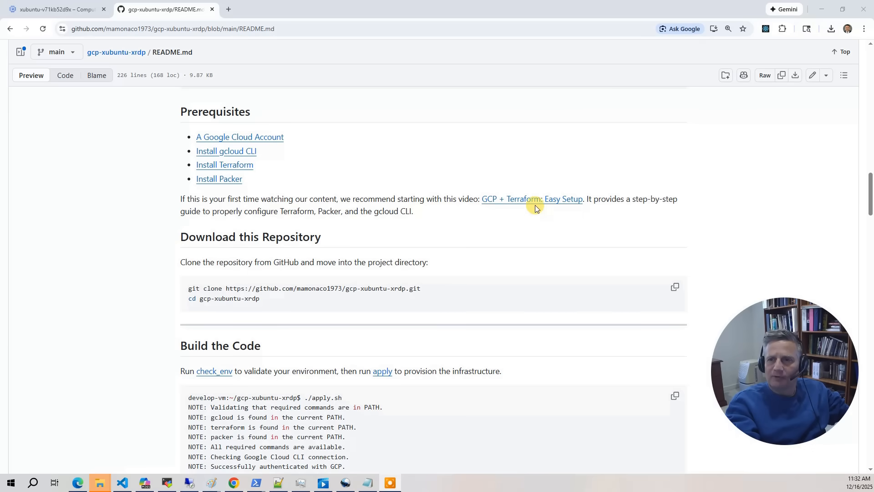
mouse_move(529, 213)
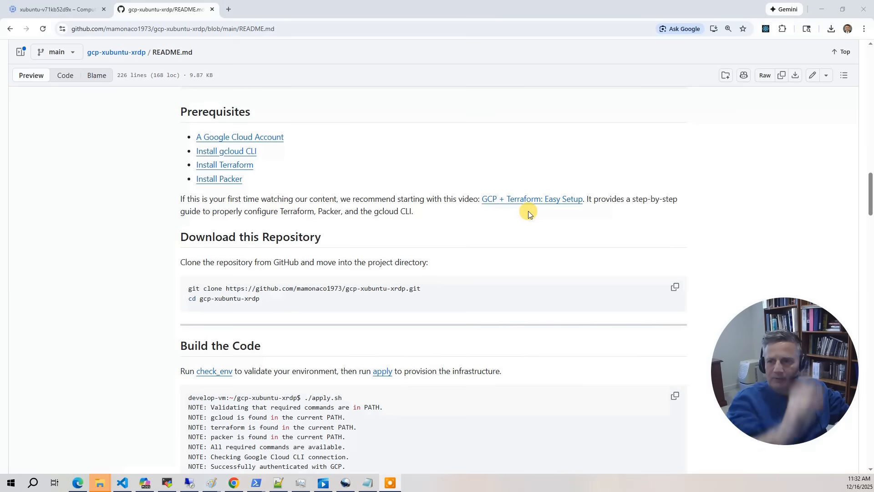
mouse_move(534, 231)
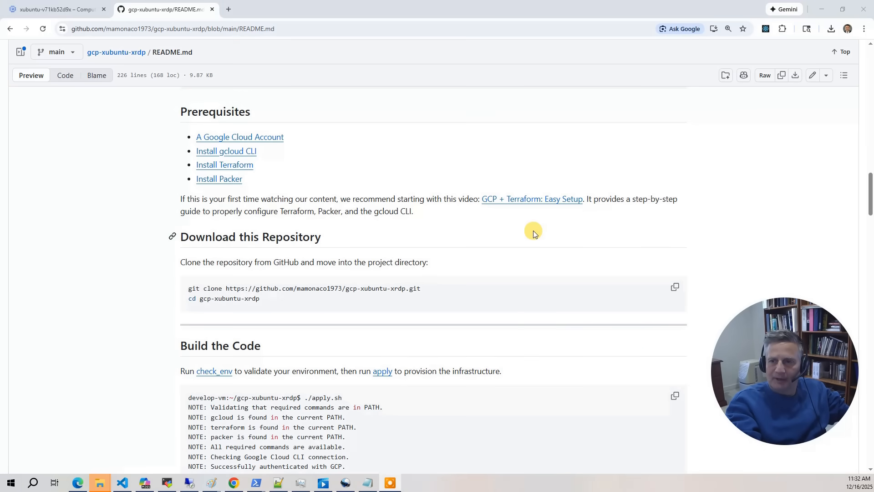
mouse_move(540, 225)
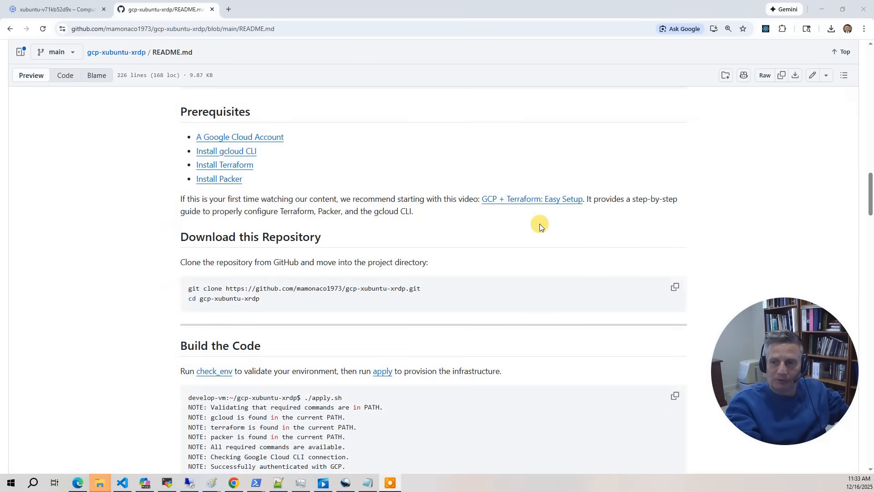
mouse_move(512, 237)
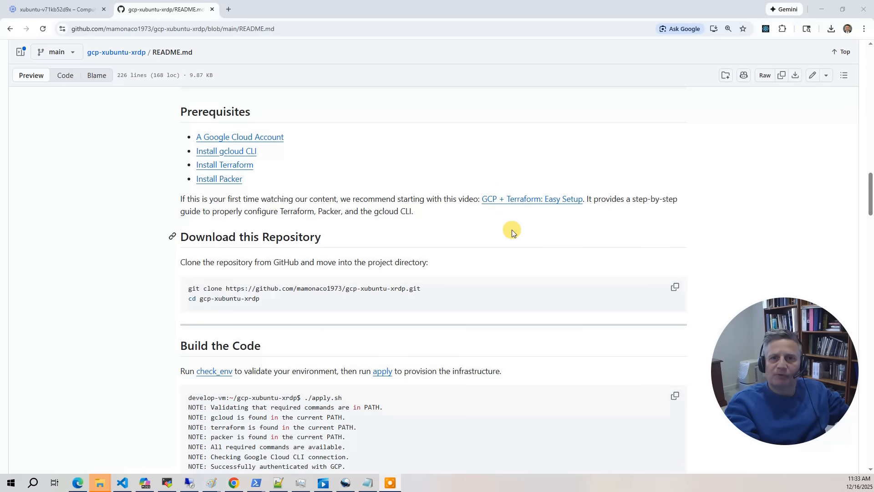
mouse_move(363, 152)
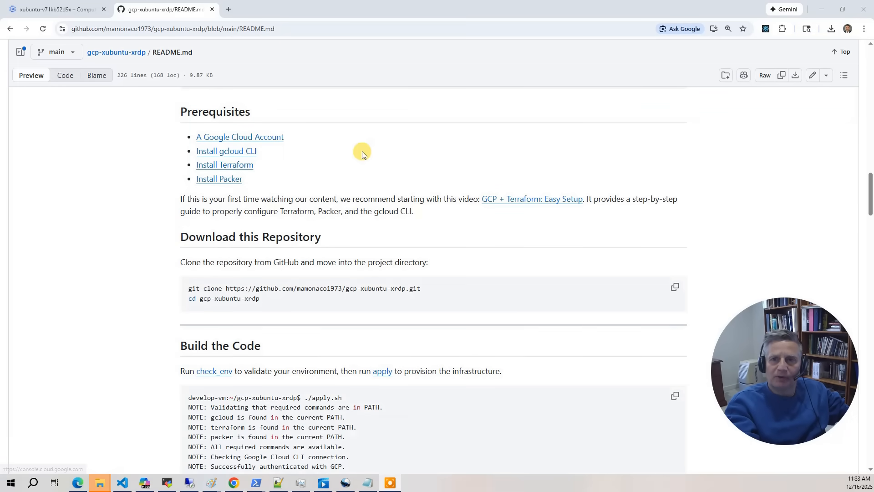
mouse_move(434, 140)
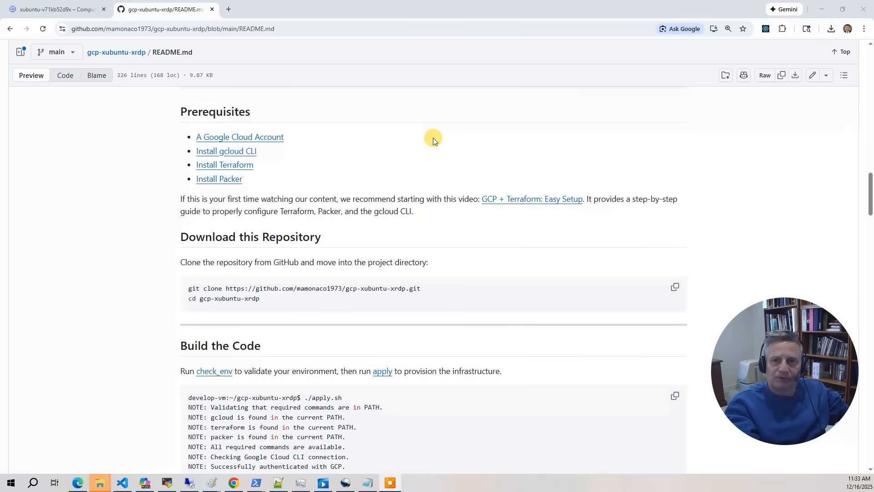
mouse_move(440, 159)
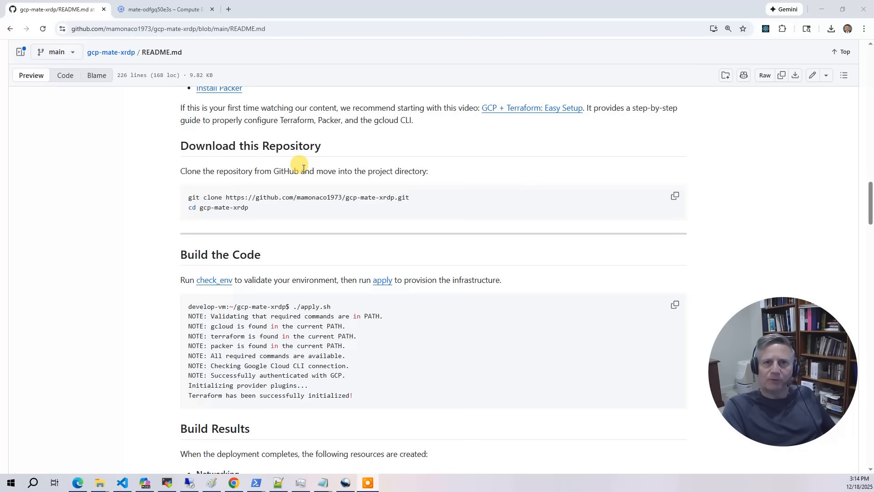
mouse_move(331, 168)
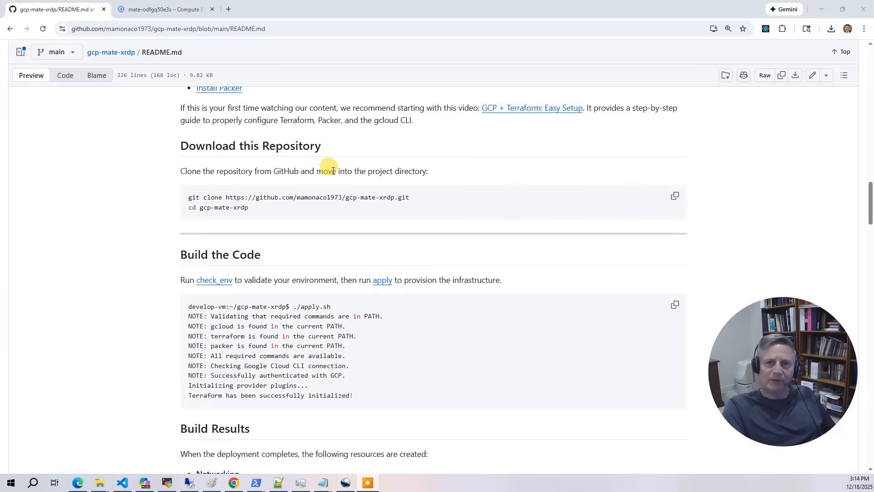
mouse_move(230, 158)
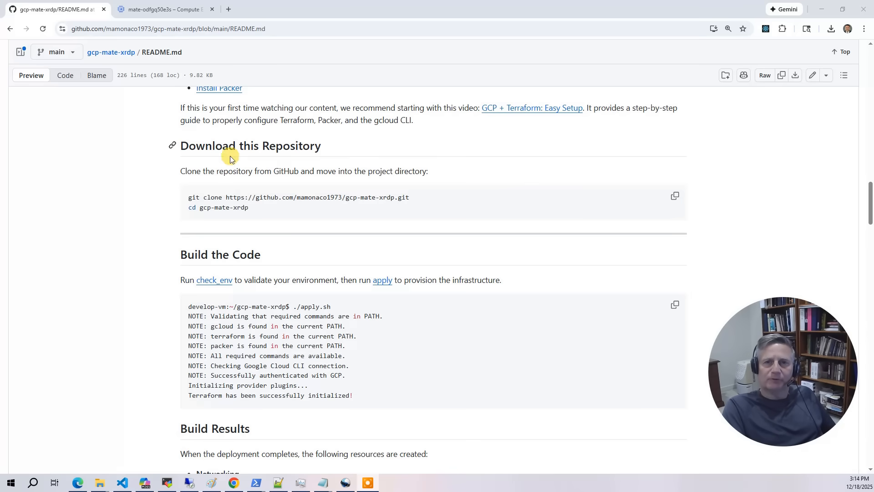
mouse_move(671, 195)
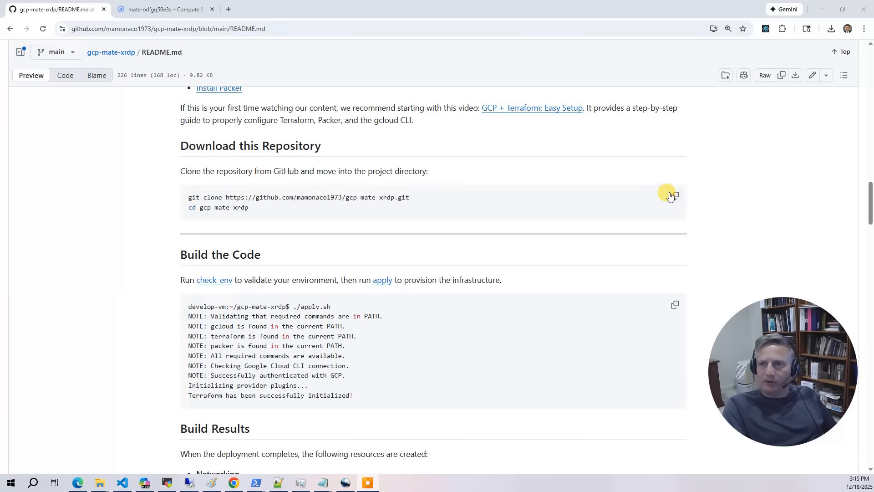
Copy the git clone and cd commands from the gcp-mate-xrdp README code block.
click(675, 195)
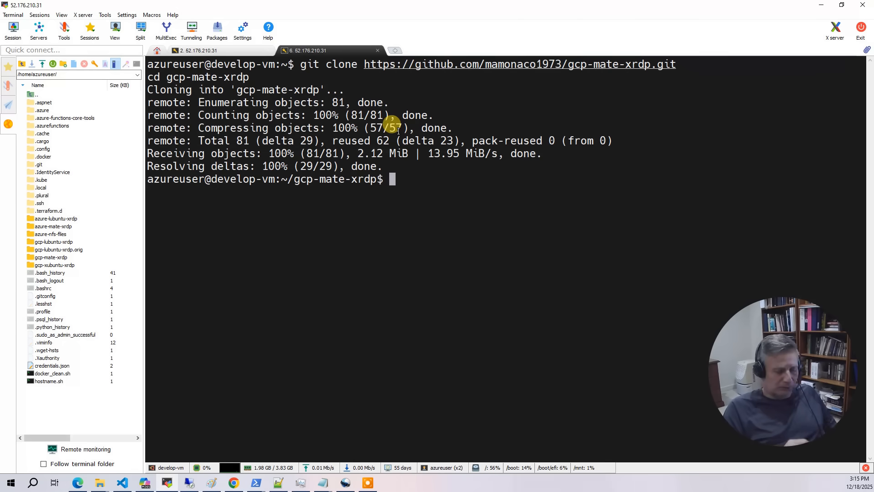
Run ./check_env.sh, upload credentials.json via the SFTP sidebar, then run ./apply.sh.
text(./c)
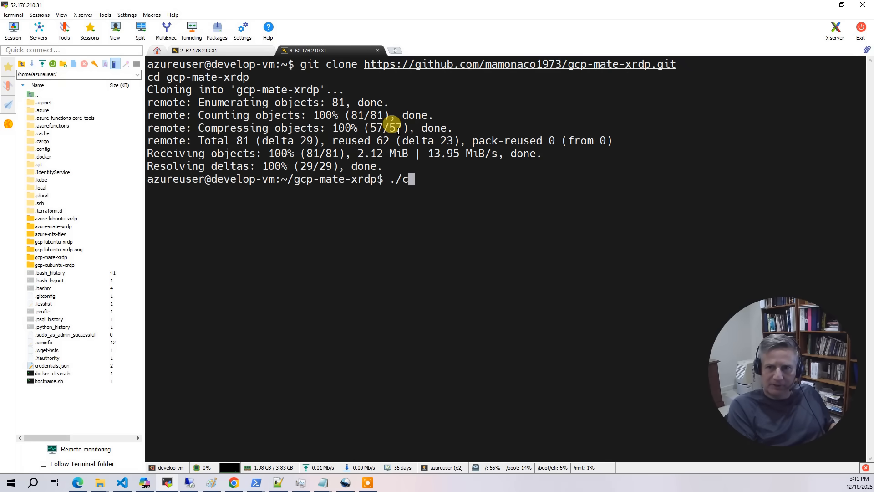
text(heck_env.sh)
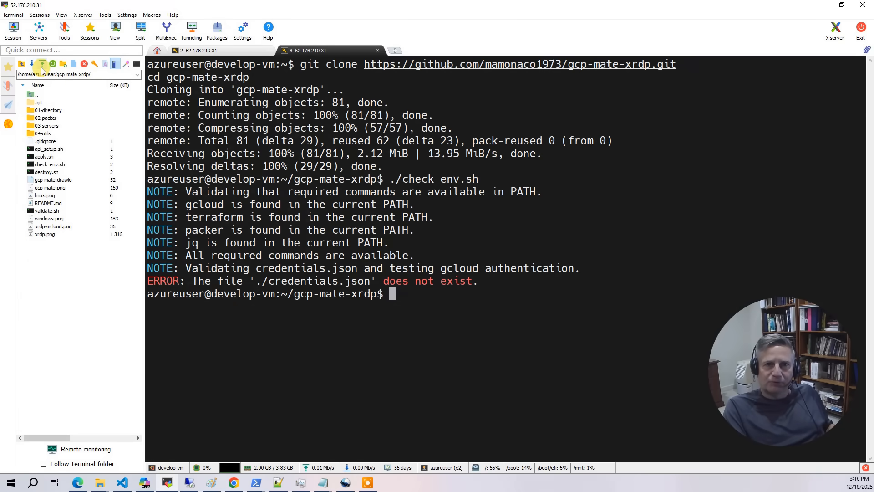
click(40, 64)
text(./check_env.sh)
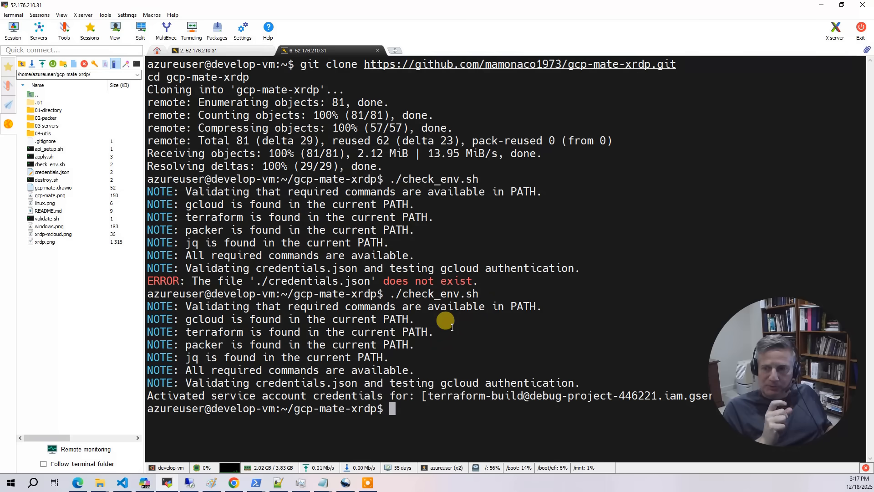
text(./api_setup.sh)
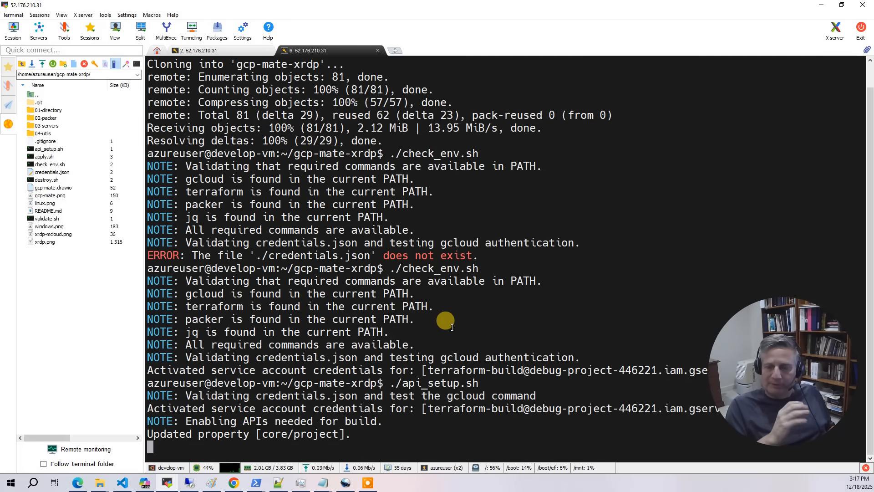
text(./apply.sh)
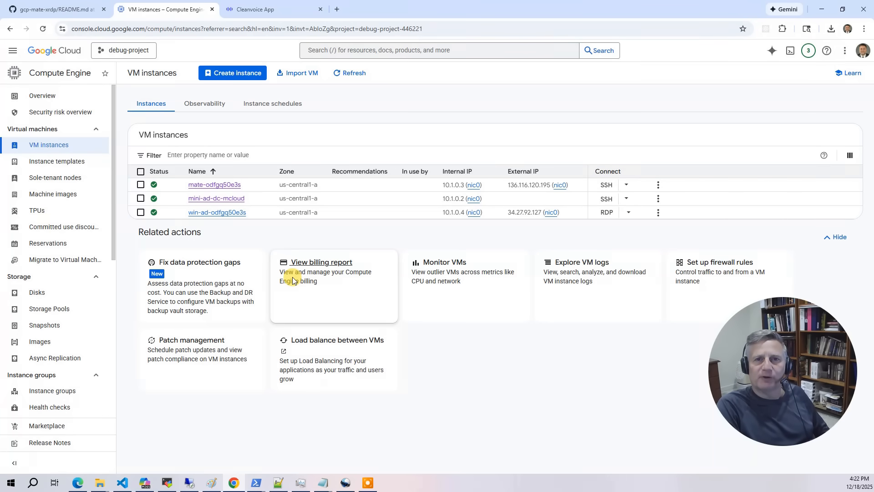
Open the mini-ad-dc-mcloud VM details, then the MATE VM's Packer-built boot image.
click(216, 198)
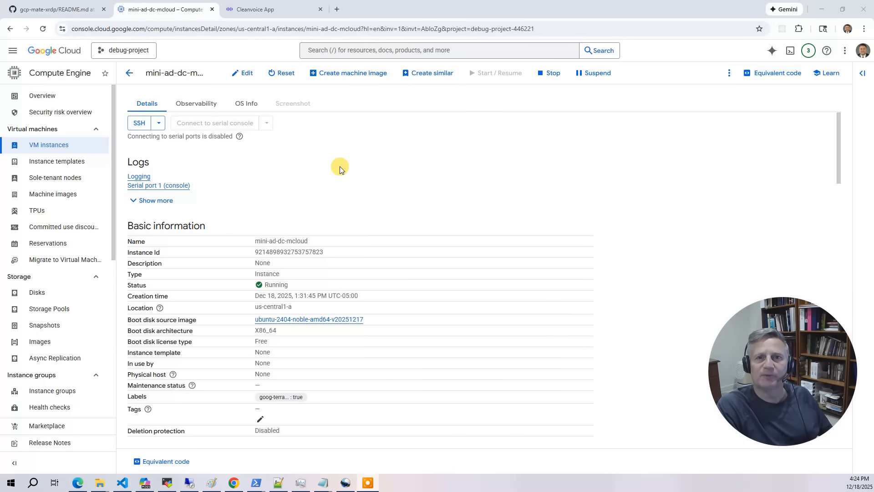
mouse_move(429, 226)
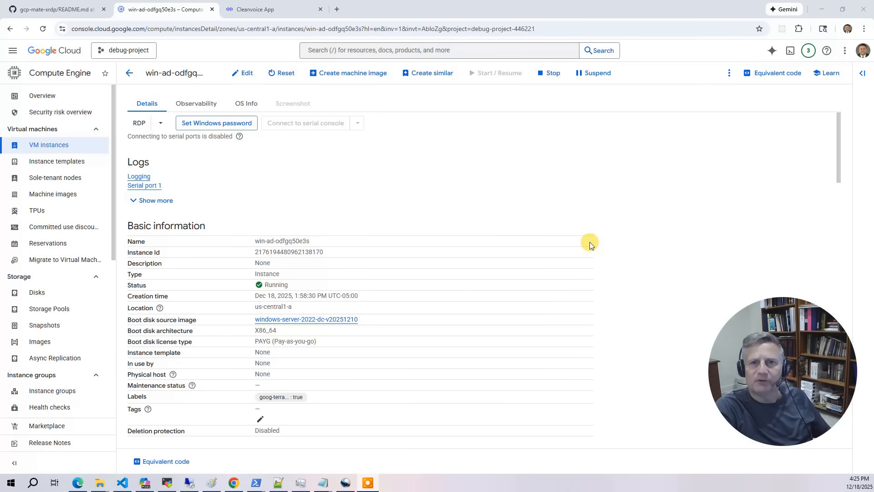
mouse_move(584, 244)
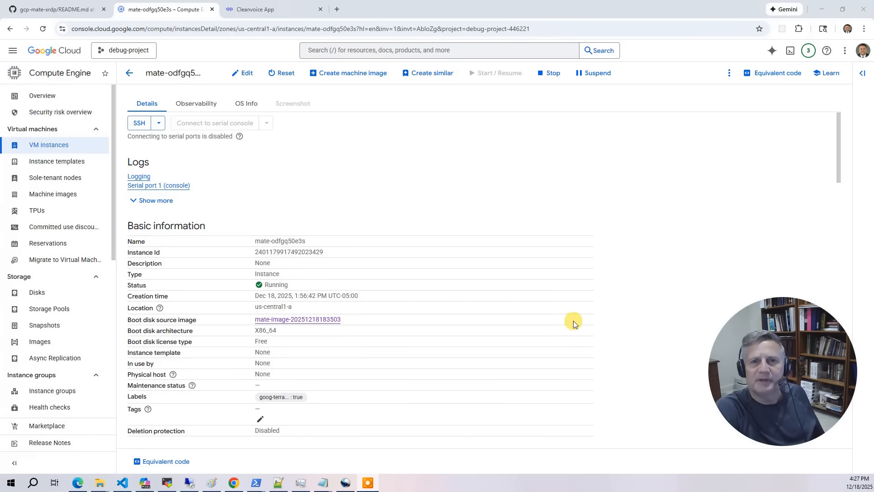
mouse_move(407, 186)
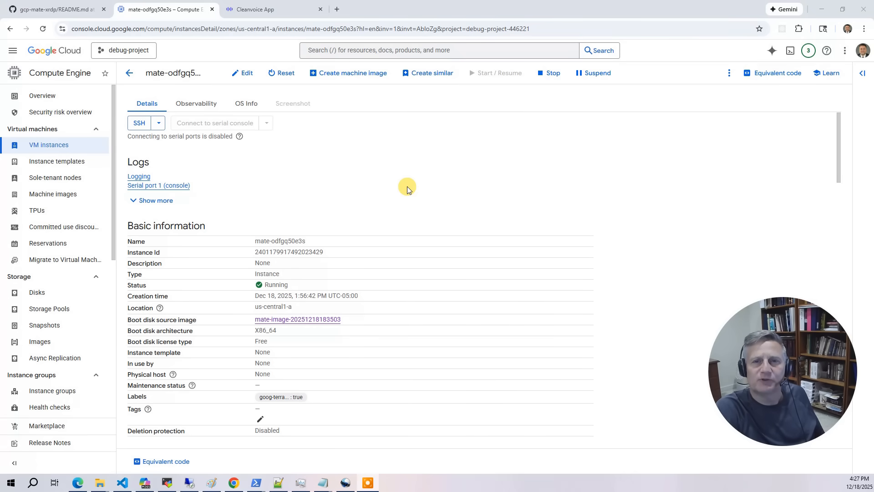
click(297, 320)
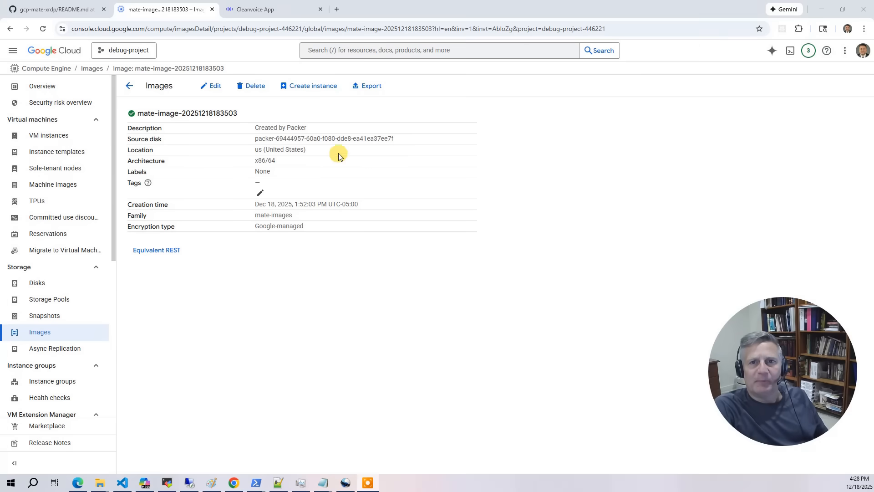
mouse_move(314, 166)
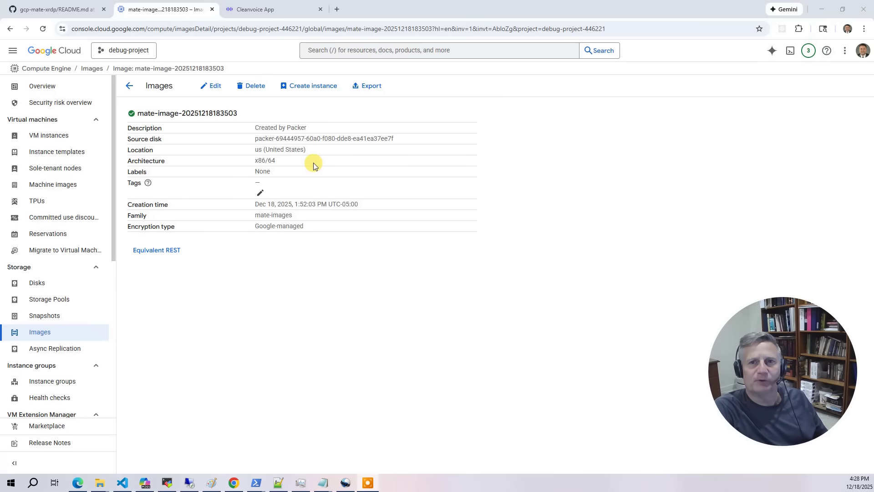
mouse_move(317, 164)
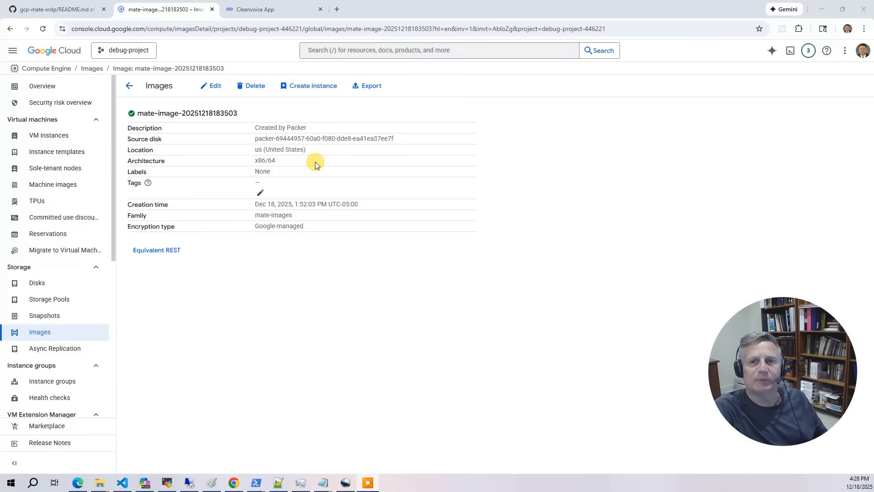
mouse_move(321, 162)
text(secrr)
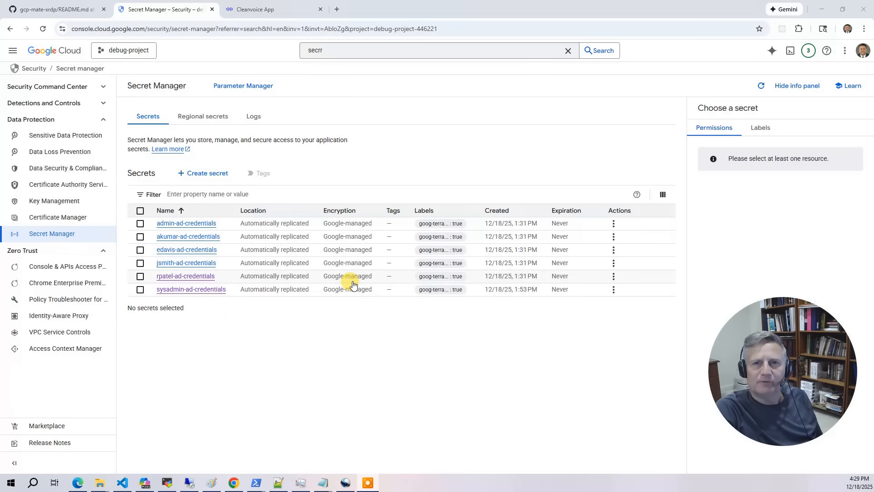
mouse_move(377, 271)
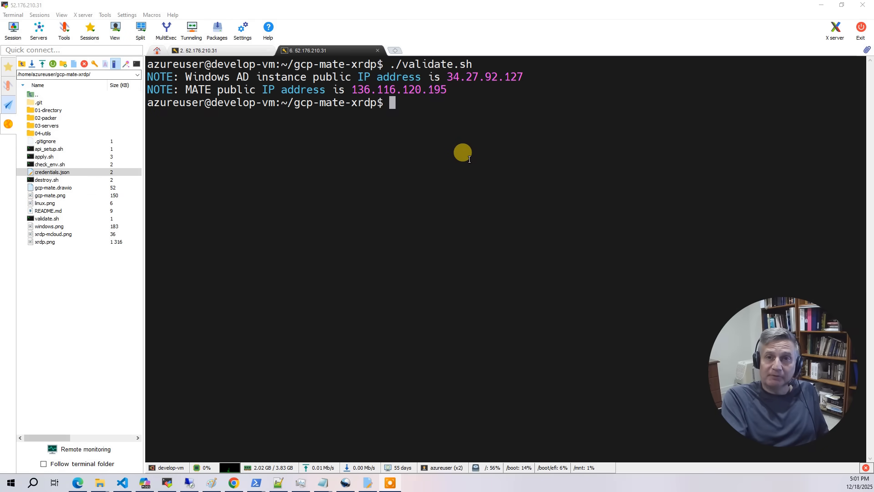
mouse_move(379, 76)
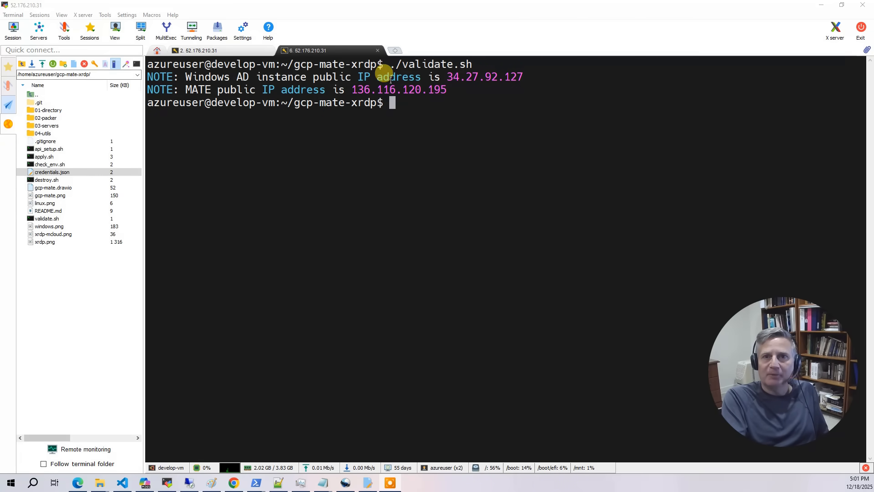
Select and copy the MATE public IP from the validate.sh output.
drag(352, 90, 447, 89)
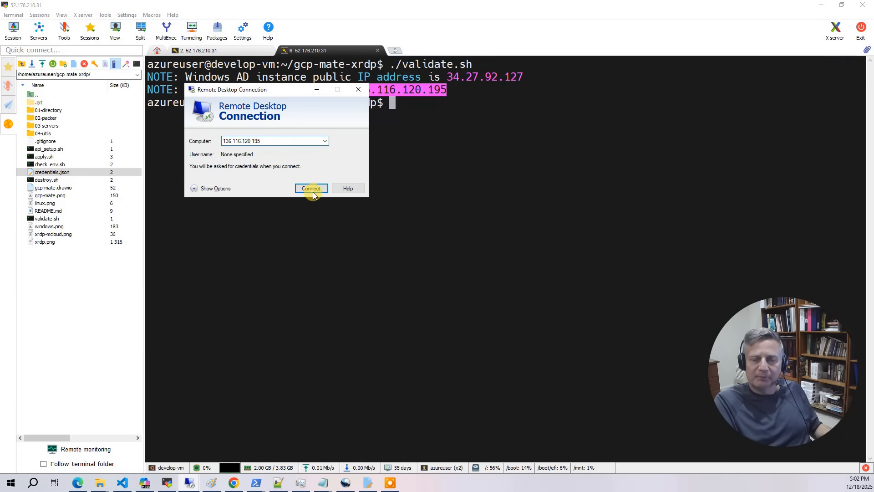
click(311, 188)
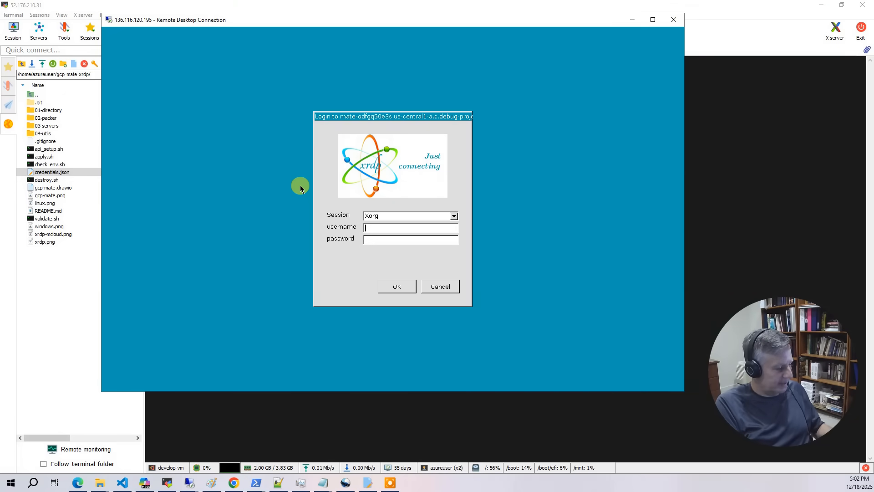
text(rpatel)
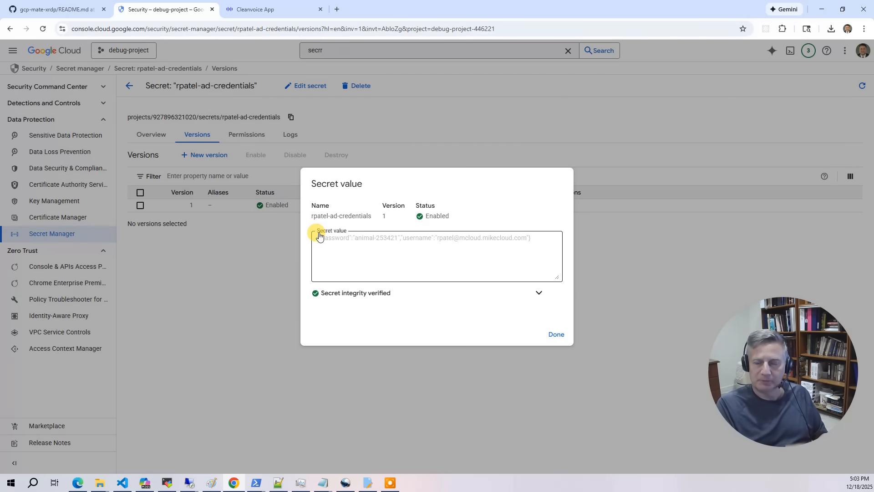
Double-click the password inside the rpatel-ad-credentials secret value to copy it.
double_click(381, 238)
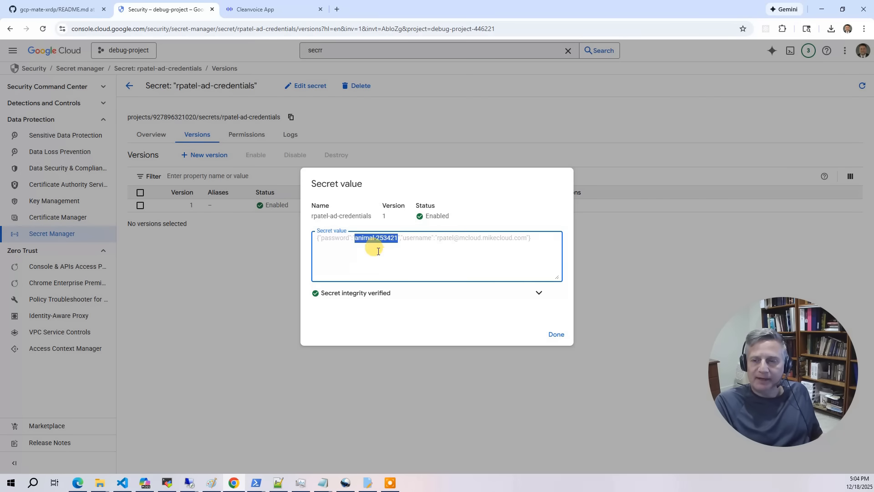
mouse_move(387, 257)
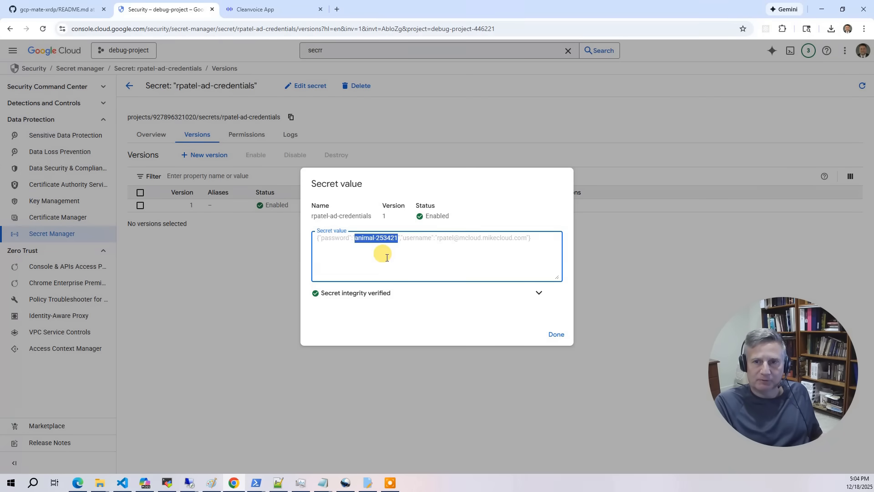
mouse_move(394, 247)
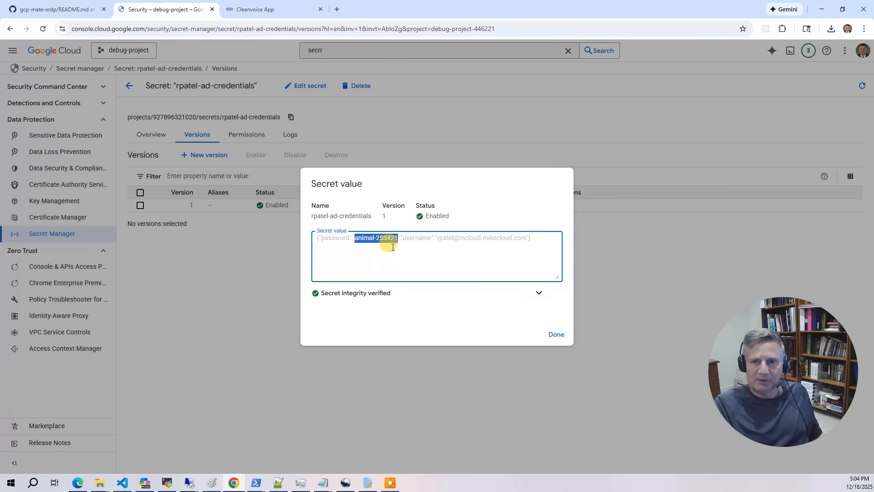
mouse_move(405, 248)
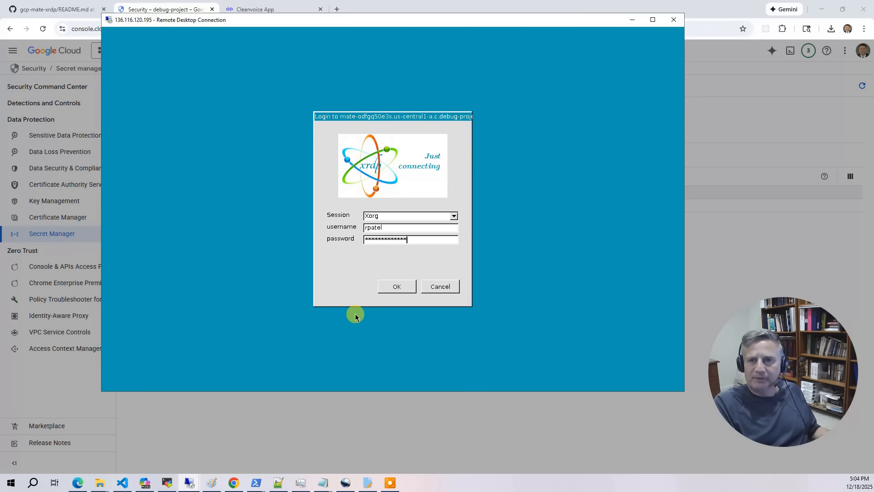
click(396, 287)
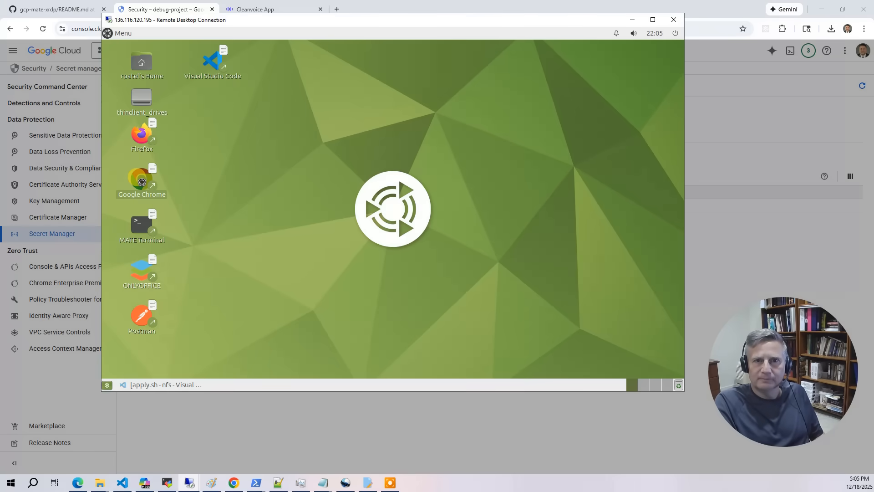
double_click(141, 181)
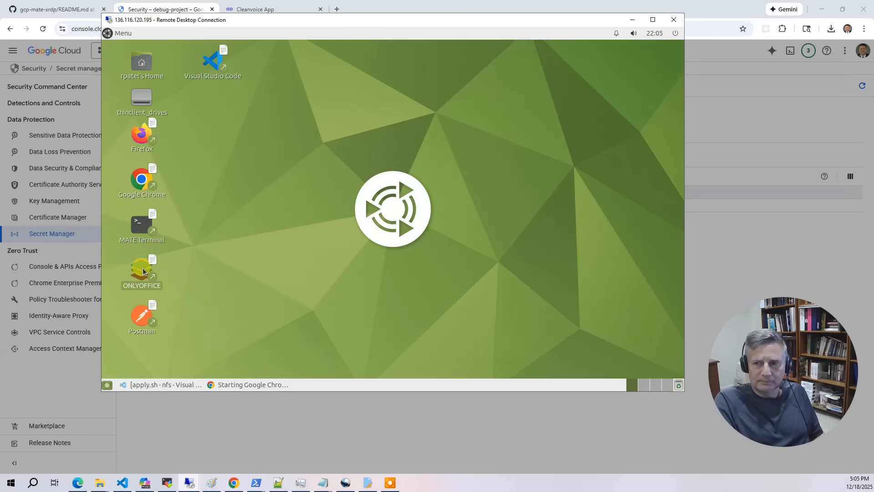
double_click(142, 268)
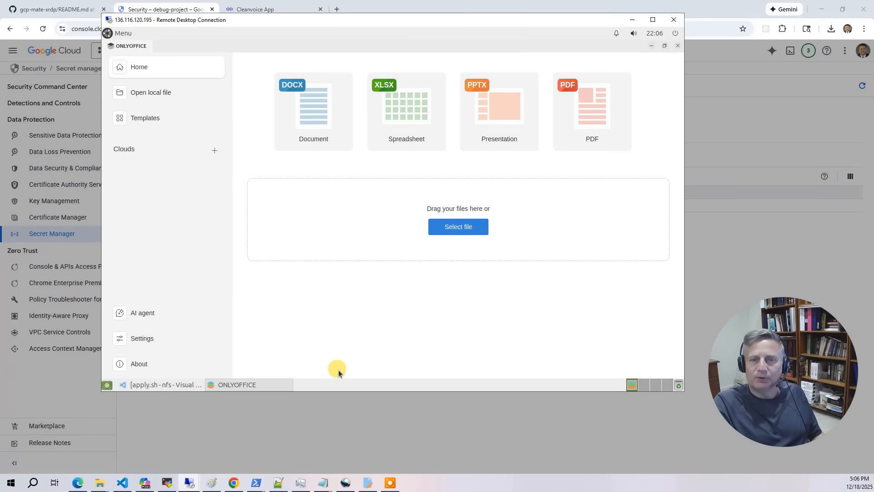
mouse_move(403, 116)
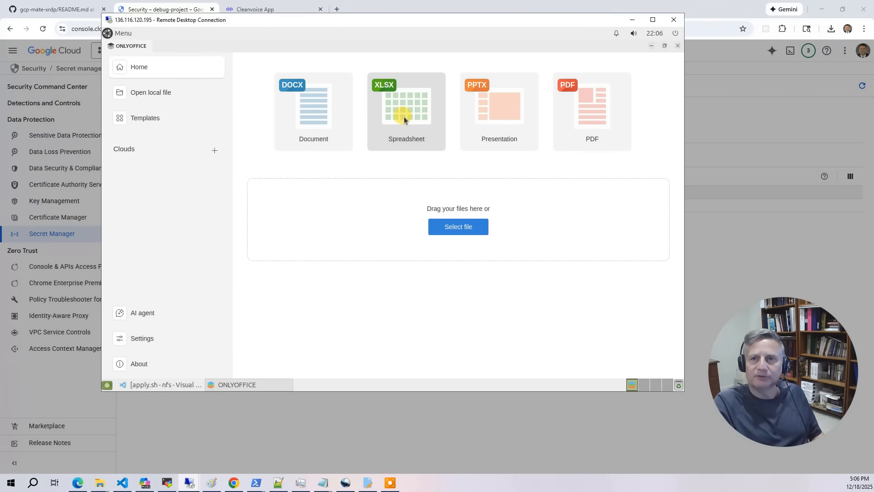
mouse_move(596, 127)
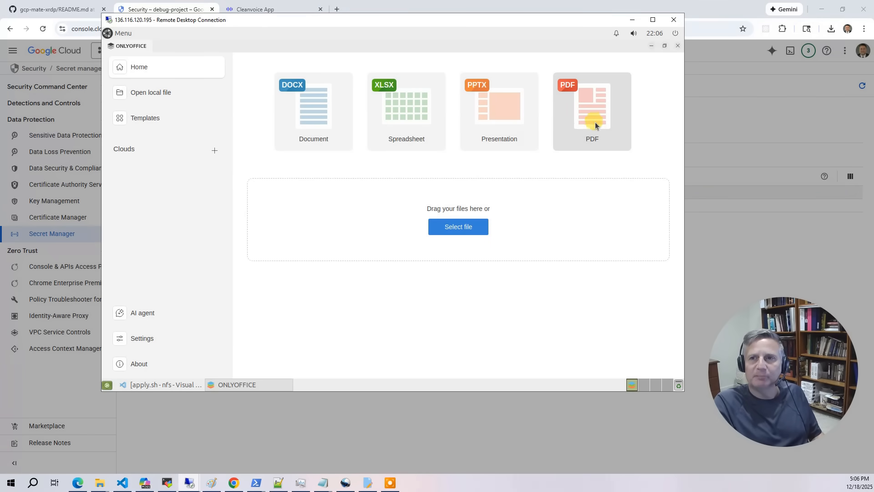
click(678, 45)
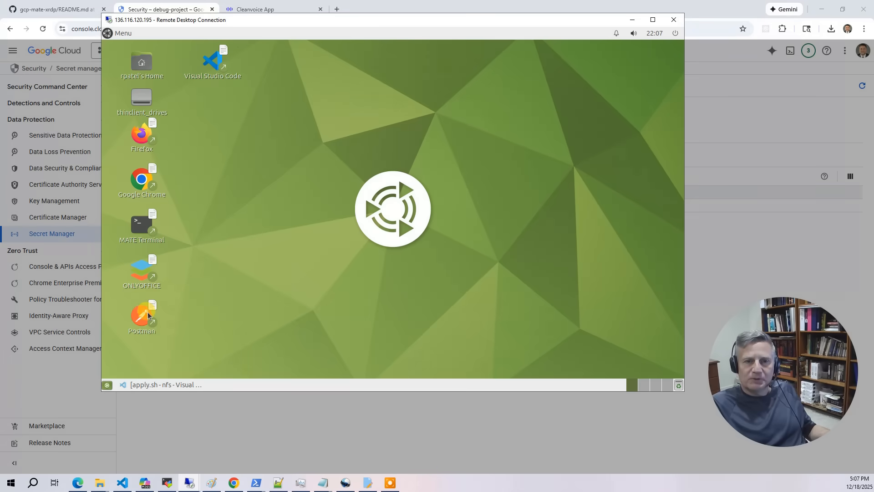
double_click(142, 314)
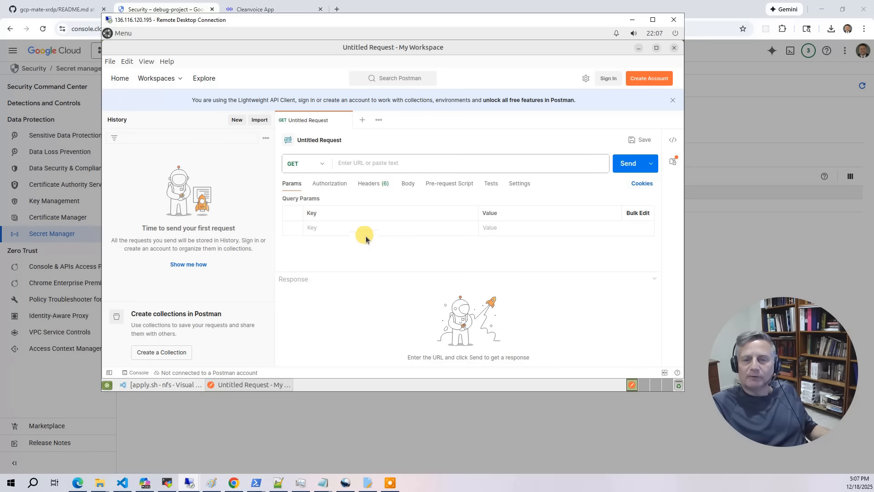
mouse_move(354, 224)
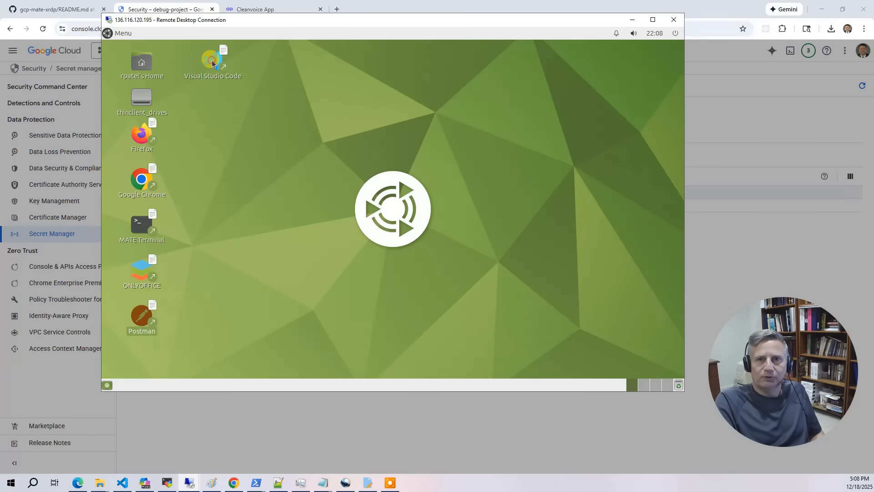
Launch Visual Studio Code from the remote desktop icon to open the nfs workspace.
double_click(213, 62)
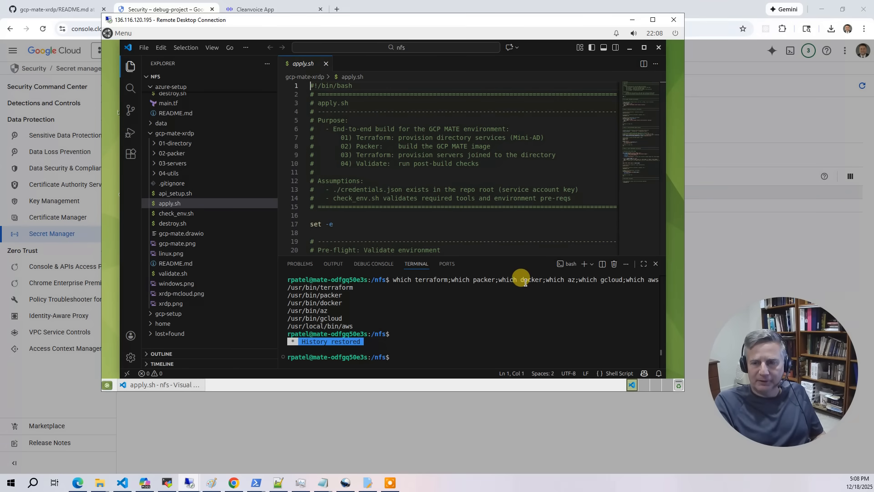
mouse_move(605, 279)
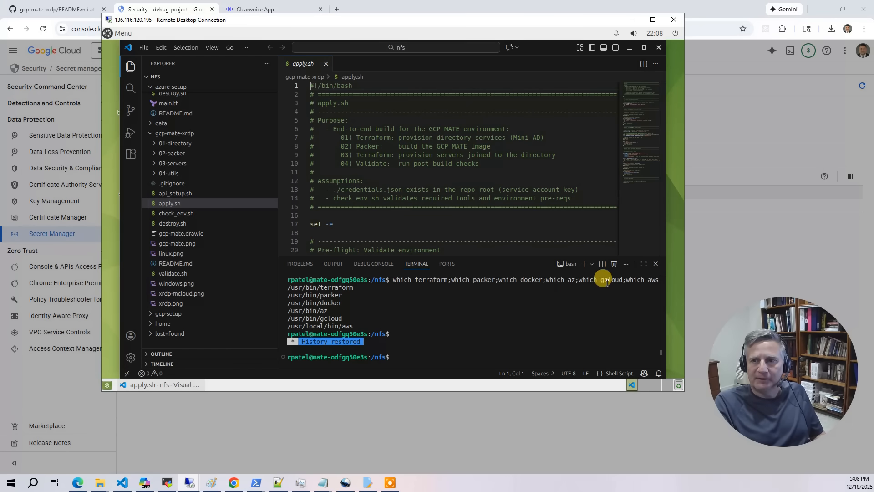
mouse_move(614, 298)
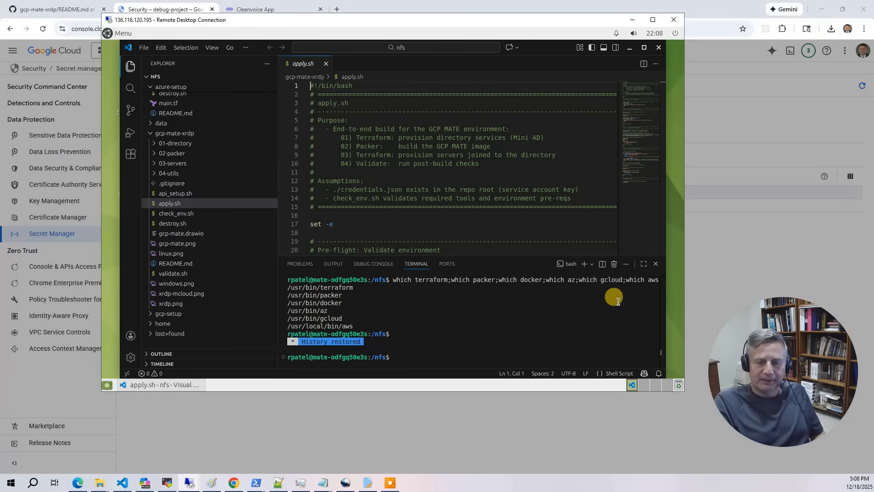
mouse_move(475, 323)
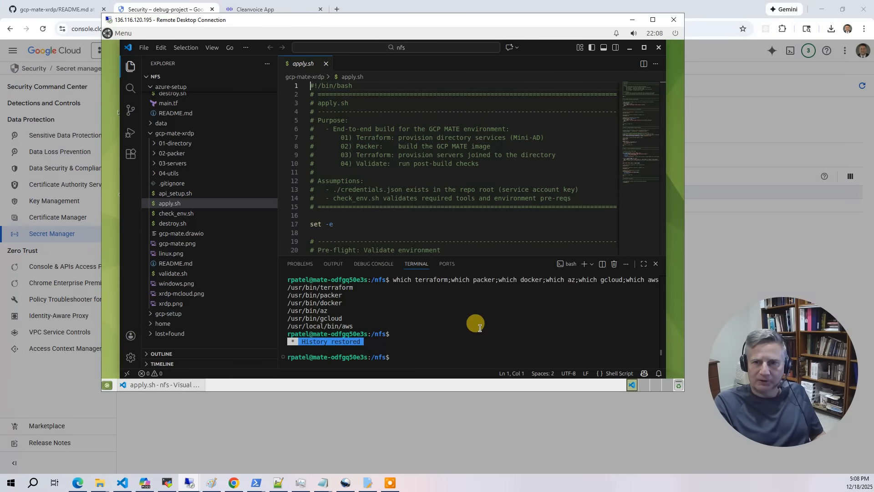
mouse_move(476, 311)
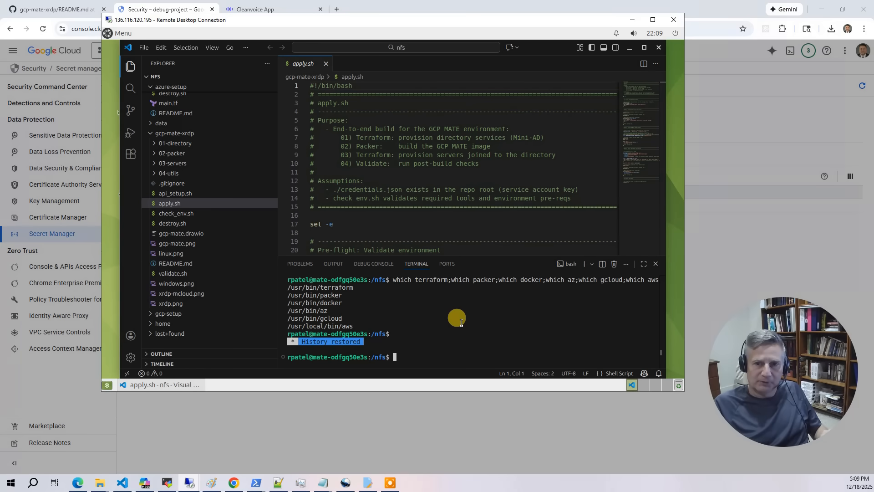
Run ./check_env.sh in aws-setup and azure-setup, then move into gcp-setup.
text(cd aws)
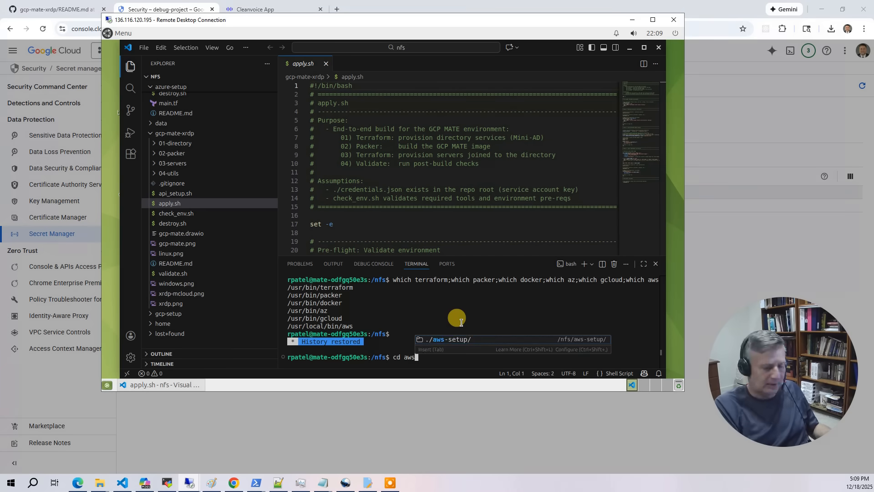
key(Enter)
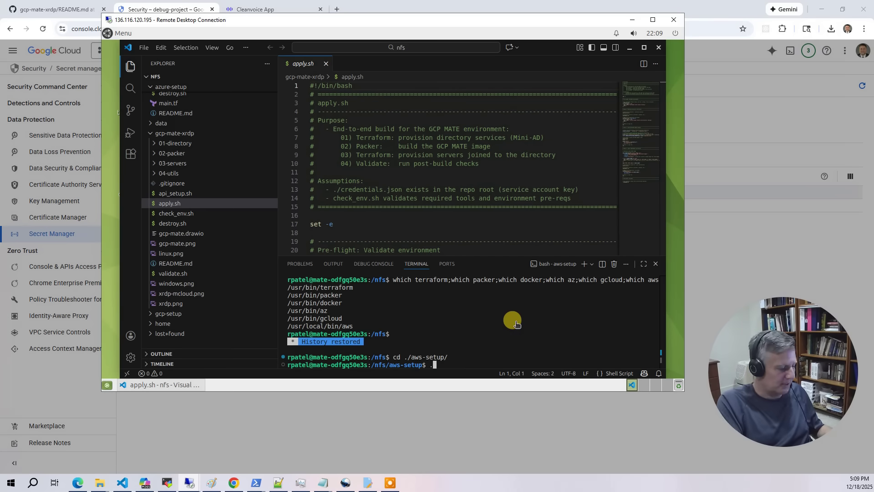
text(./check_env.sh)
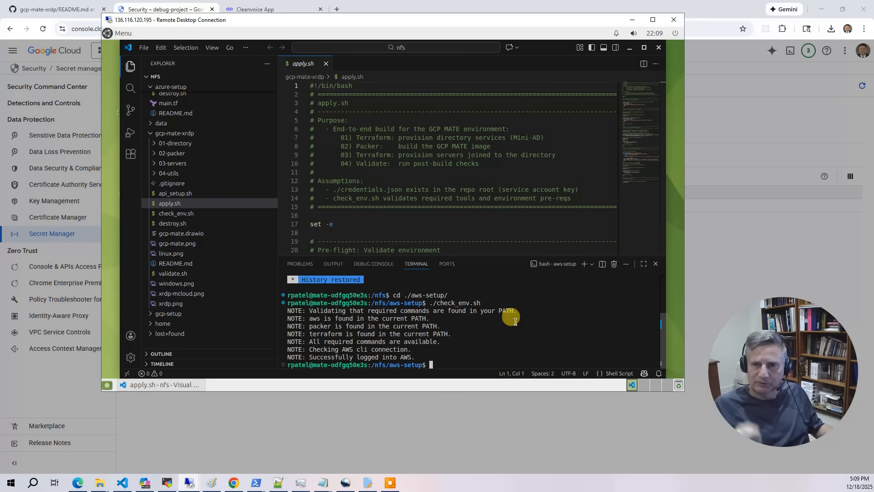
text(cd ..)
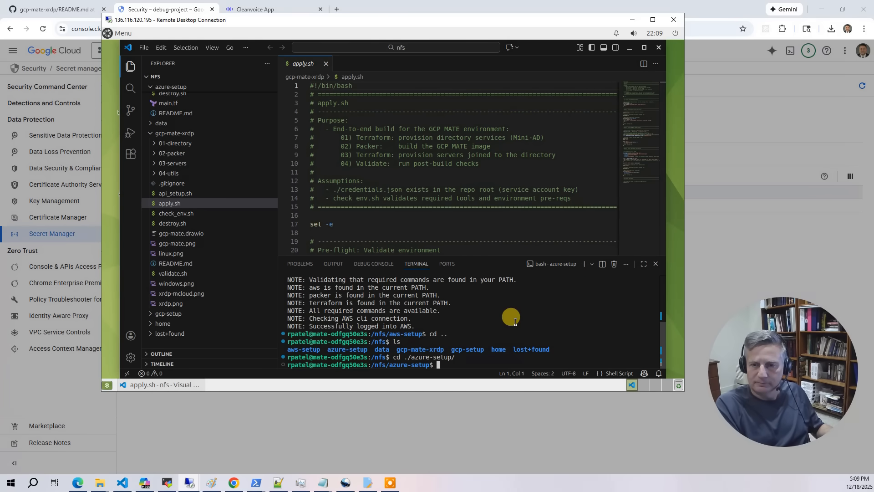
text(./check_env.sh)
text(cd ./gcp-setup/)
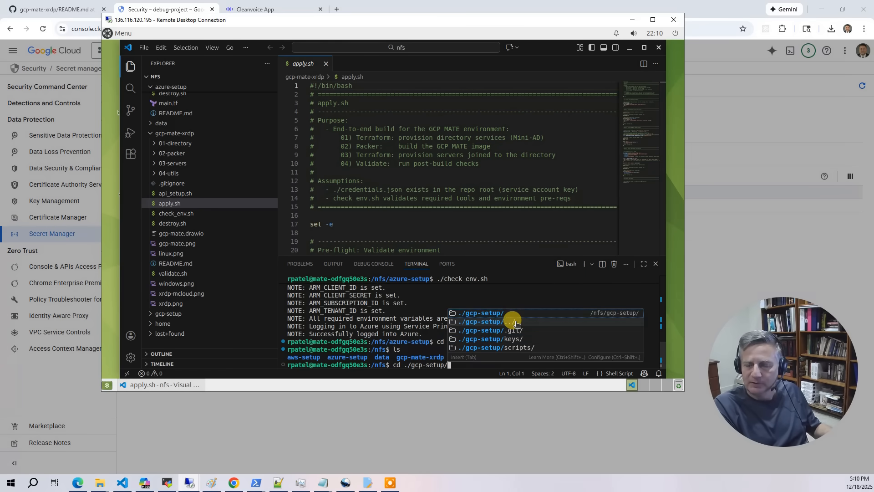
key(Enter)
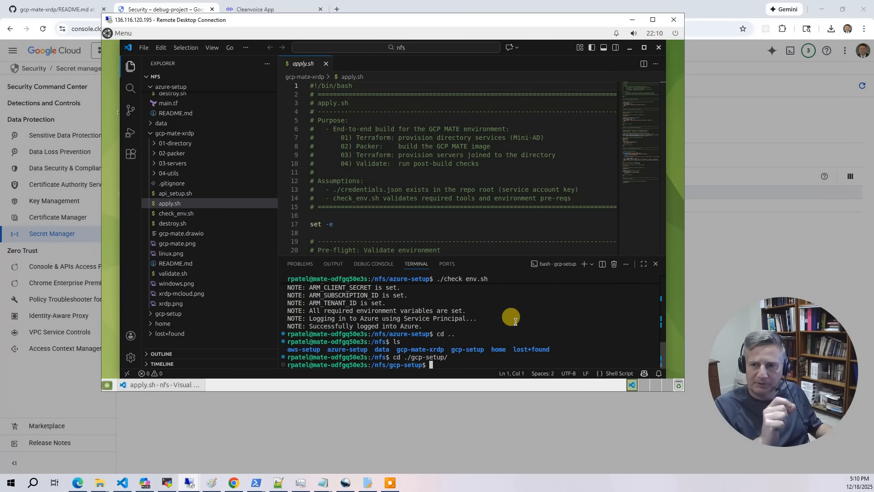
mouse_move(517, 323)
text(./check_env.sh)
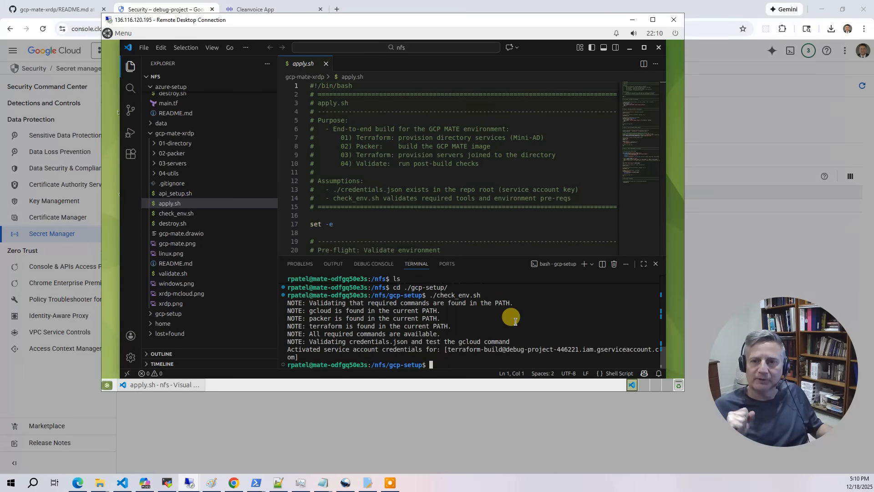
Launch KRDC and reconnect to the saved RDP entry for 34.27.92.127.
click(122, 33)
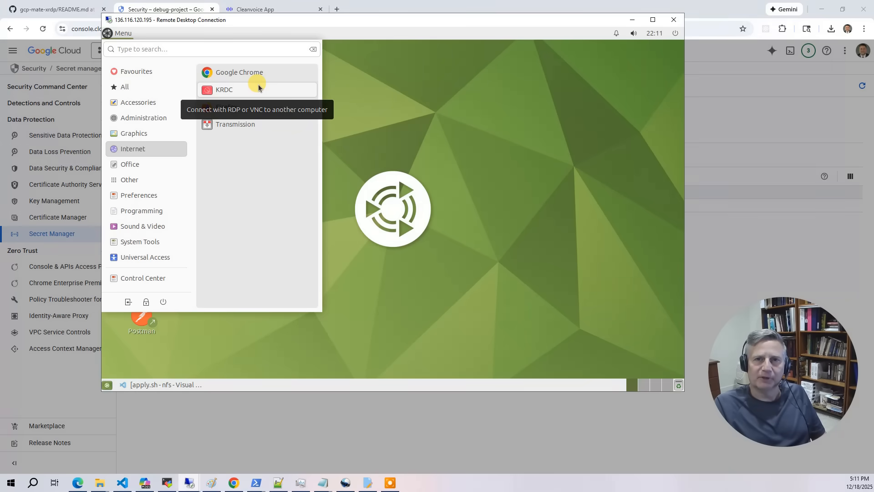
click(223, 89)
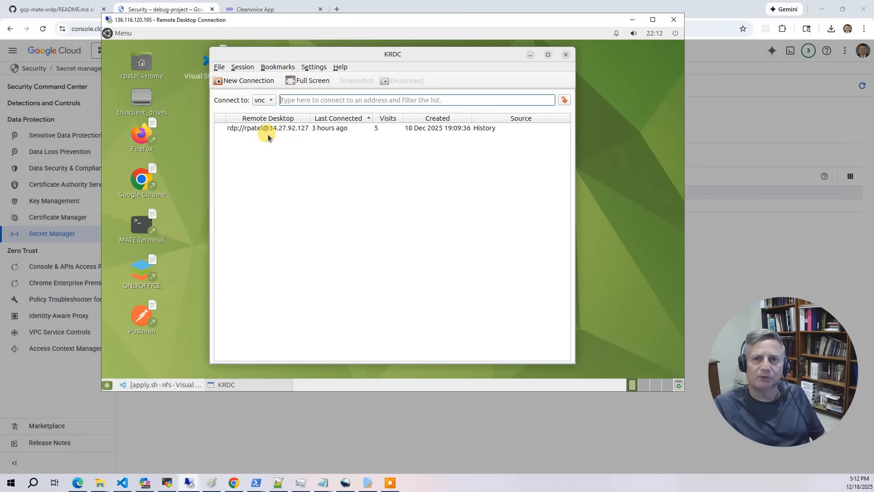
double_click(268, 128)
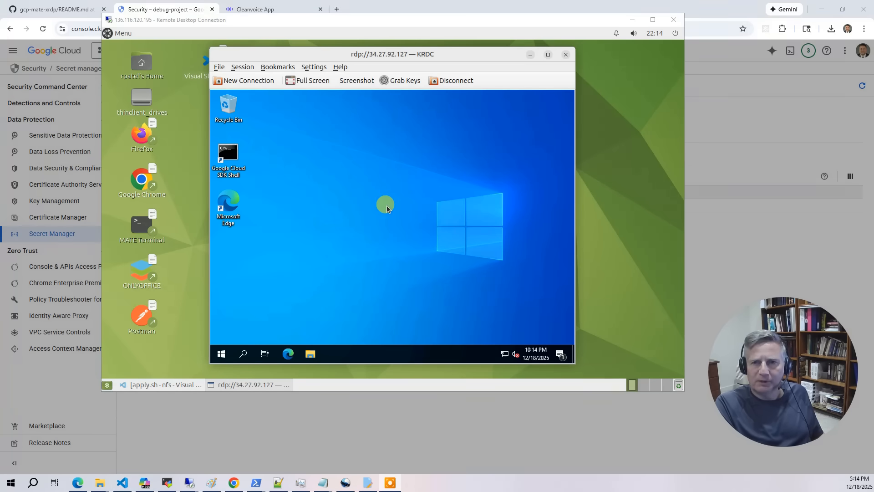
mouse_move(440, 251)
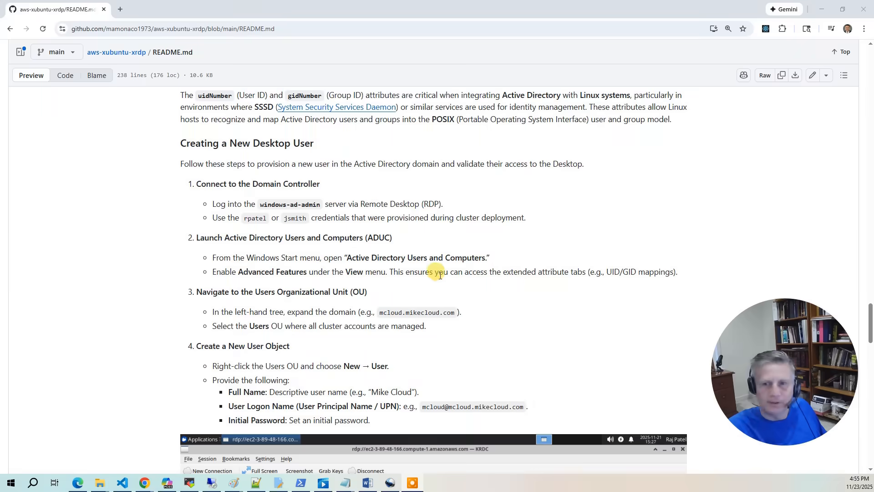
mouse_move(606, 188)
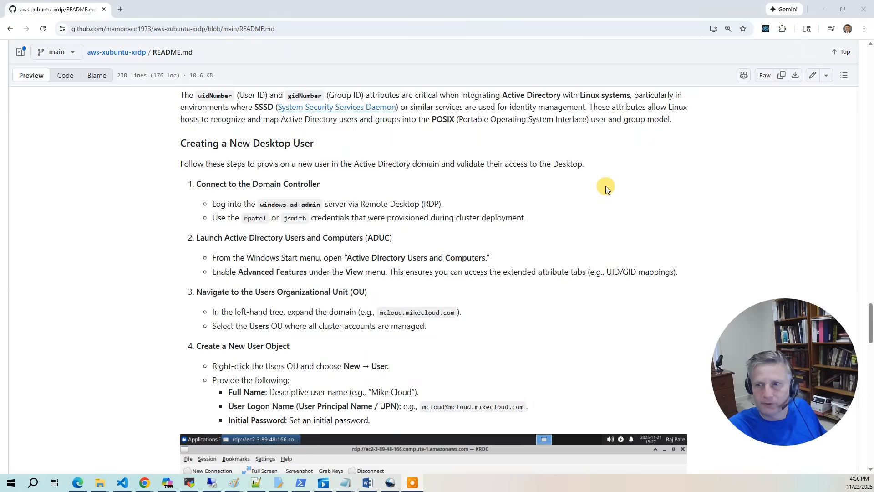
mouse_move(564, 206)
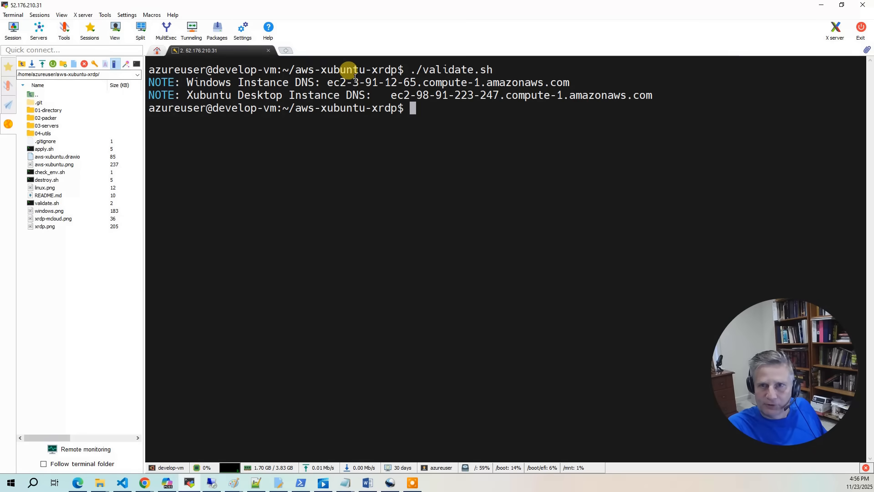
mouse_move(327, 82)
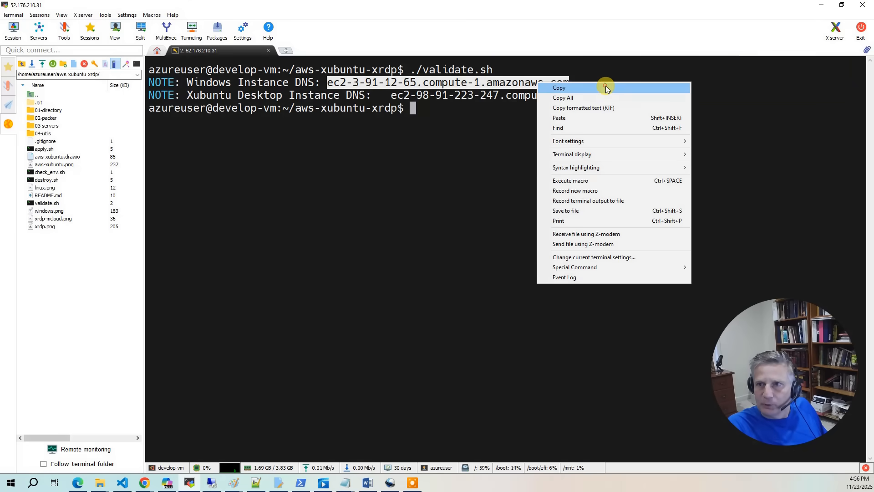
Copy the Windows Instance DNS name from the validate.sh output.
click(560, 87)
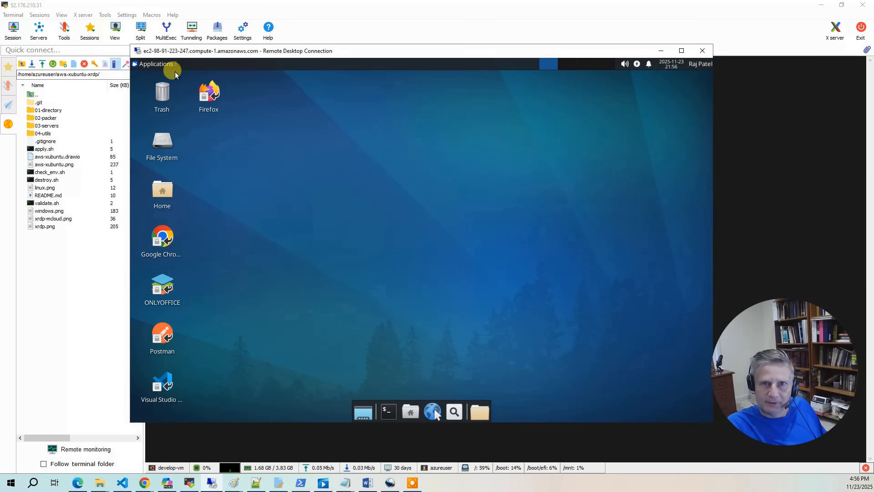
Launch KRDC and start an RDP connection to the Windows instance's DNS name.
click(155, 64)
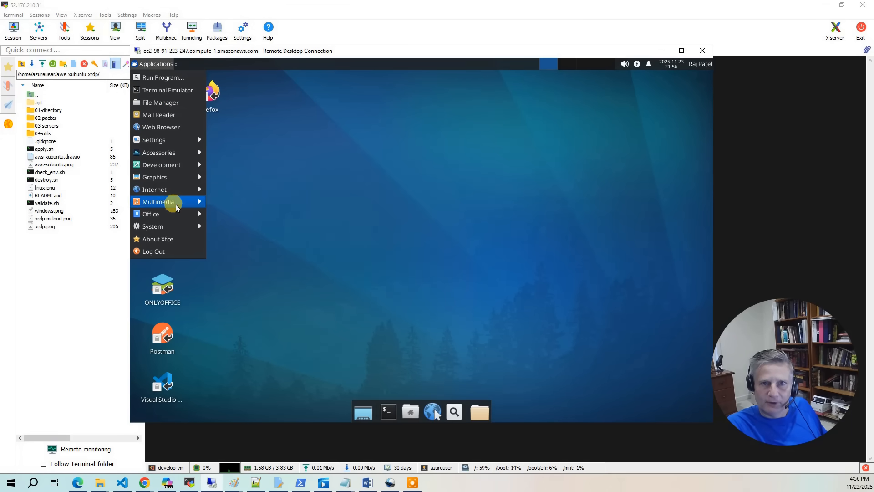
mouse_move(155, 190)
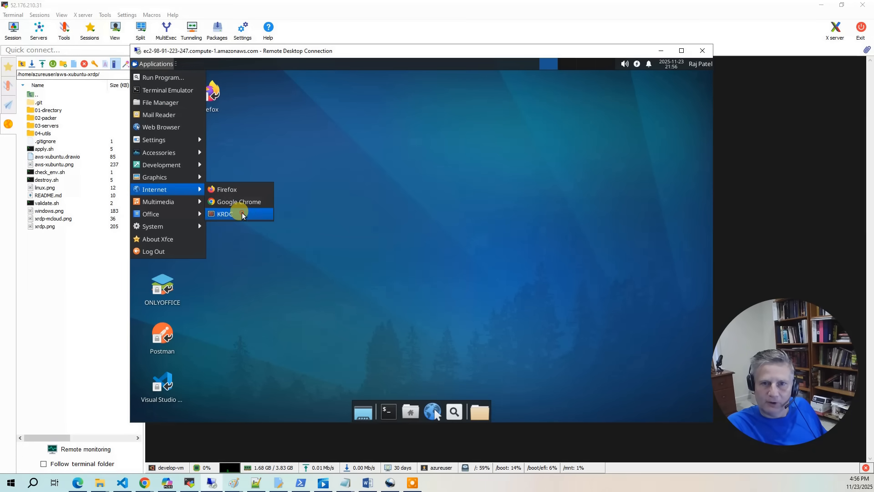
click(224, 214)
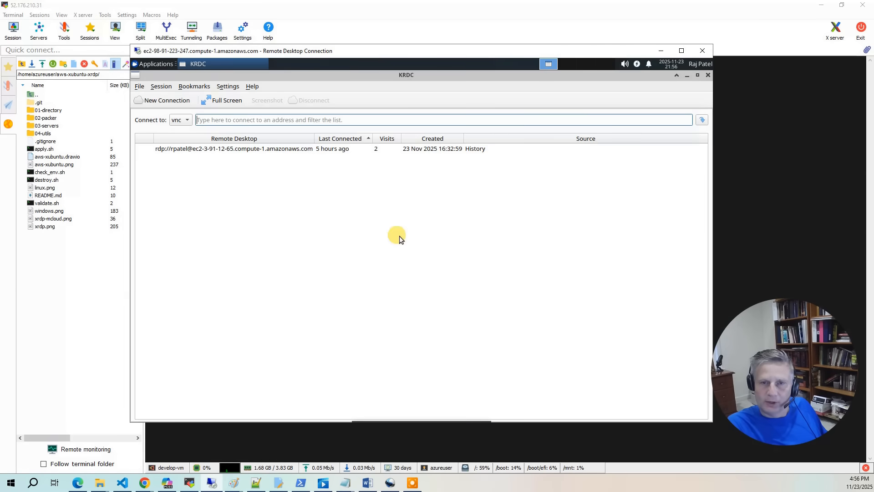
mouse_move(368, 147)
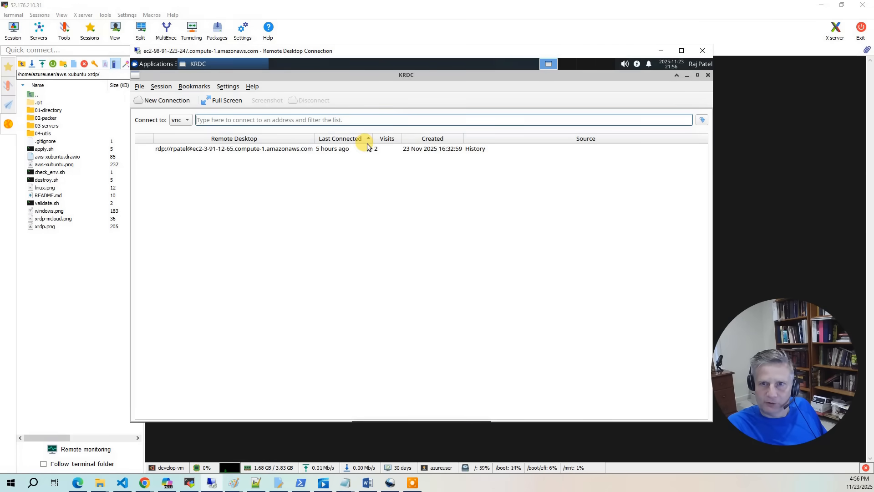
click(187, 120)
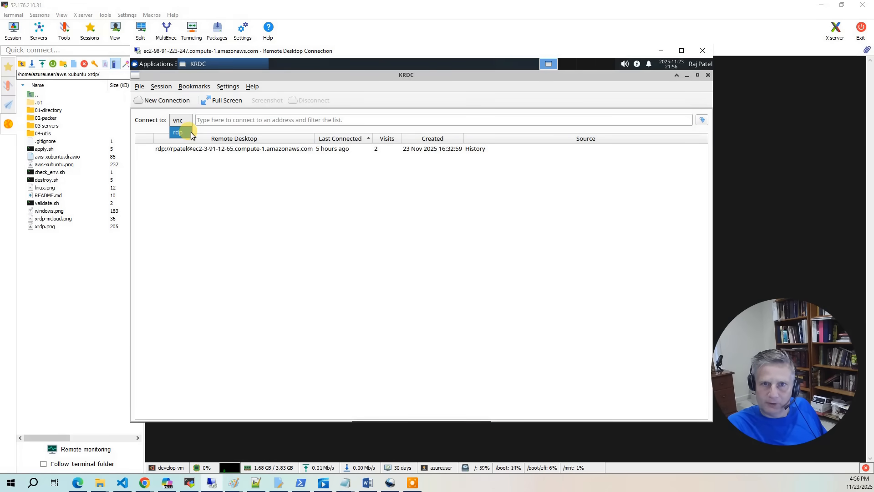
click(176, 132)
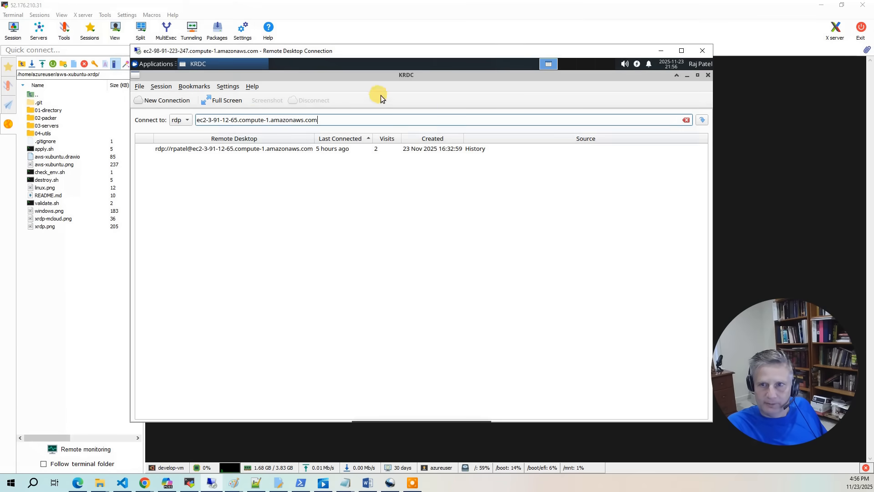
mouse_move(746, 190)
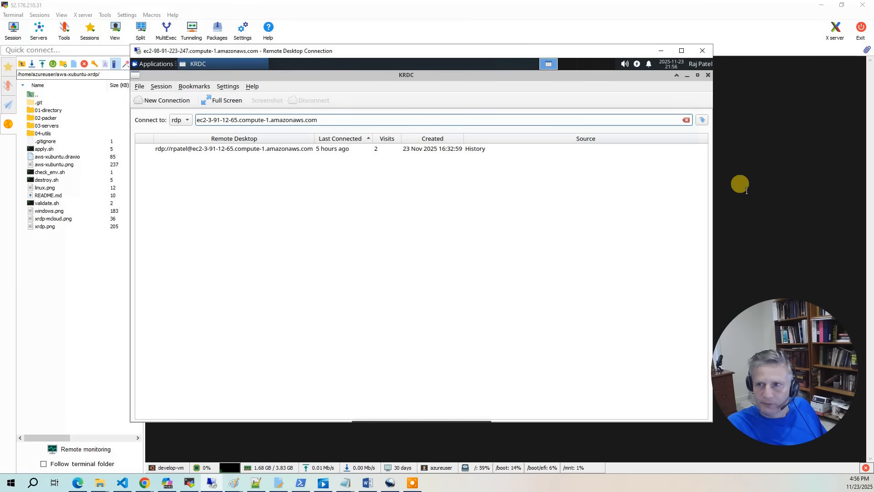
click(701, 120)
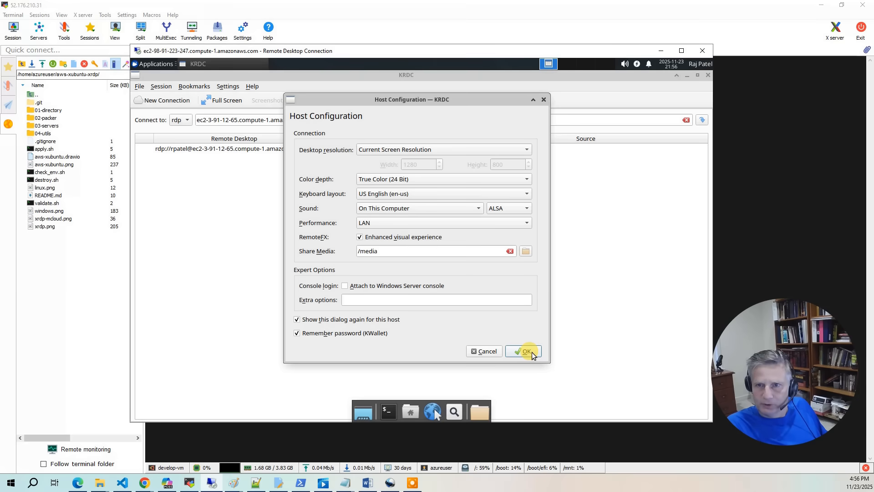
click(523, 351)
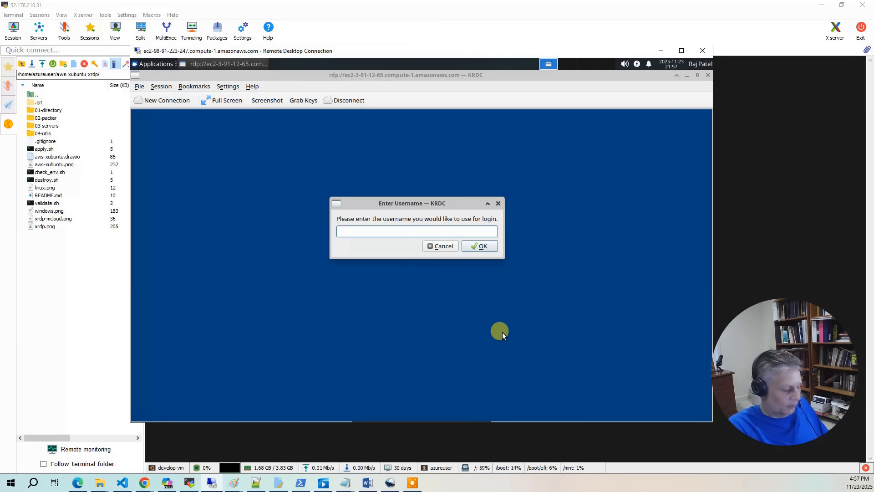
text(rpatel)
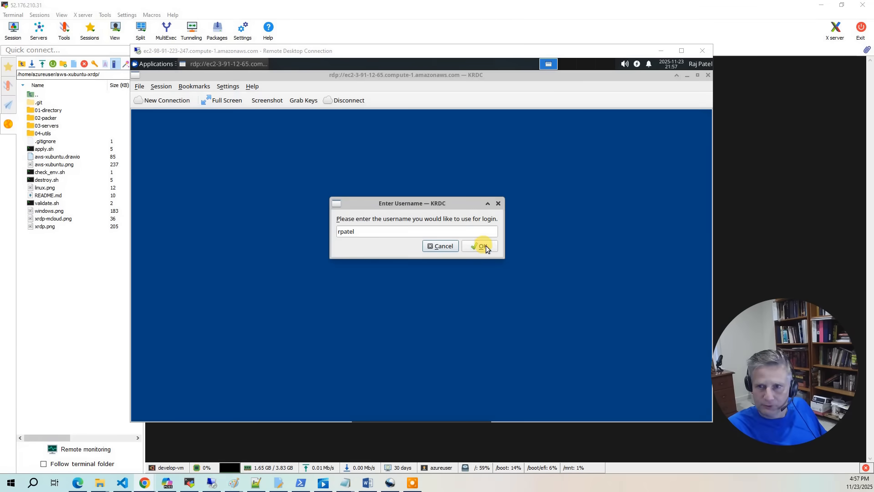
click(480, 246)
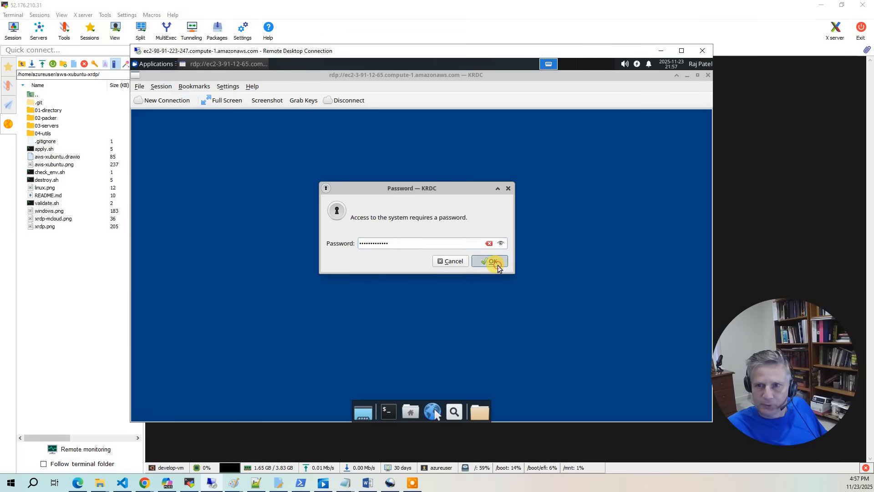
click(489, 261)
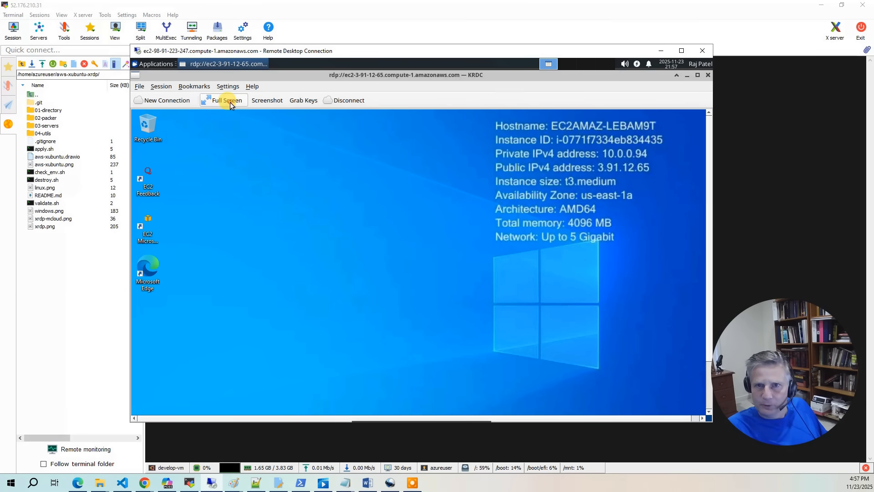
click(225, 100)
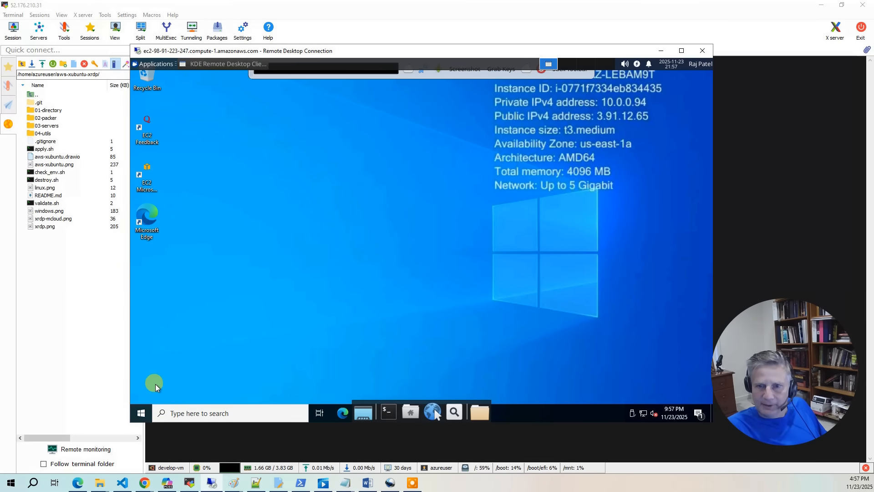
mouse_move(140, 416)
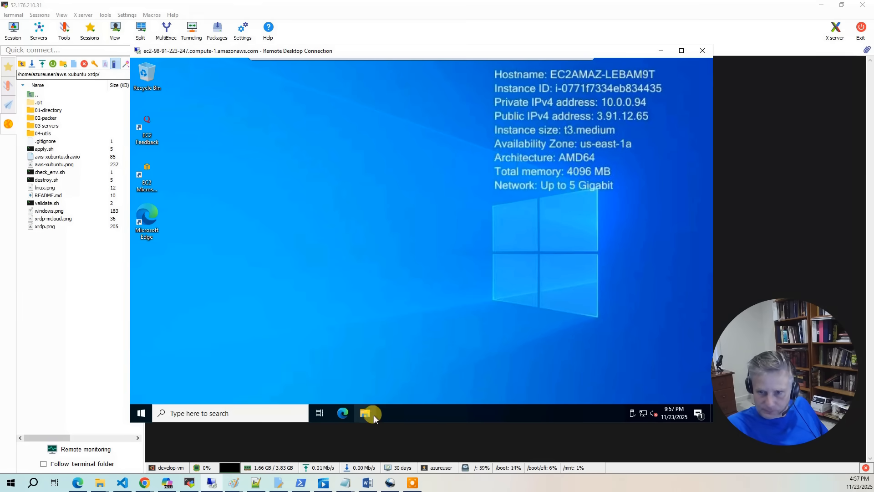
Browse in File Explorer to the efs drive's aws-xubuntu-xrdp\04-utils folder.
click(365, 413)
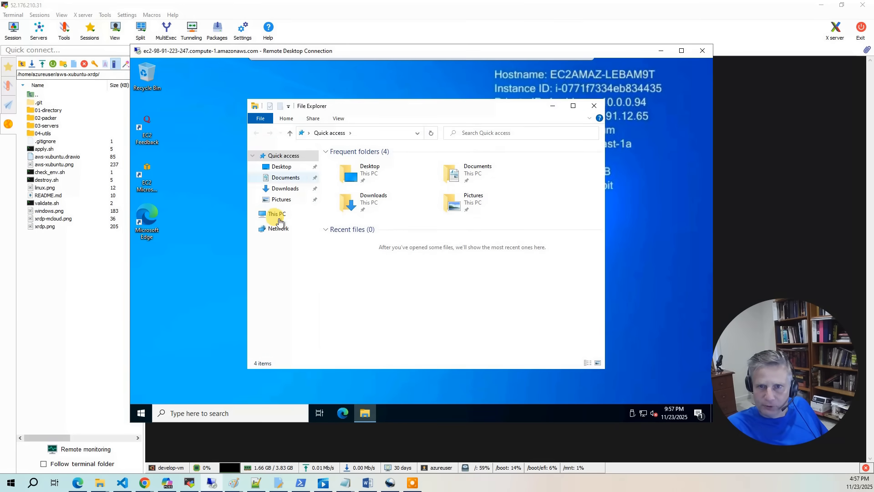
double_click(277, 213)
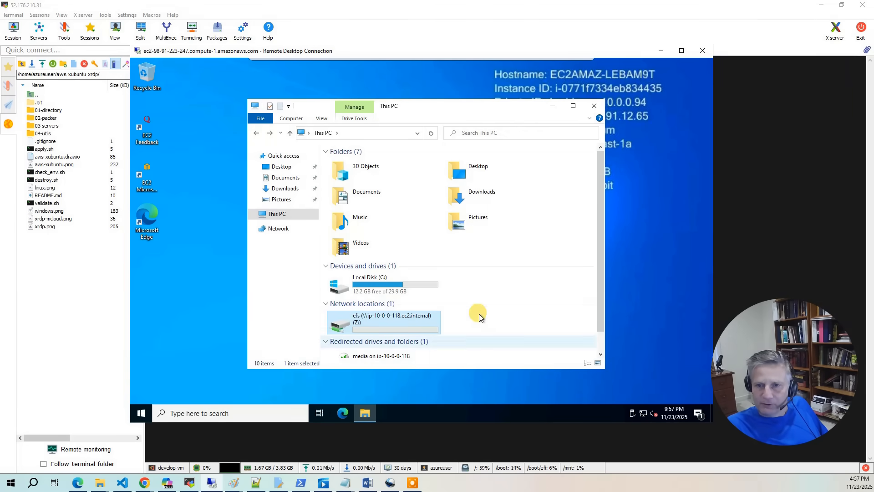
double_click(410, 322)
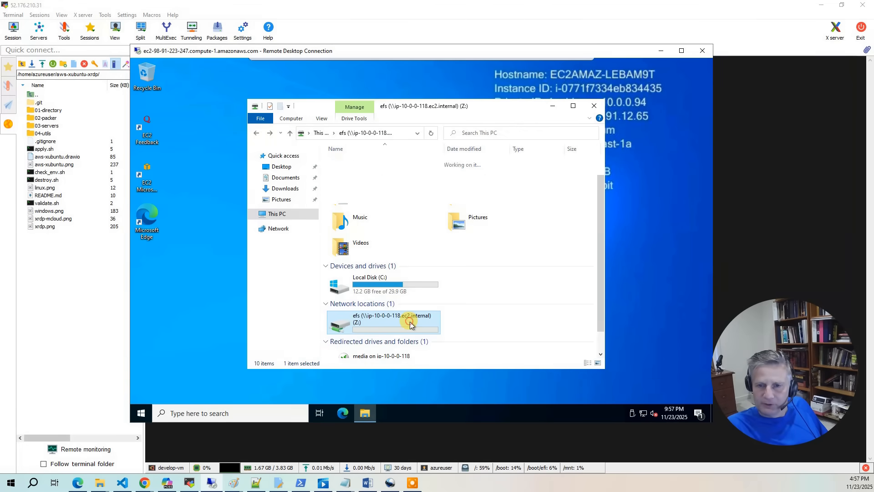
double_click(411, 322)
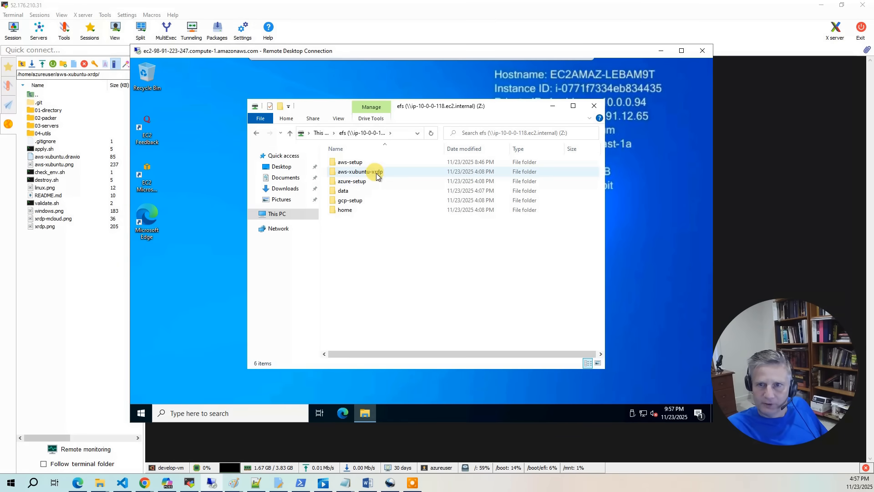
double_click(356, 171)
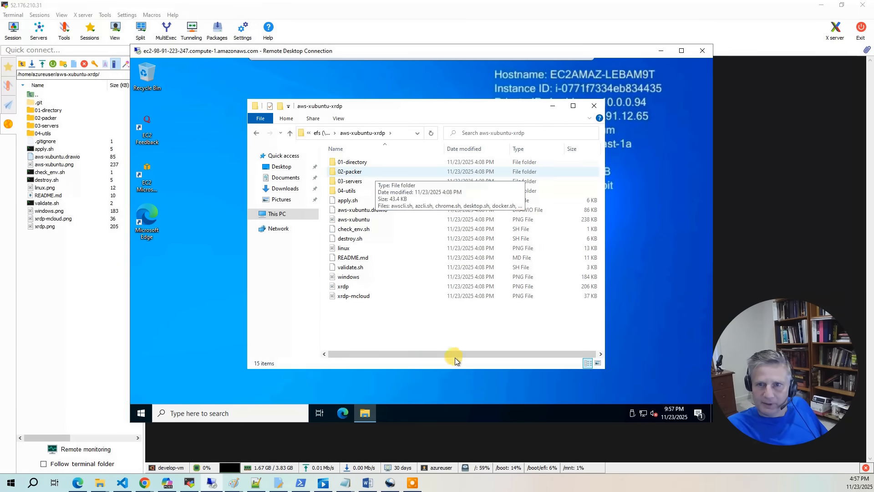
double_click(346, 191)
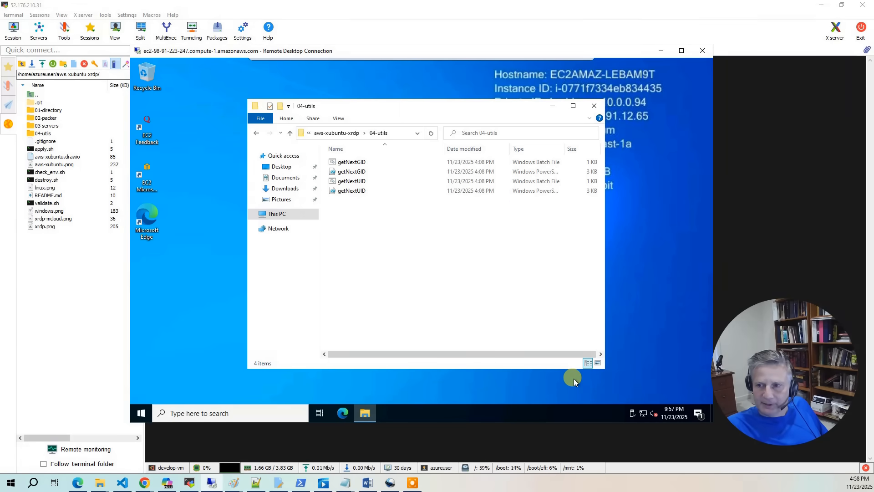
mouse_move(468, 374)
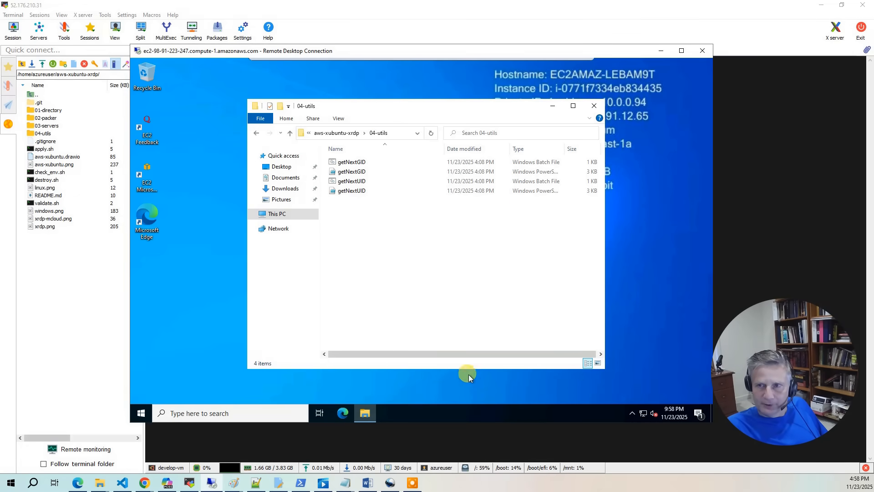
mouse_move(361, 322)
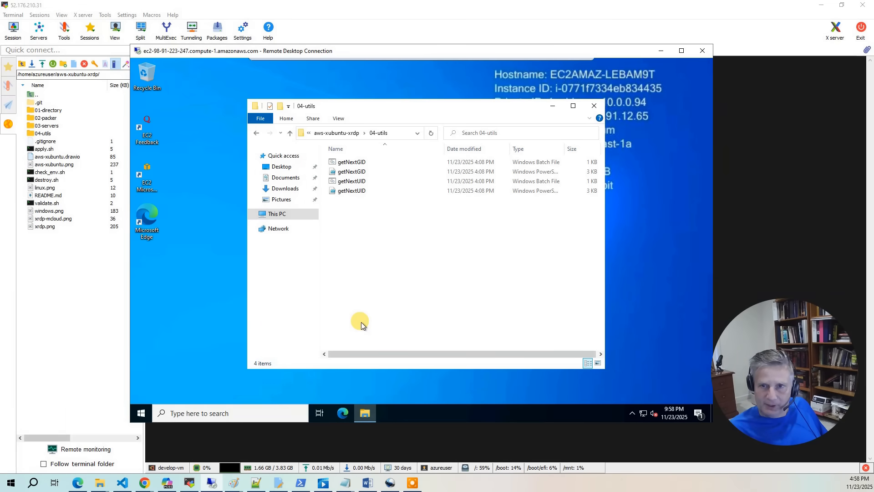
mouse_move(470, 285)
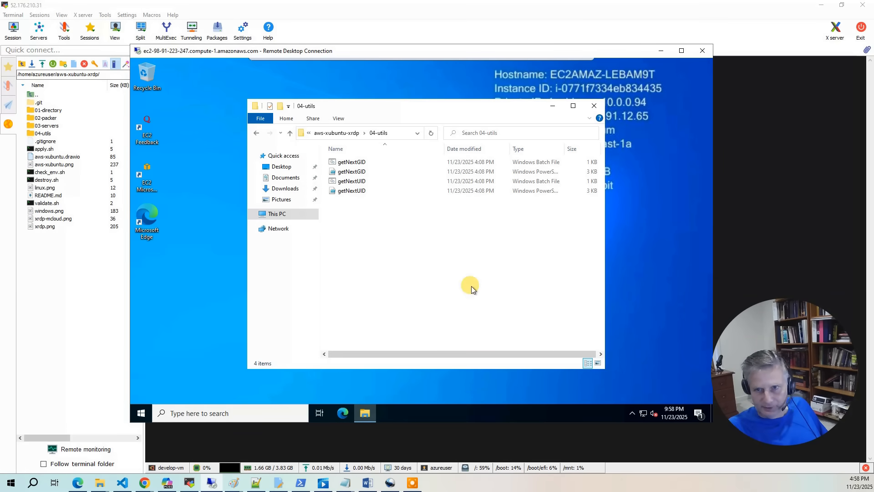
Run getNextUID.bat past the warning, noting next uidNumber 10005, and close it.
double_click(351, 181)
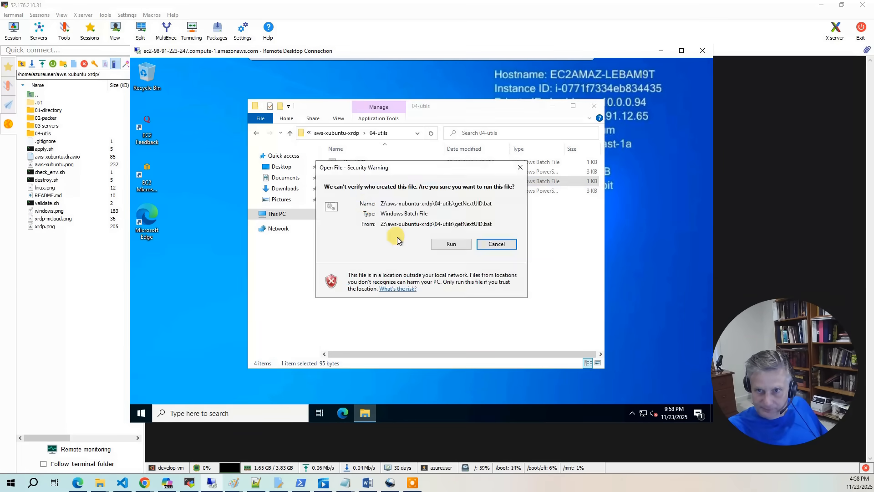
click(451, 243)
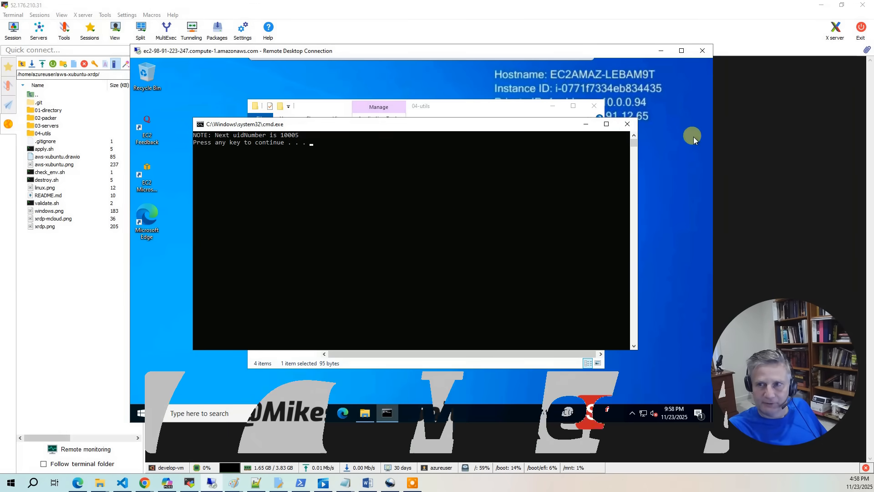
click(141, 413)
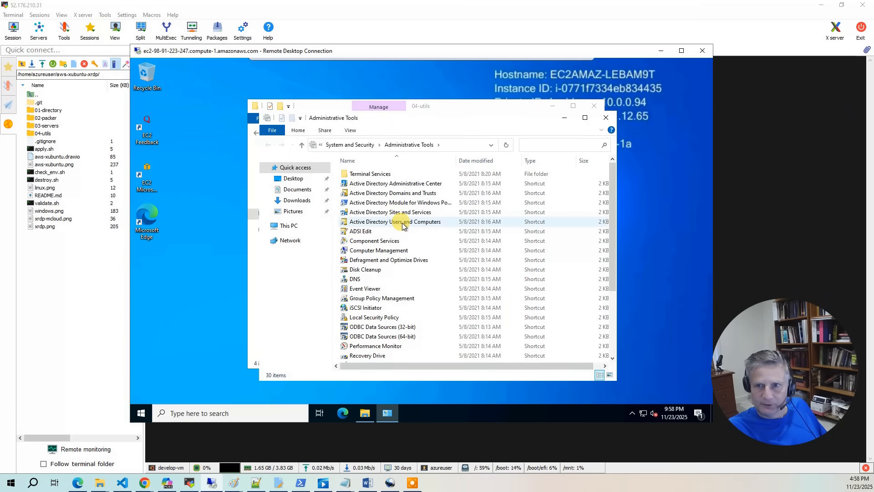
Launch Active Directory Users and Computers, enable Advanced Features, and open mcloud.mikecloud.com Users.
click(404, 222)
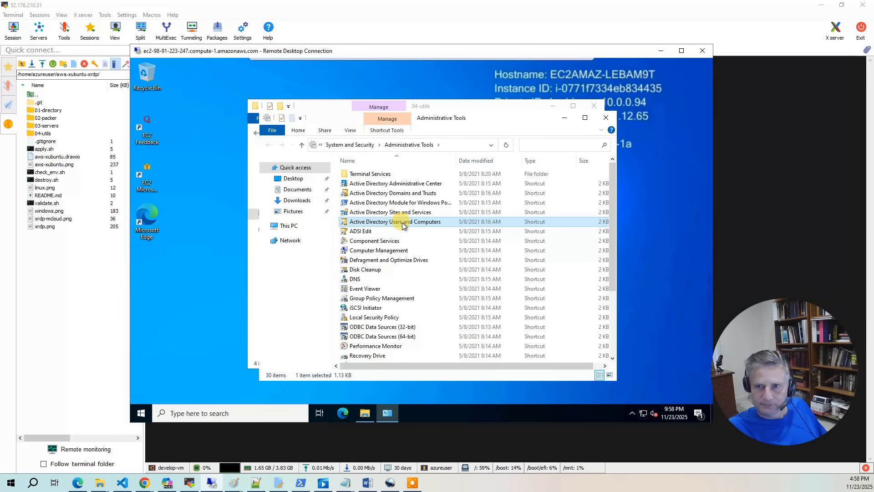
double_click(400, 222)
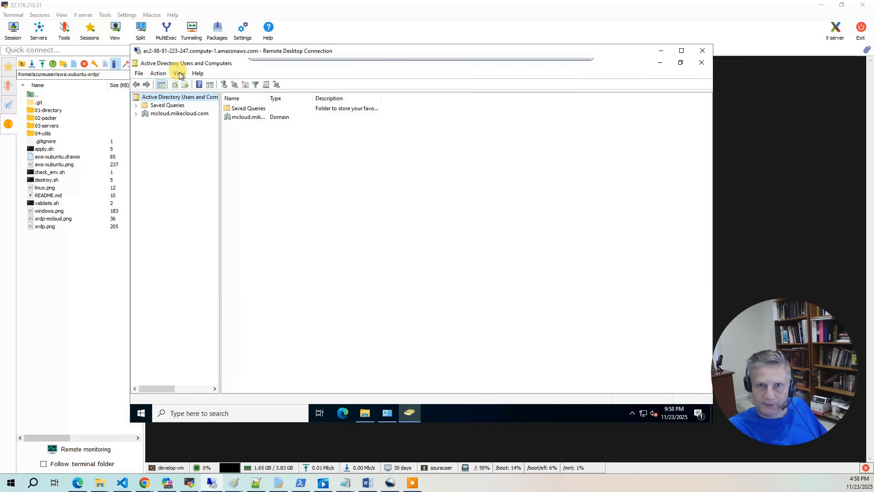
click(180, 73)
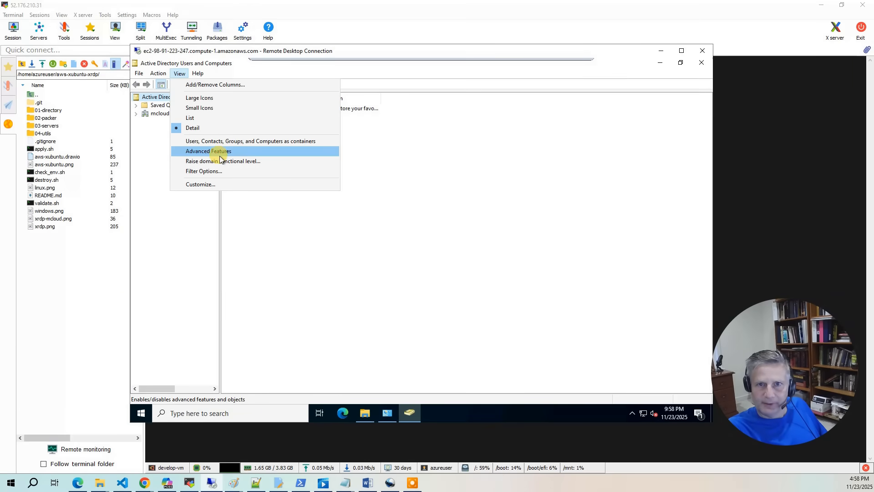
click(209, 151)
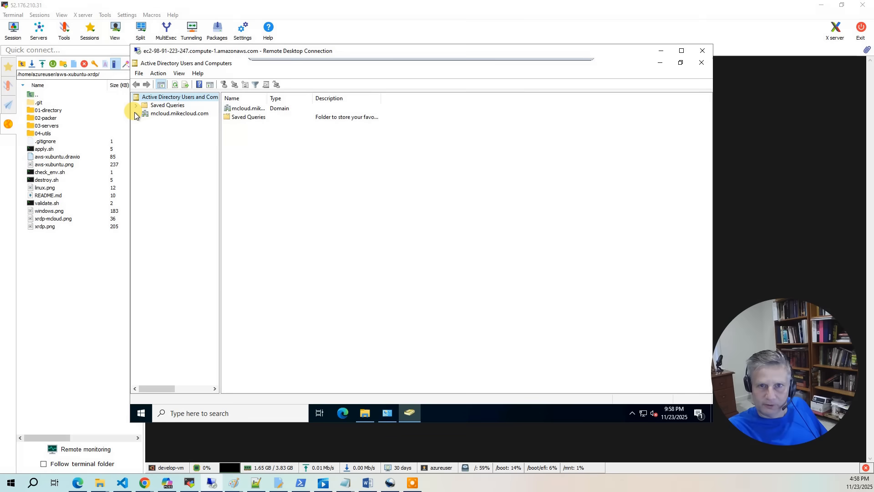
click(138, 113)
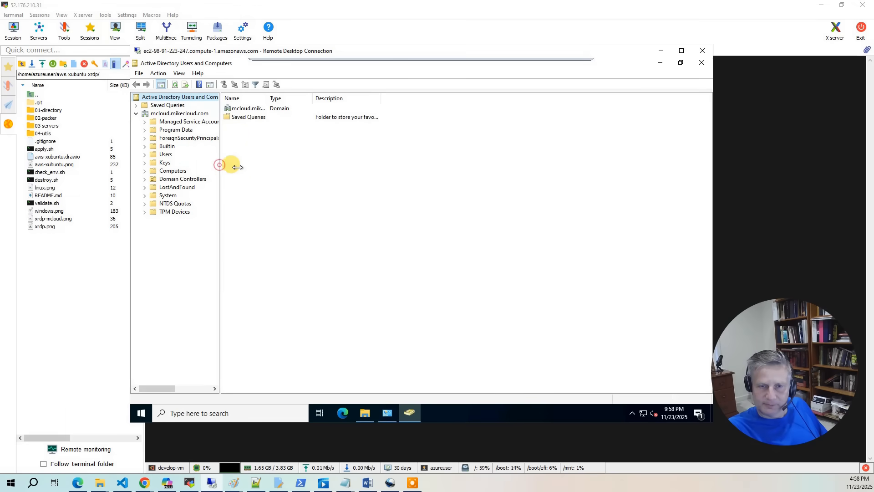
click(166, 154)
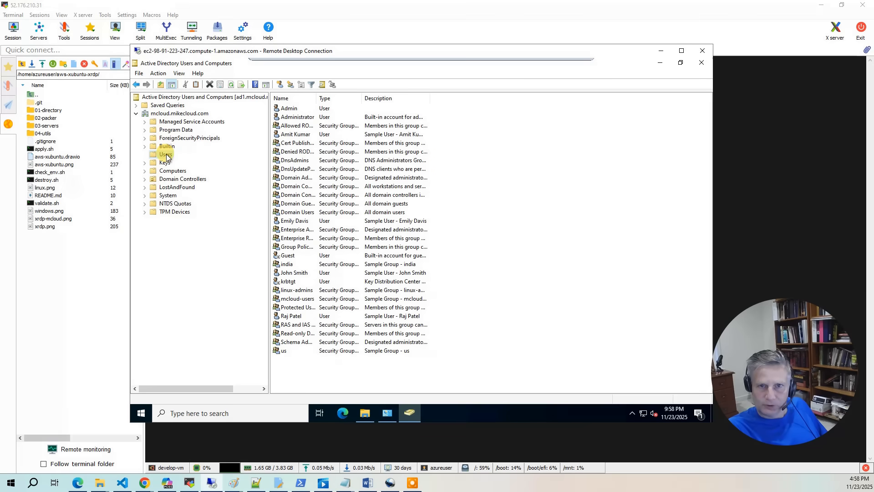
right_click(165, 155)
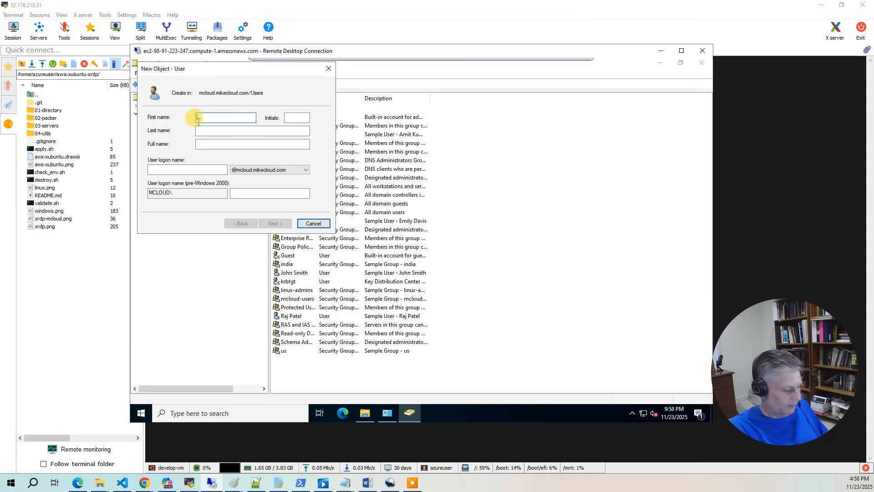
text(Mike)
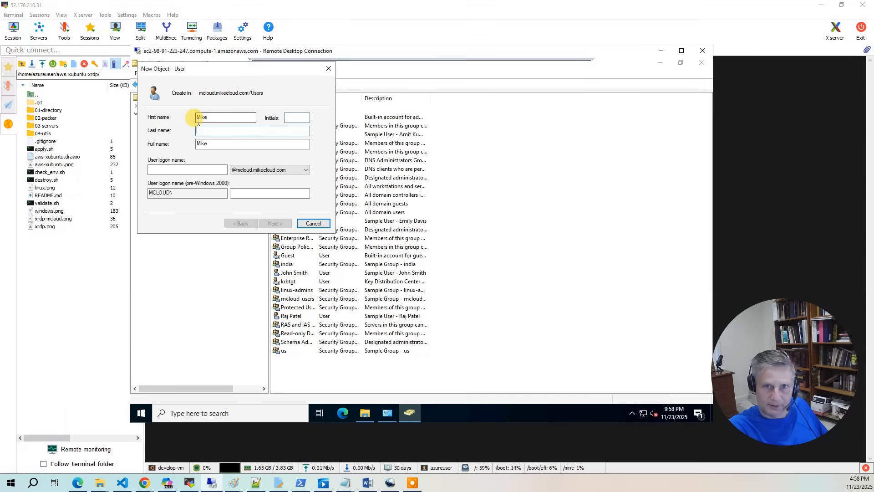
text(Cloud)
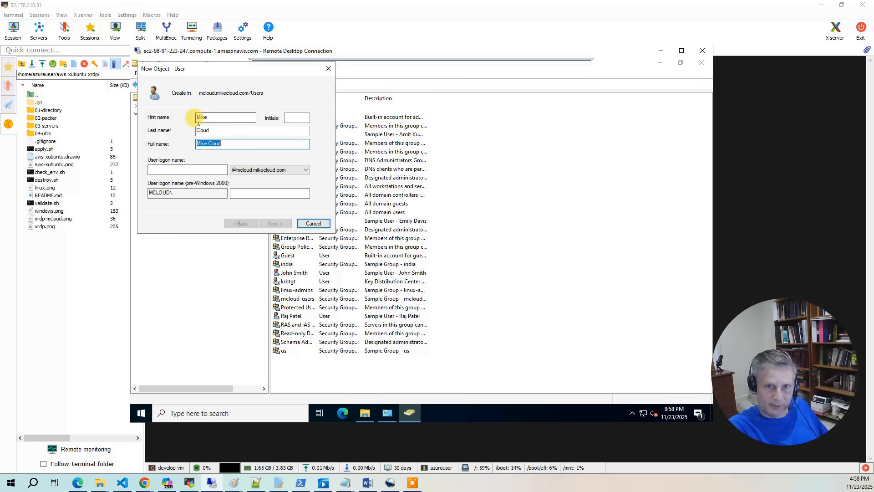
text(mcloud)
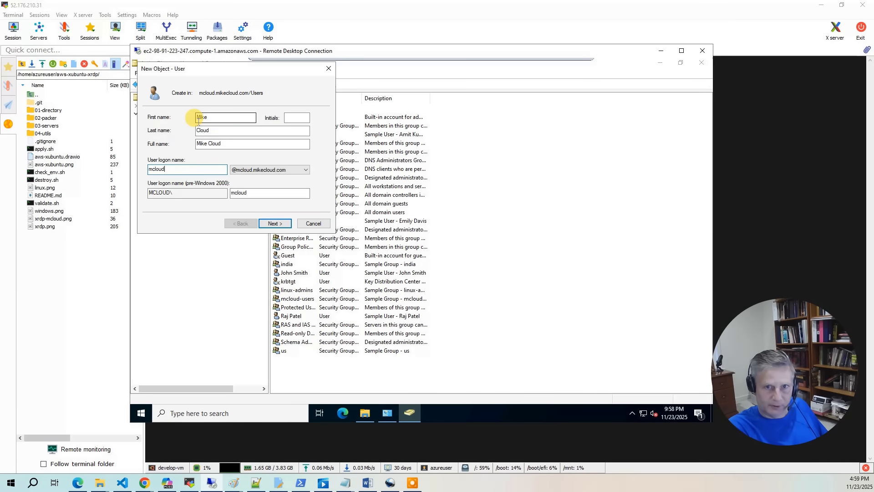
click(275, 223)
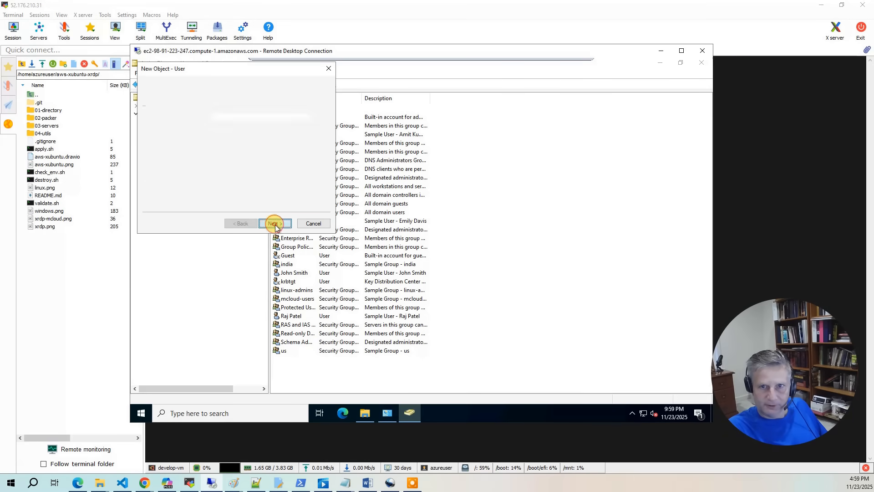
click(275, 223)
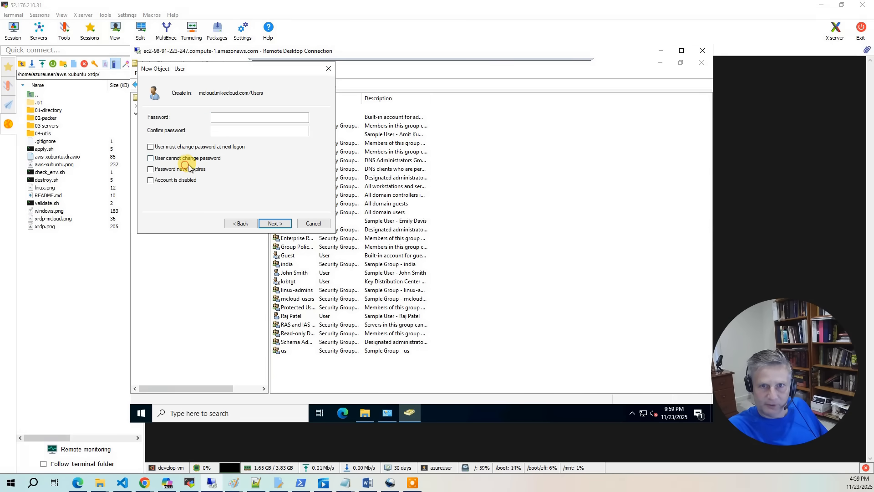
click(150, 169)
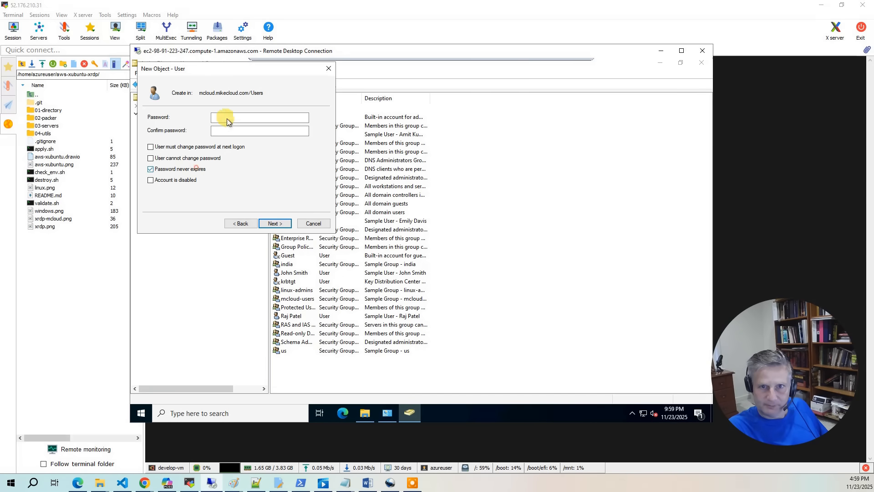
click(274, 223)
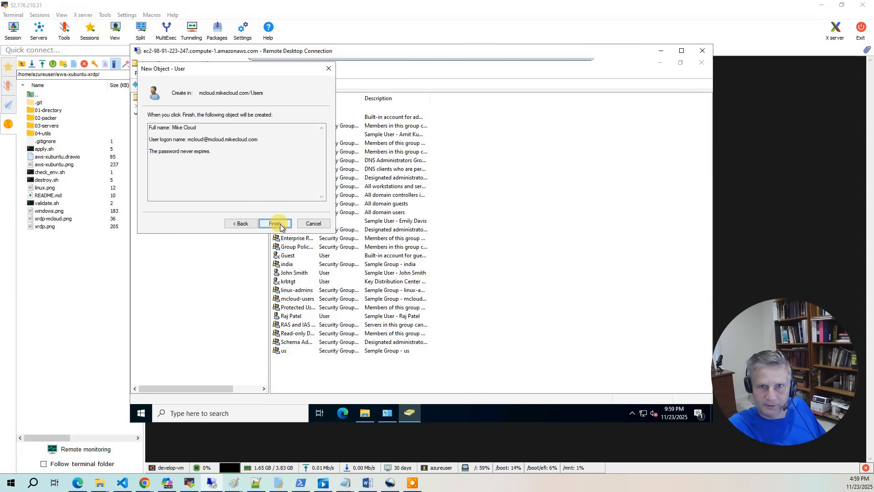
click(276, 223)
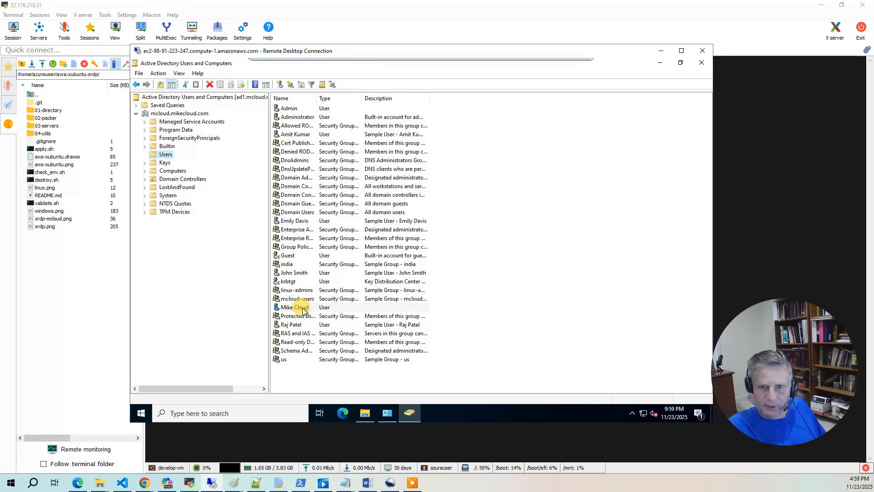
double_click(294, 307)
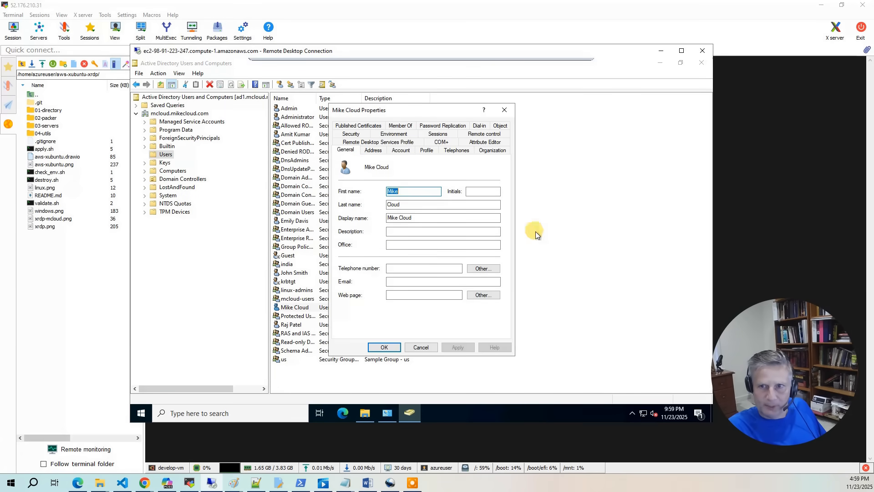
mouse_move(497, 145)
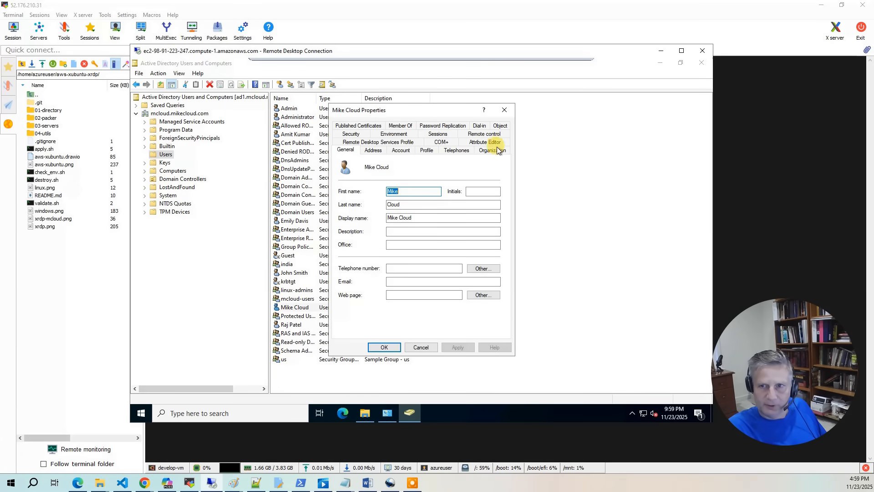
click(494, 142)
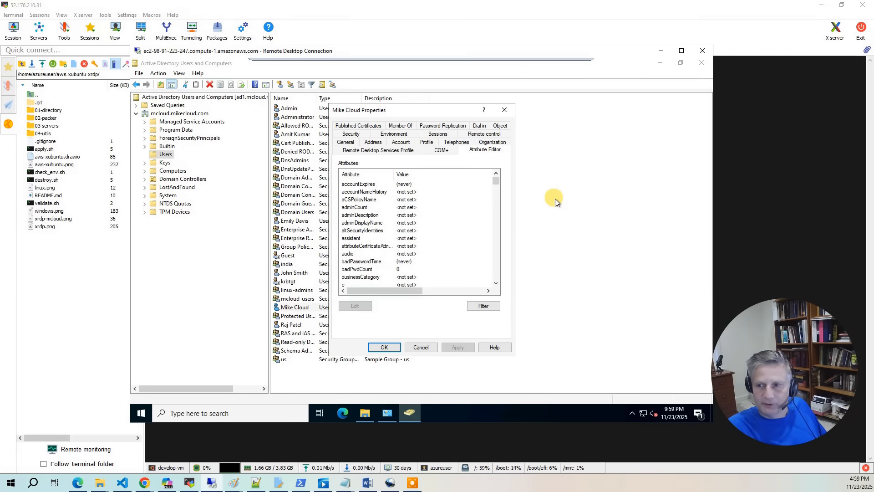
mouse_move(472, 189)
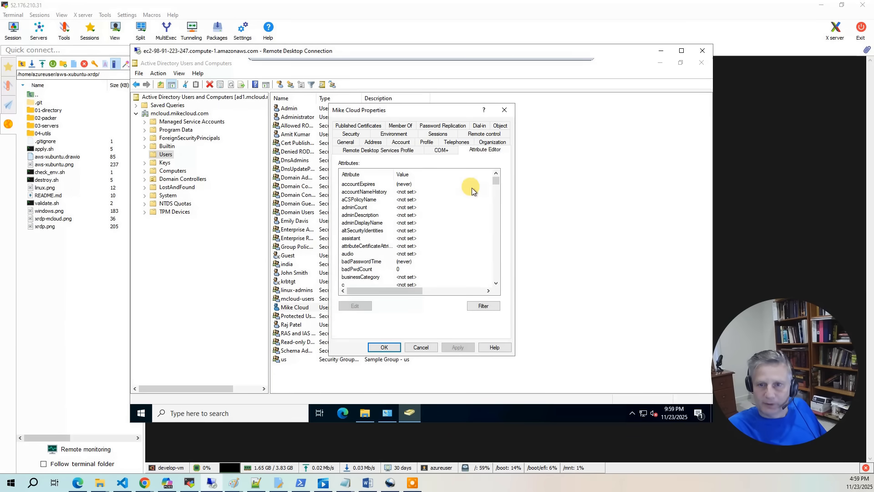
scroll(down, 3)
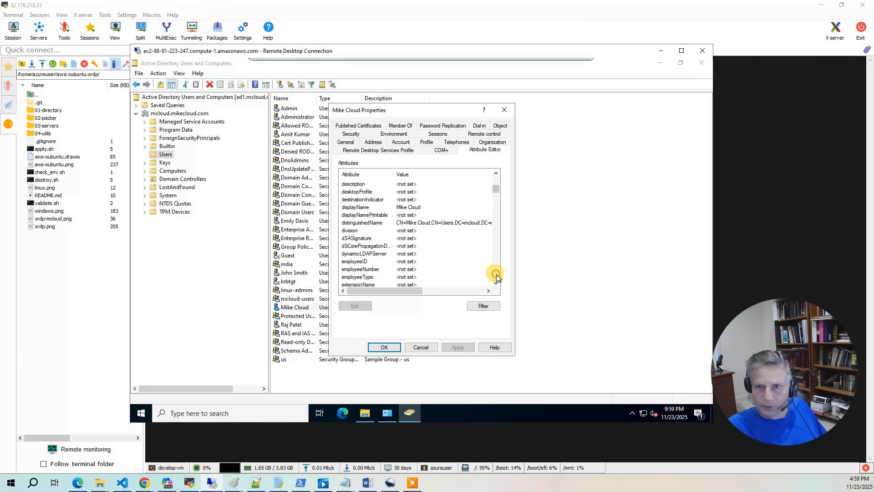
scroll(down, 3)
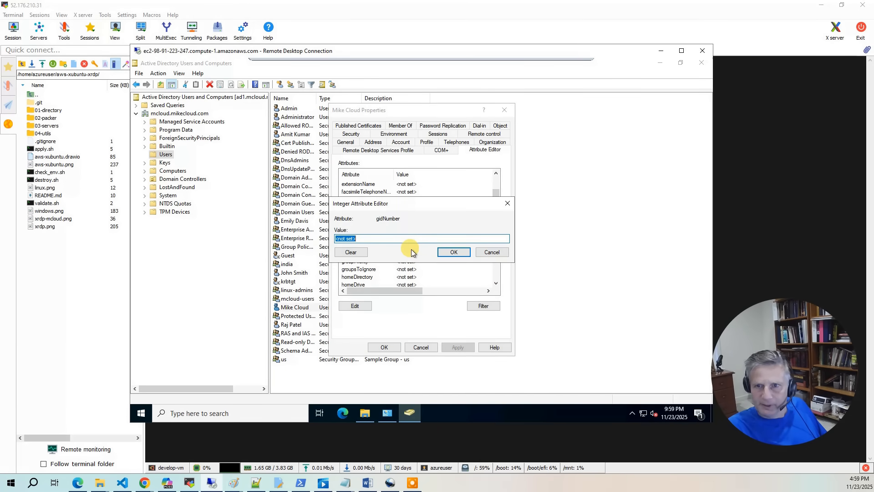
text(10001)
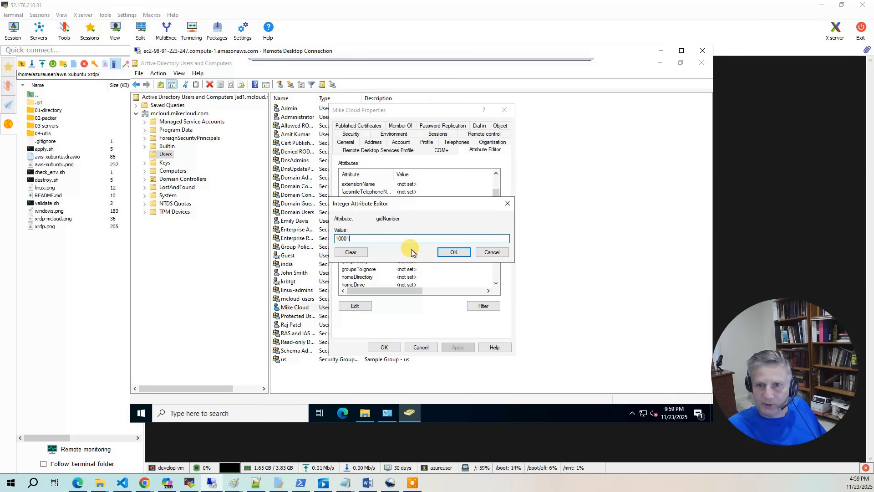
click(454, 252)
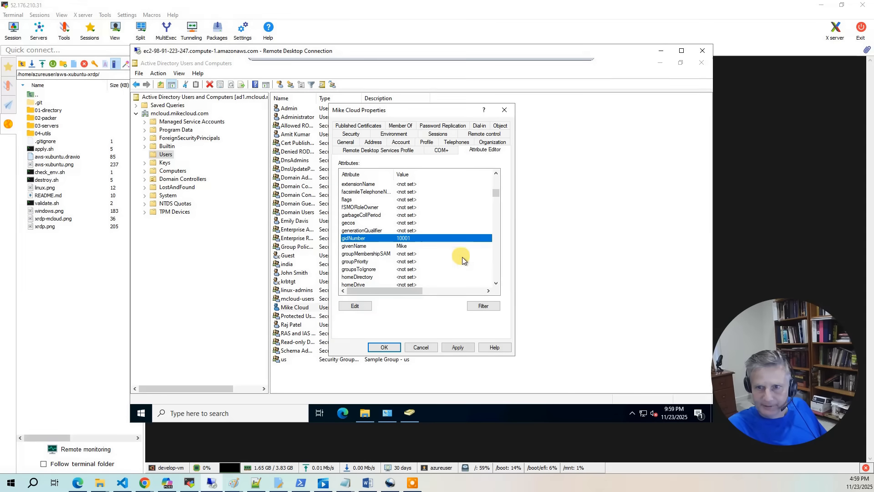
Add mcloud as the user's uid value.
scroll(down, 3)
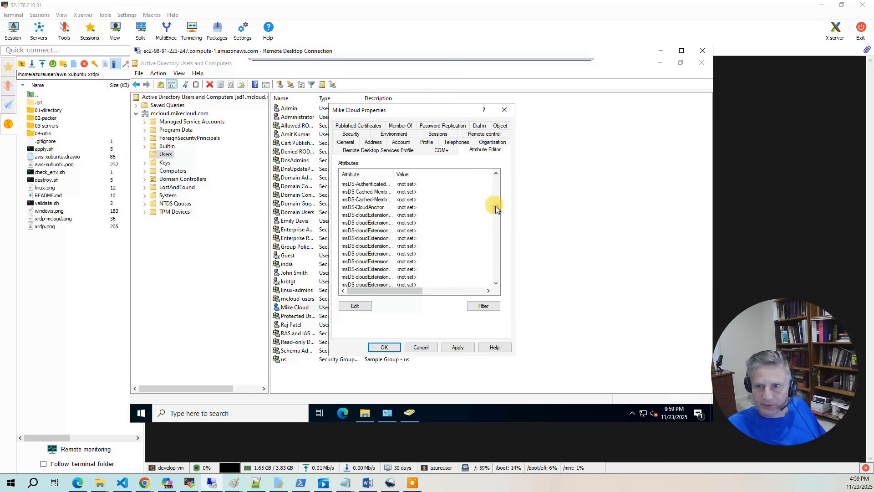
scroll(down, 3)
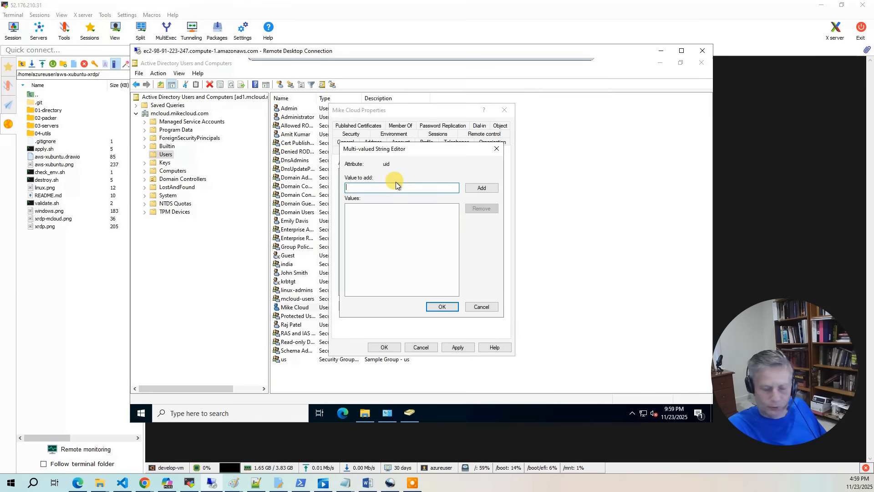
text(mcloud)
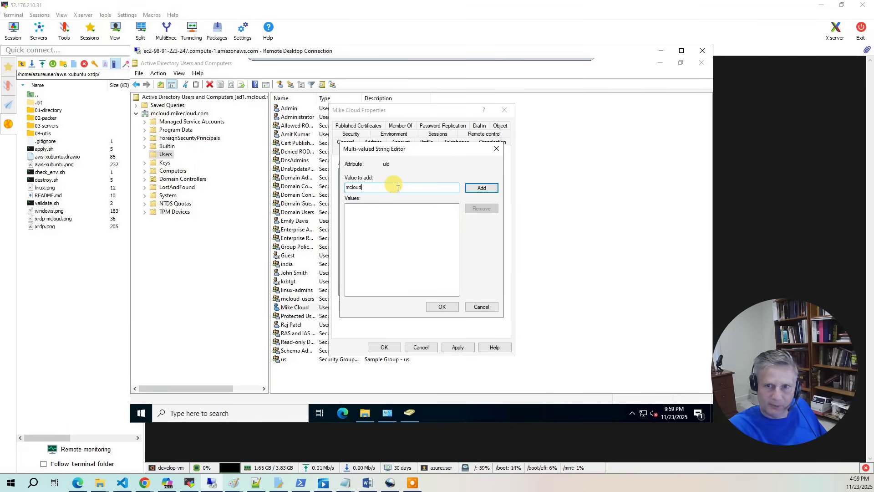
click(481, 188)
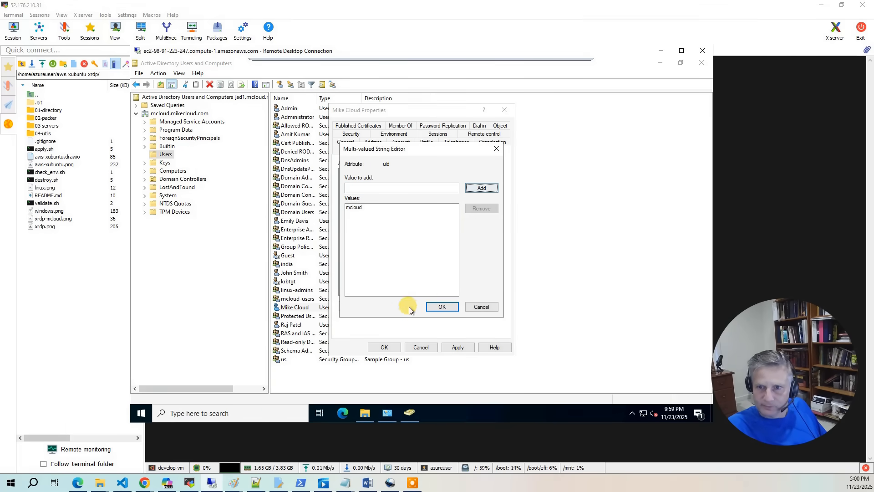
click(442, 307)
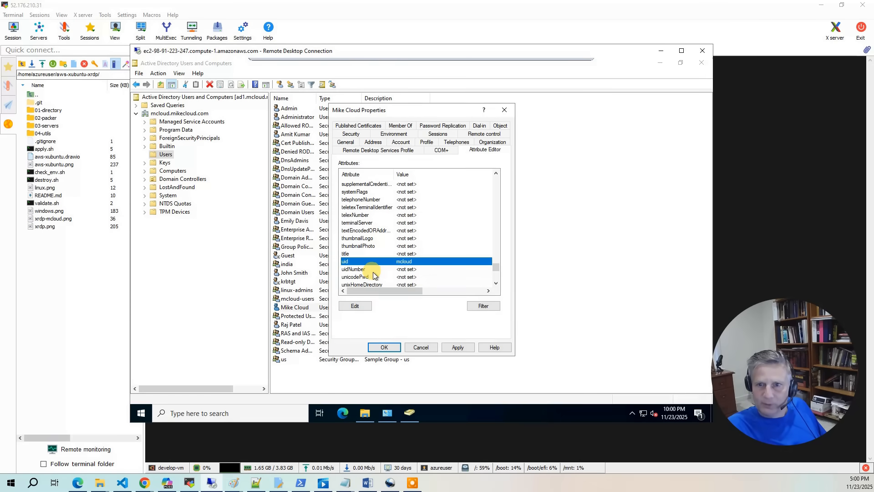
Set uidNumber to 10005 and close the user's properties.
double_click(353, 269)
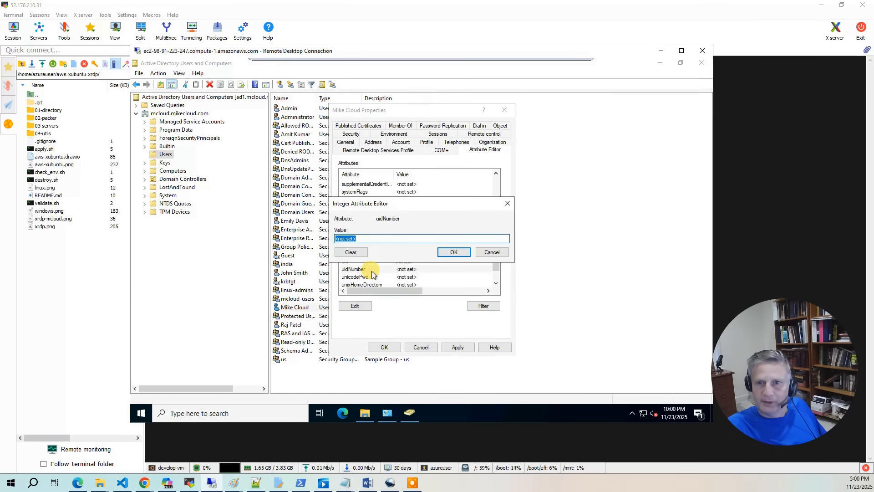
mouse_move(370, 254)
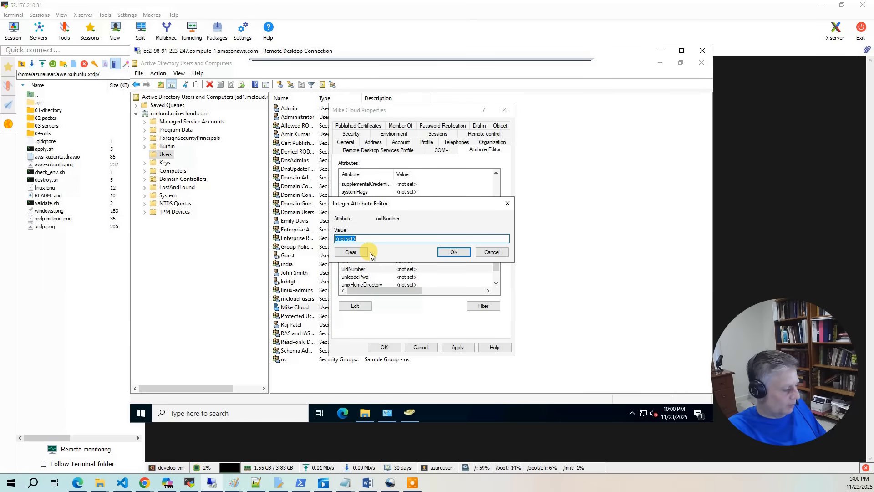
text(10005)
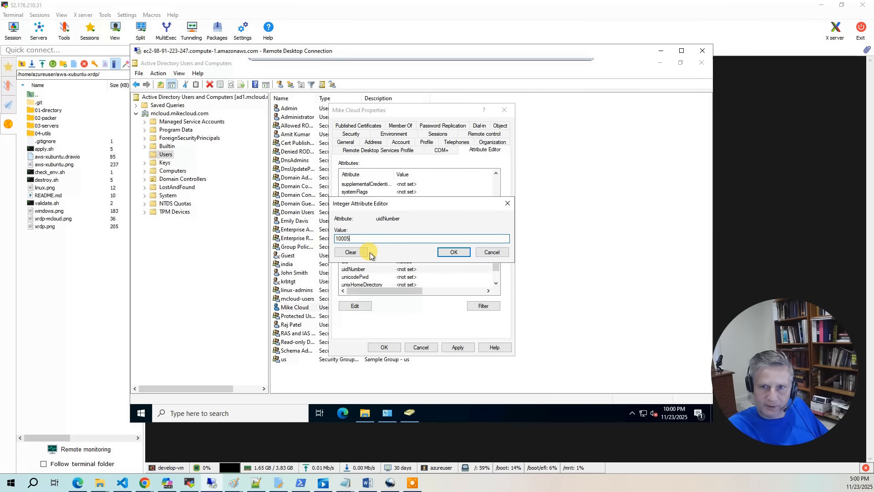
click(454, 251)
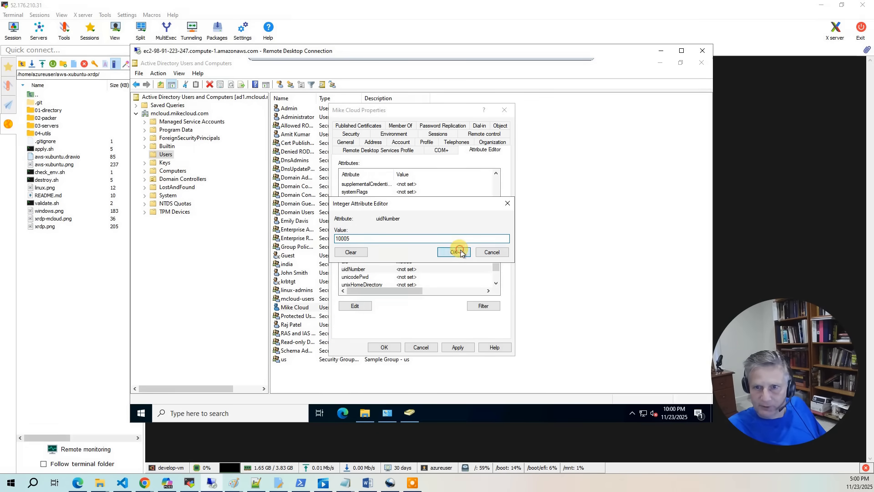
click(453, 251)
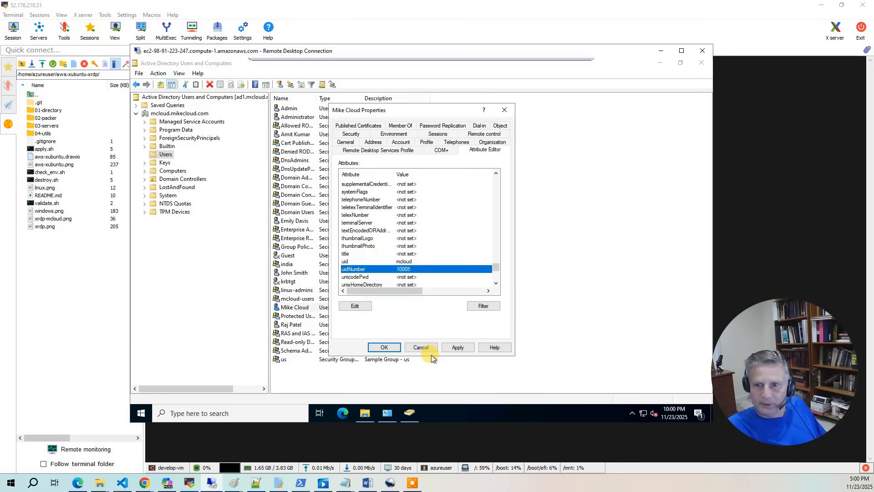
click(421, 347)
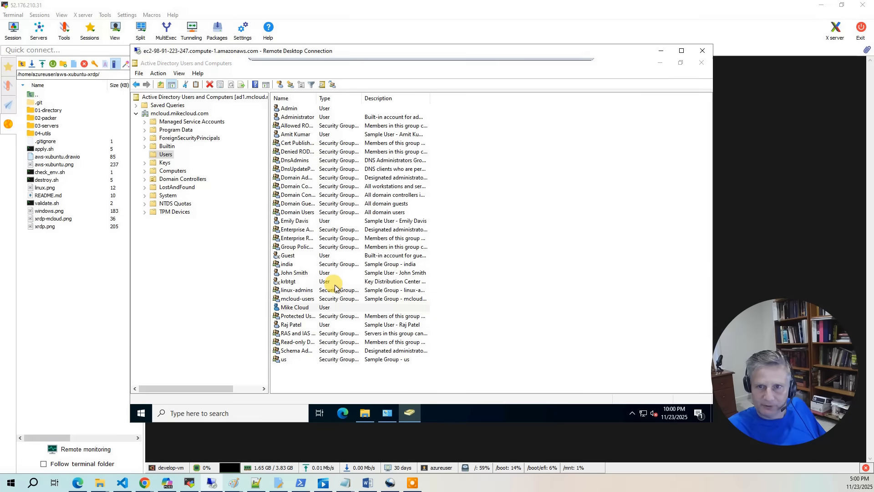
Add Mike Cloud to the mcloud-users, us and linux-admins groups.
double_click(293, 307)
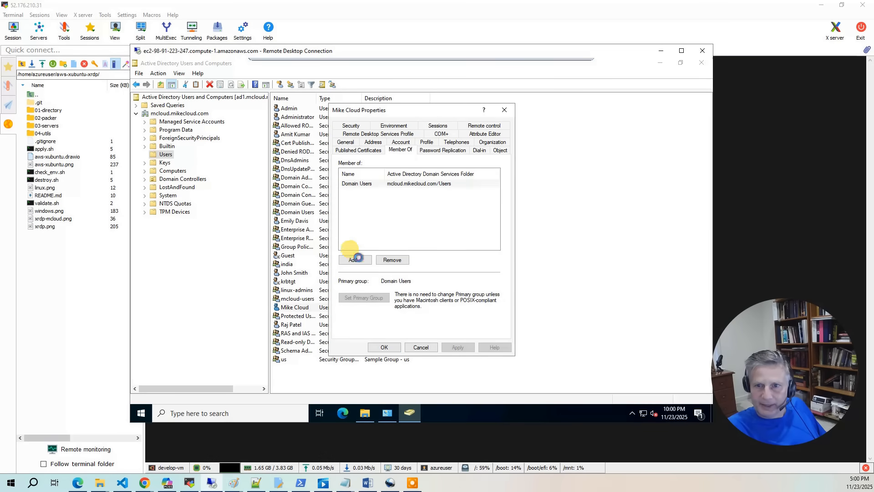
click(354, 259)
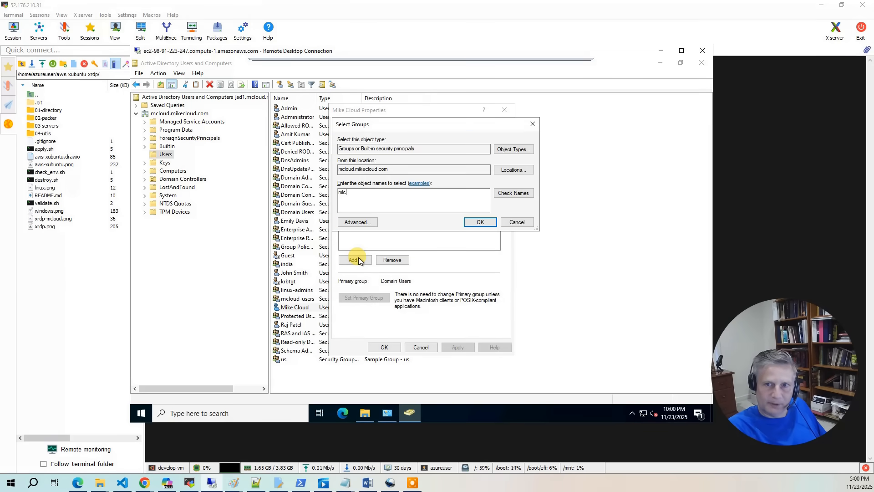
click(480, 222)
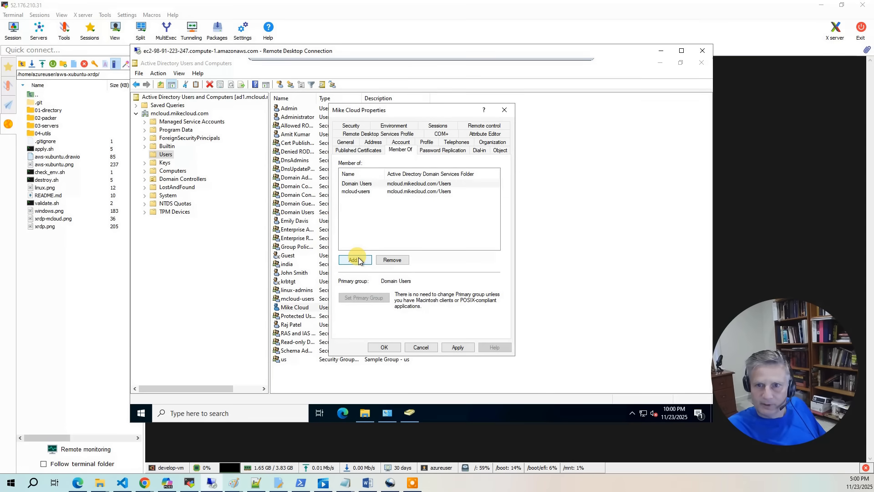
click(353, 260)
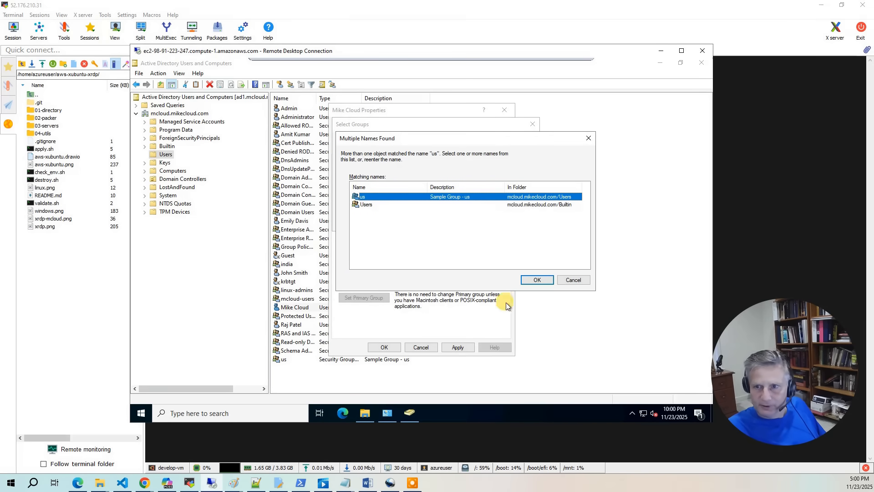
click(537, 279)
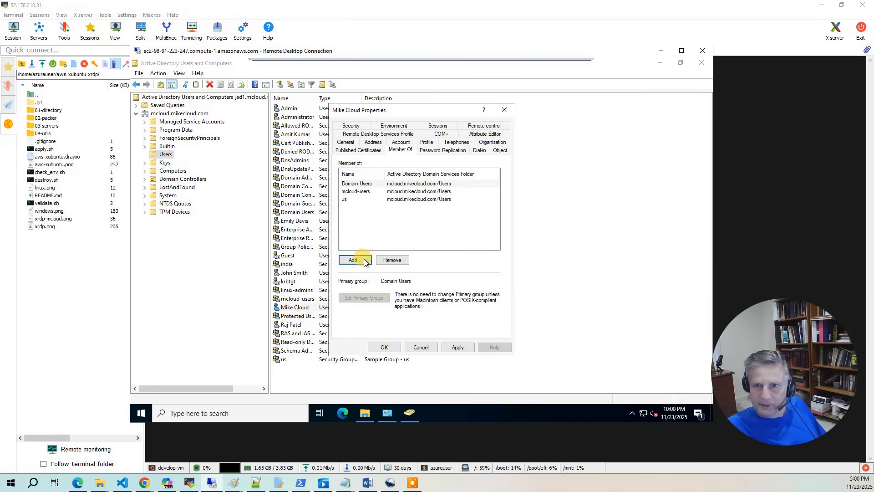
click(353, 259)
text(linux-admins)
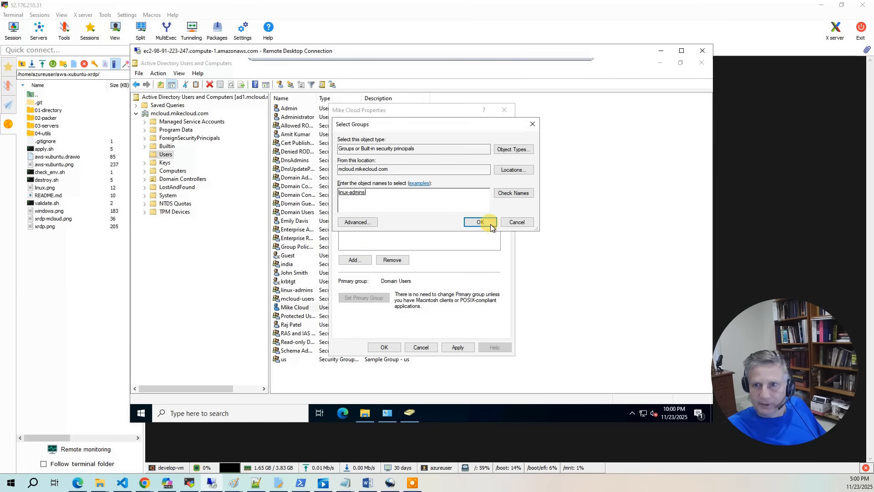
click(480, 222)
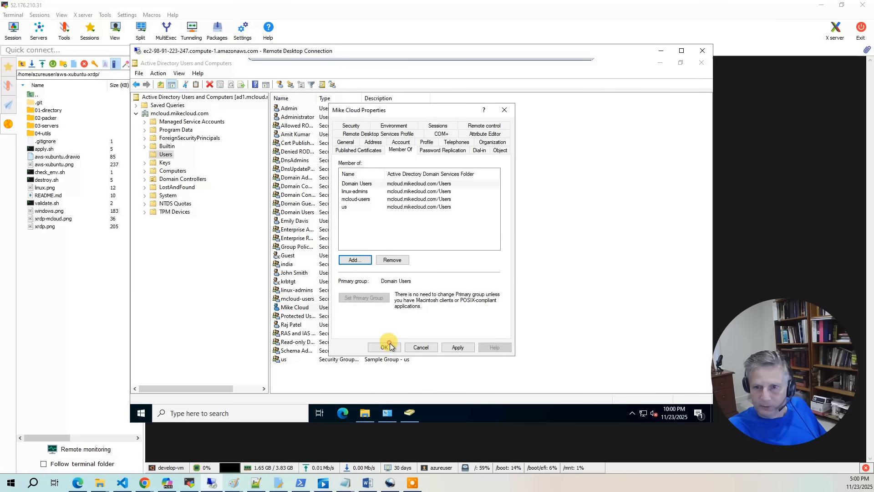
click(385, 347)
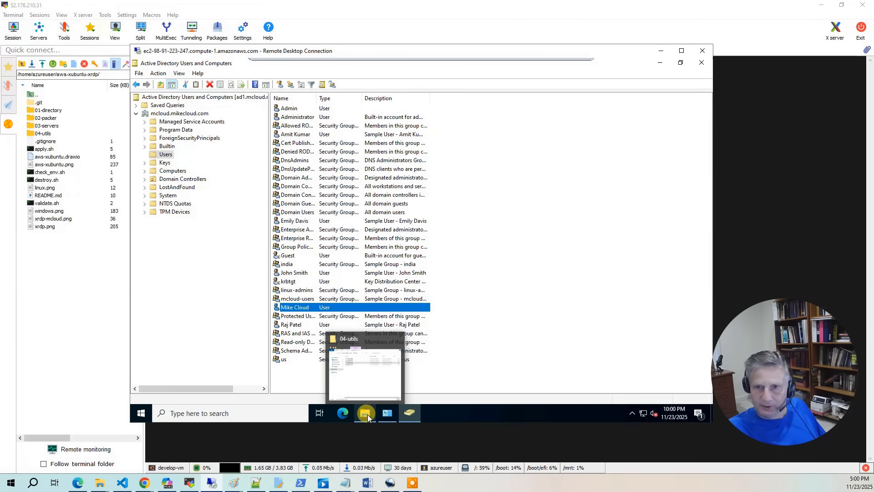
Rerun getNextUID.bat from 04-utils, which now reports next uidNumber 10006.
click(365, 413)
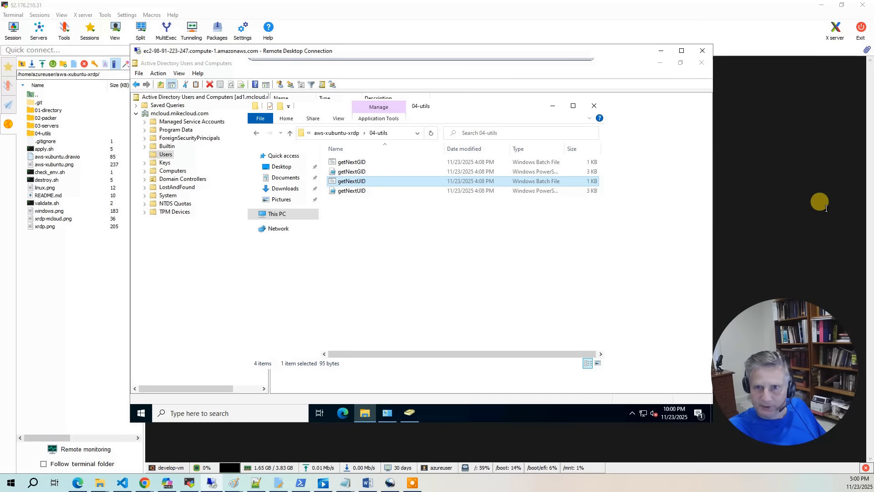
double_click(351, 181)
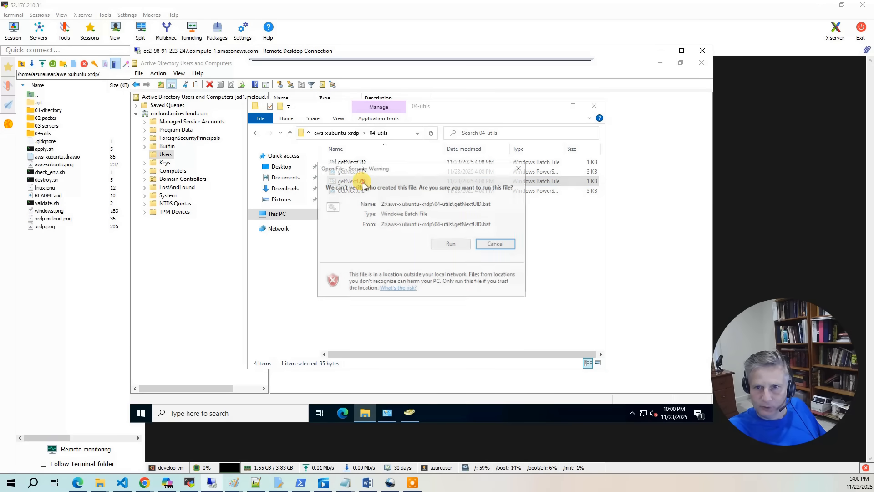
click(450, 243)
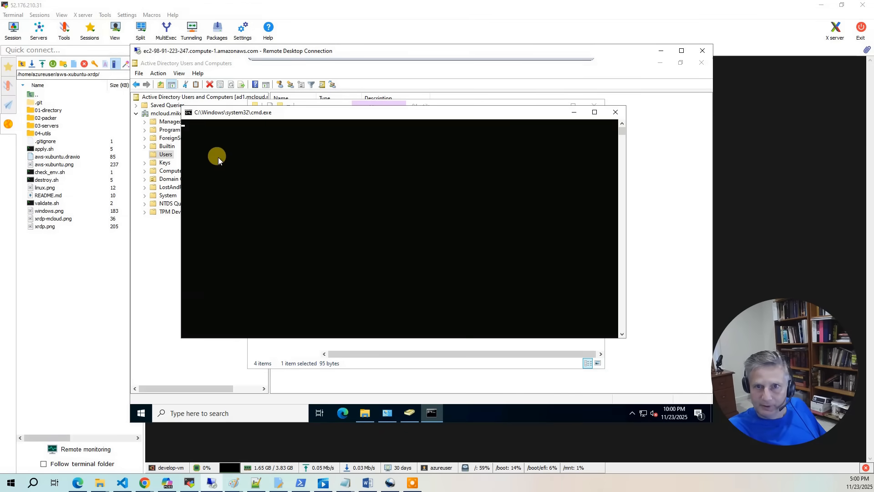
key(enter)
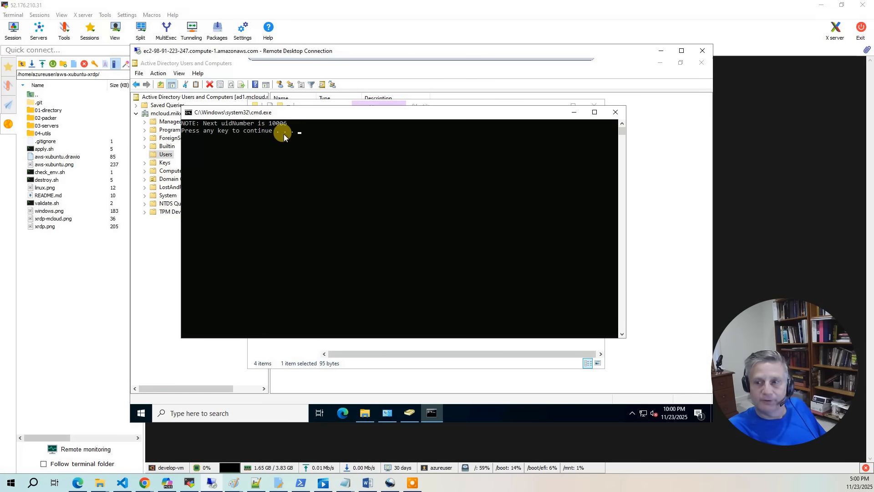
mouse_move(420, 220)
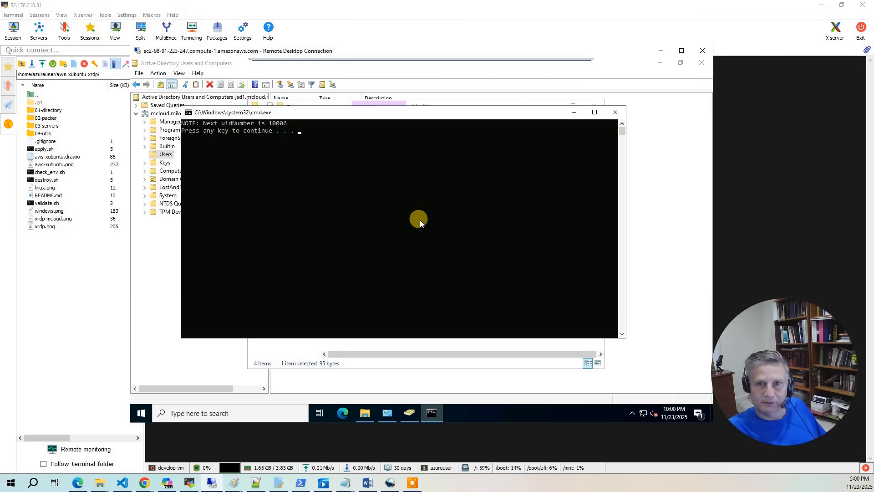
mouse_move(298, 160)
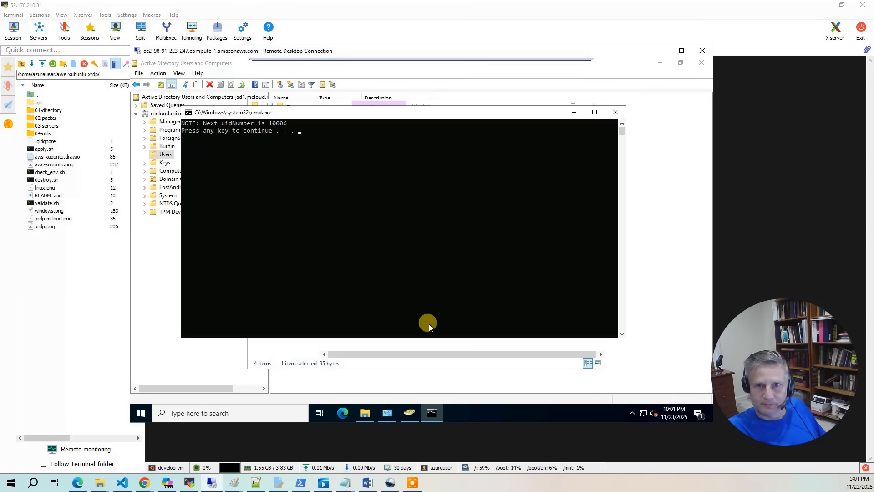
mouse_move(405, 55)
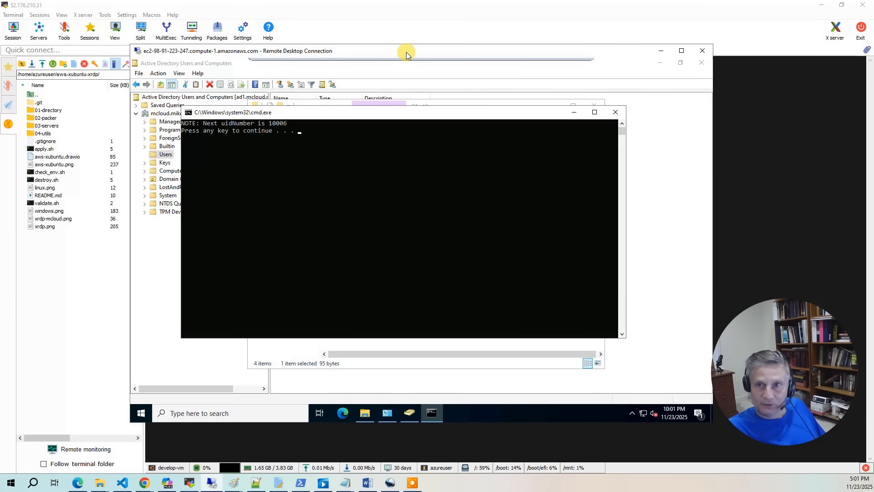
mouse_move(867, 10)
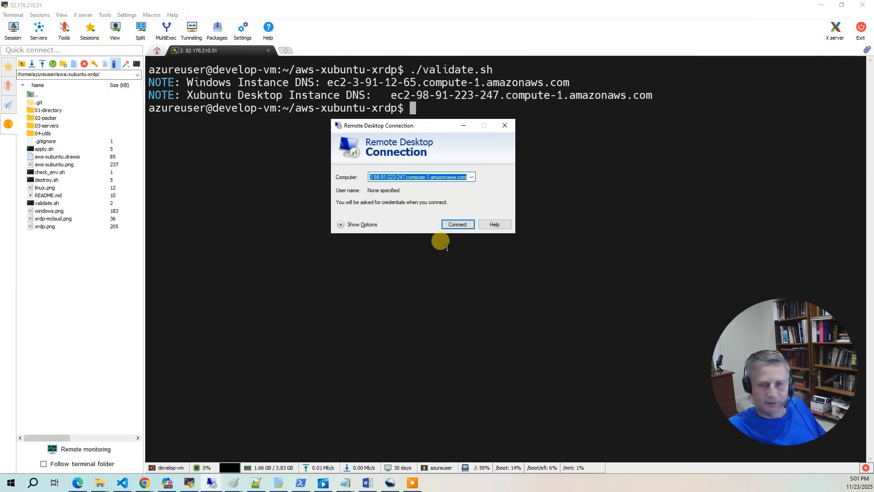
Connect to the Xubuntu instance and sign in at the xrdp prompt as mcloud.
click(458, 224)
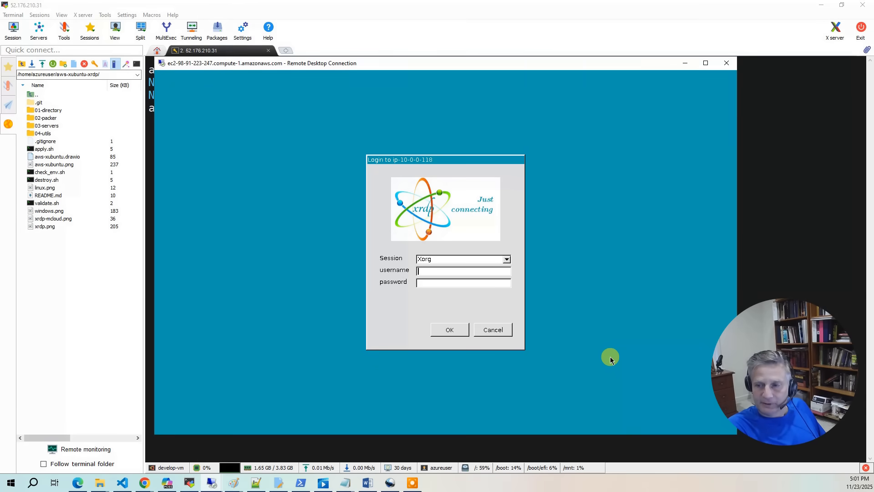
text(mcloud)
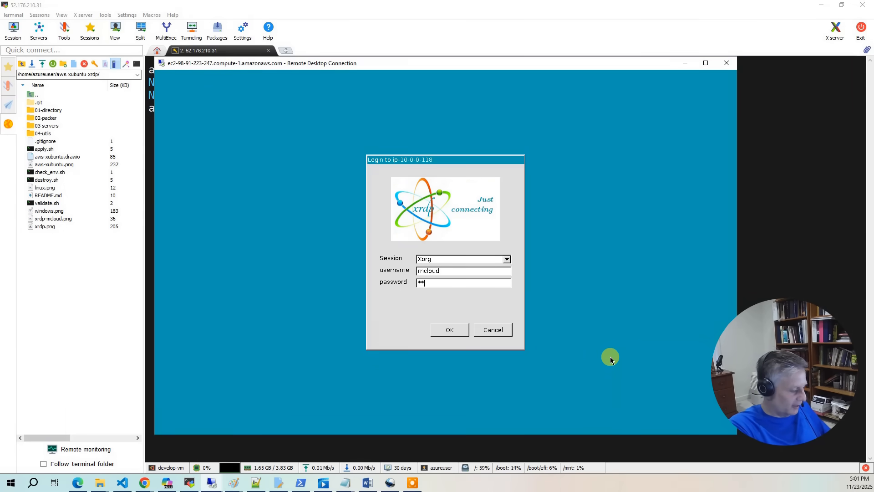
text(********)
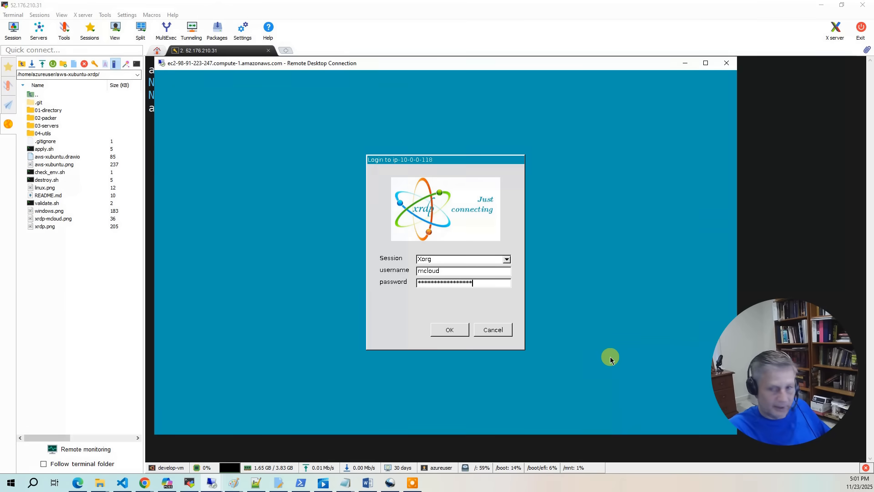
click(450, 330)
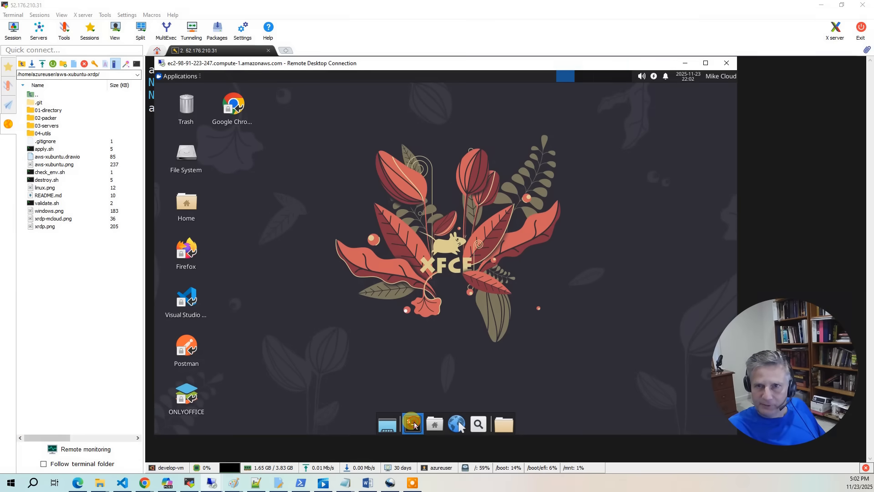
In a desktop terminal, check mcloud's id and linux-admins groups, then get a root shell with sudo bash.
click(412, 424)
text(id)
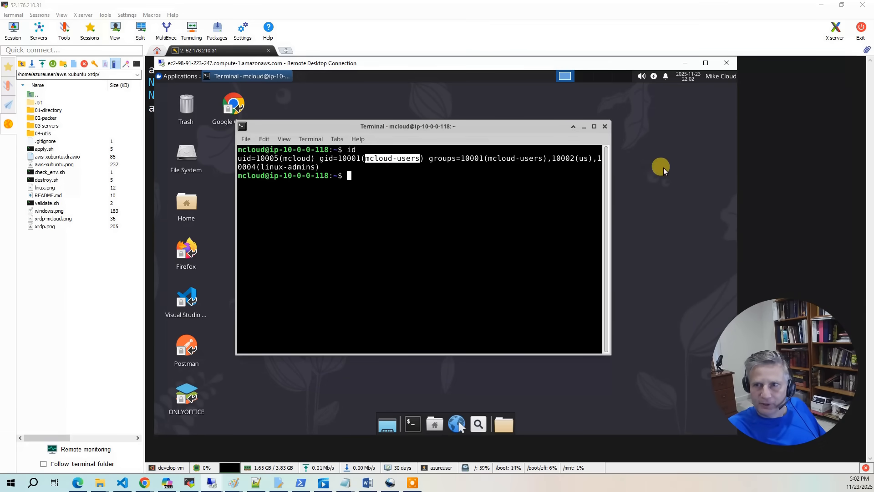
mouse_move(487, 203)
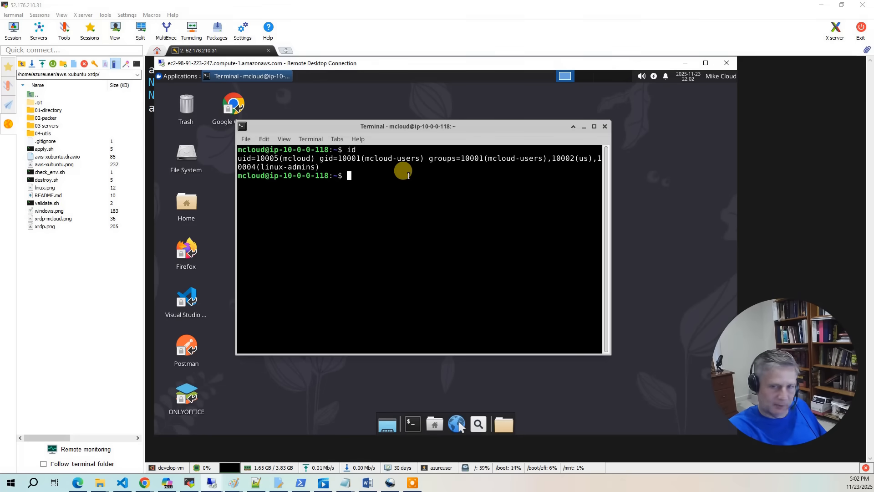
text(sudo bash)
text(whoami)
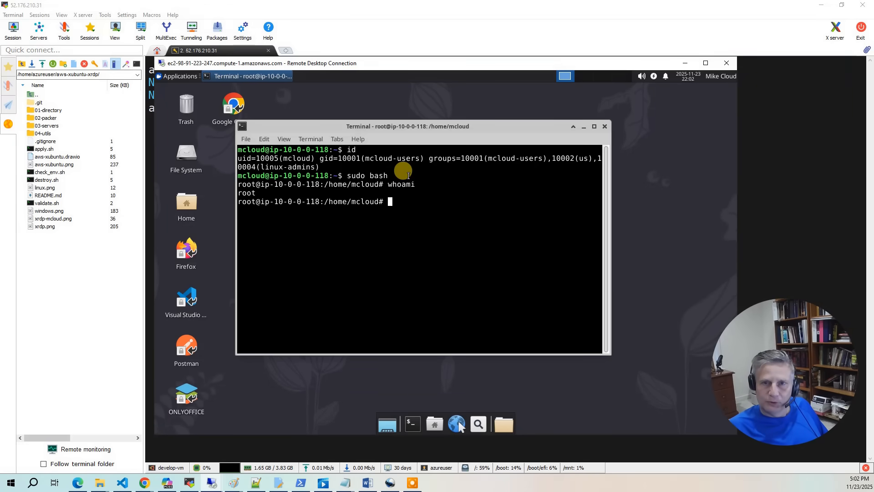
mouse_move(534, 177)
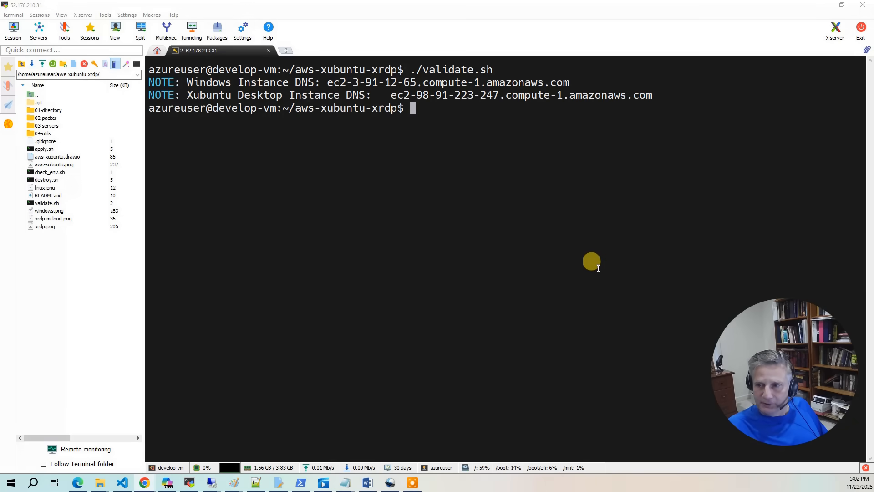
mouse_move(532, 189)
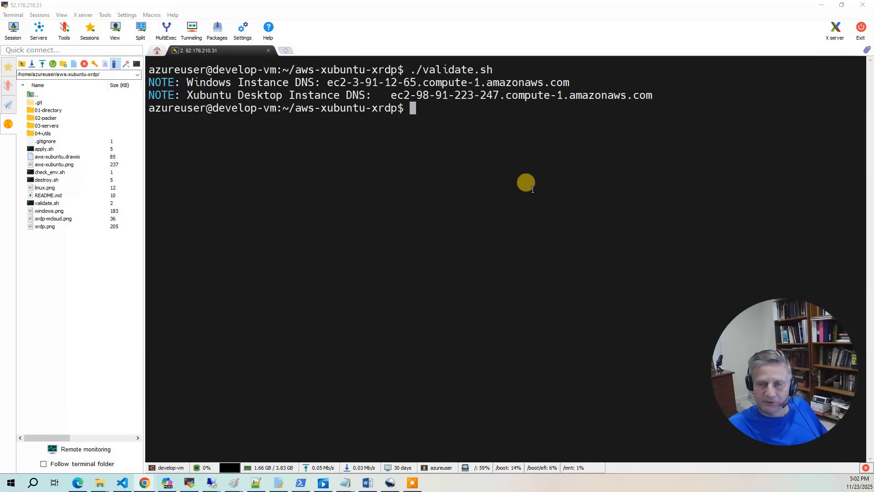
mouse_move(528, 182)
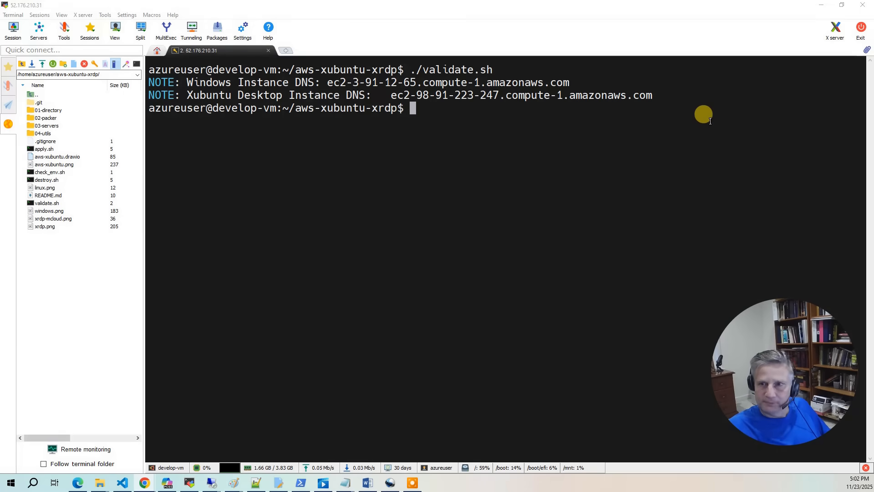
Type ./destroy.sh at the MobaXterm develop-vm shell prompt.
text(./dest)
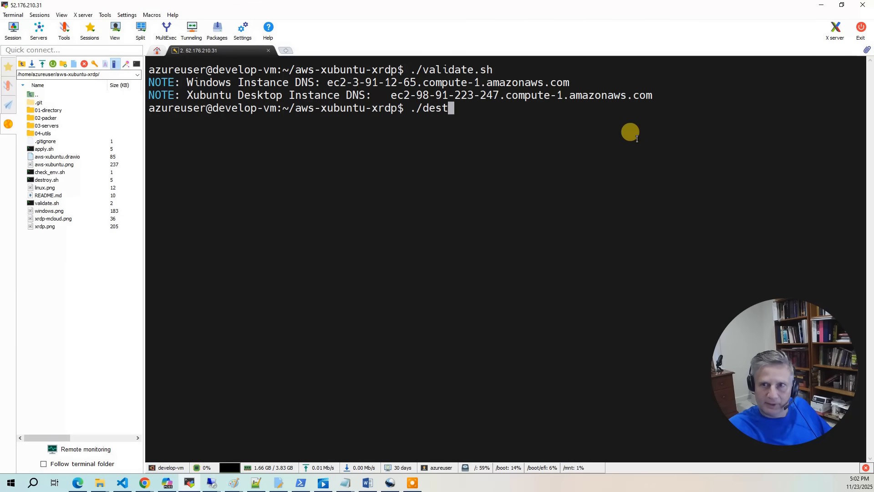